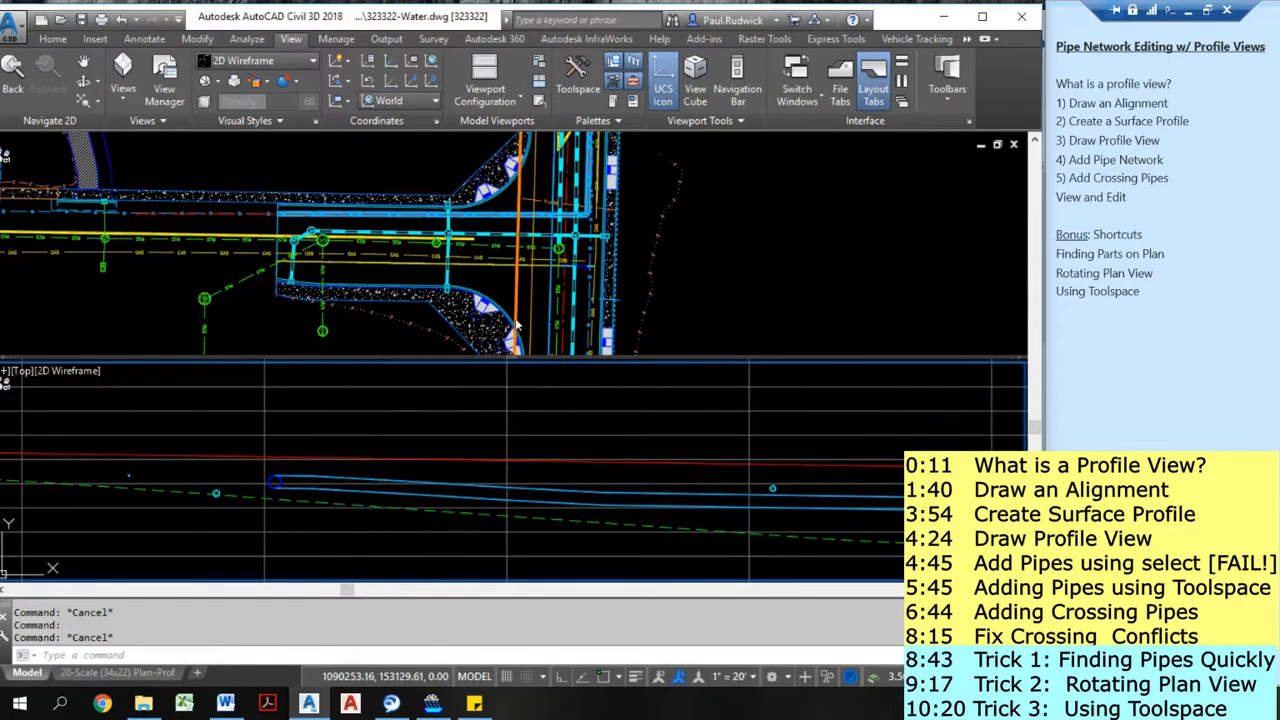
mouse_move(528, 300)
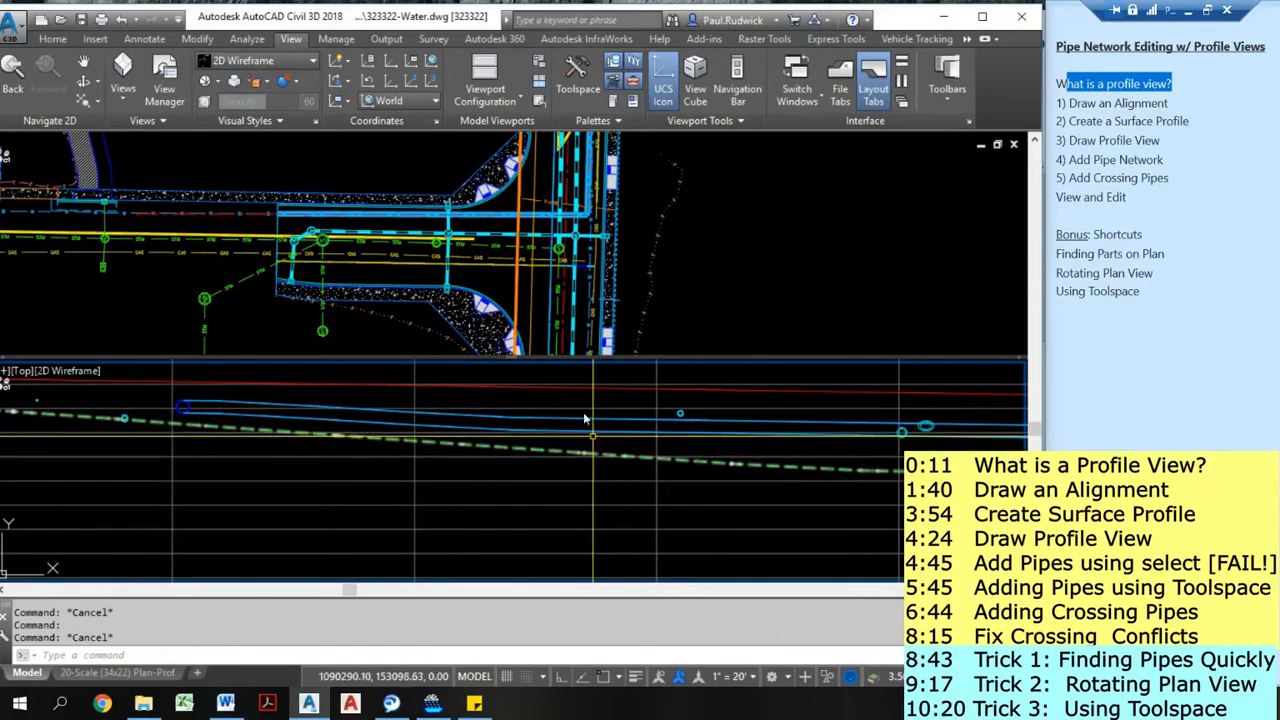
mouse_move(577, 424)
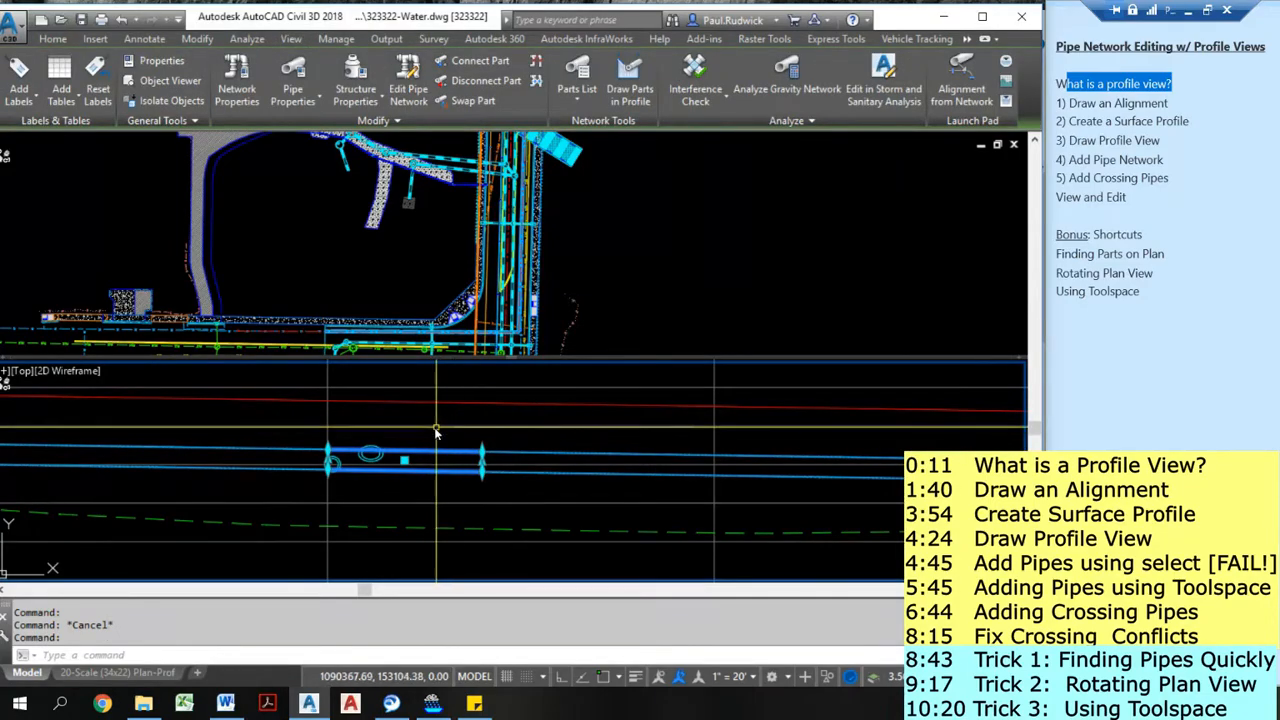
- Zoom the plan to the picked 12-inch PVC existing-water pipe, then clear the selection
right_click(436, 432)
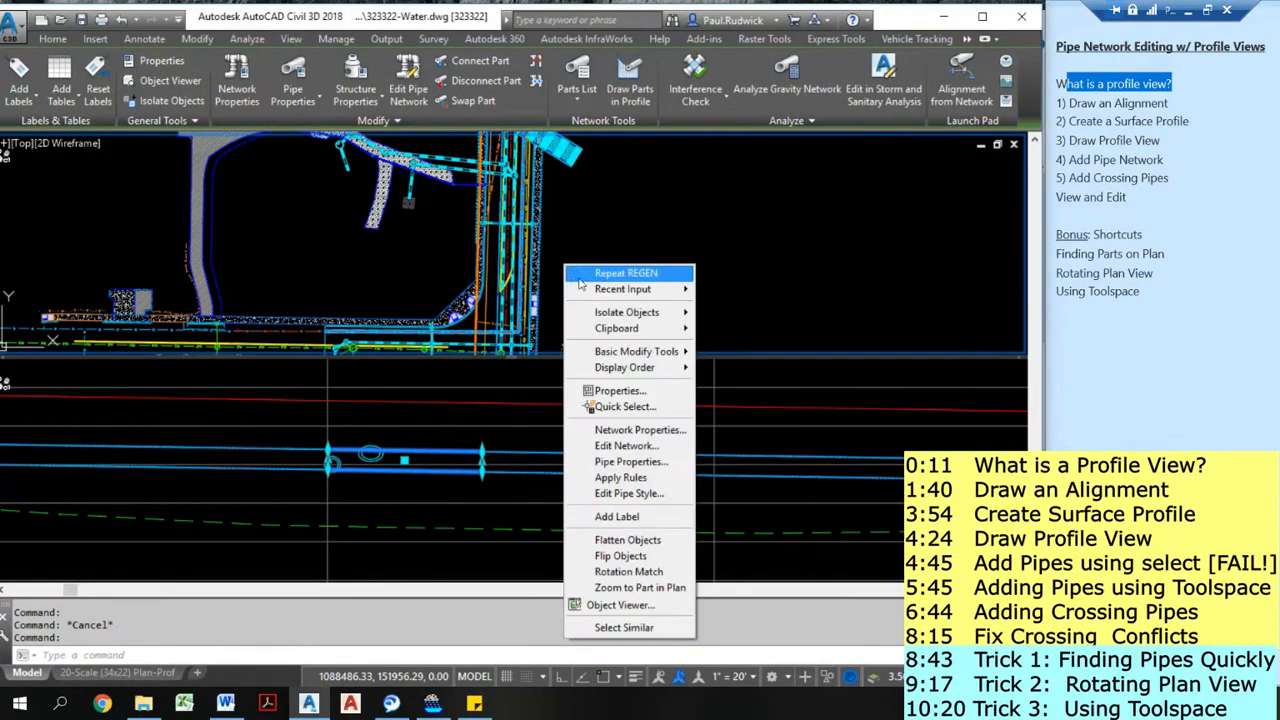
mouse_move(629, 571)
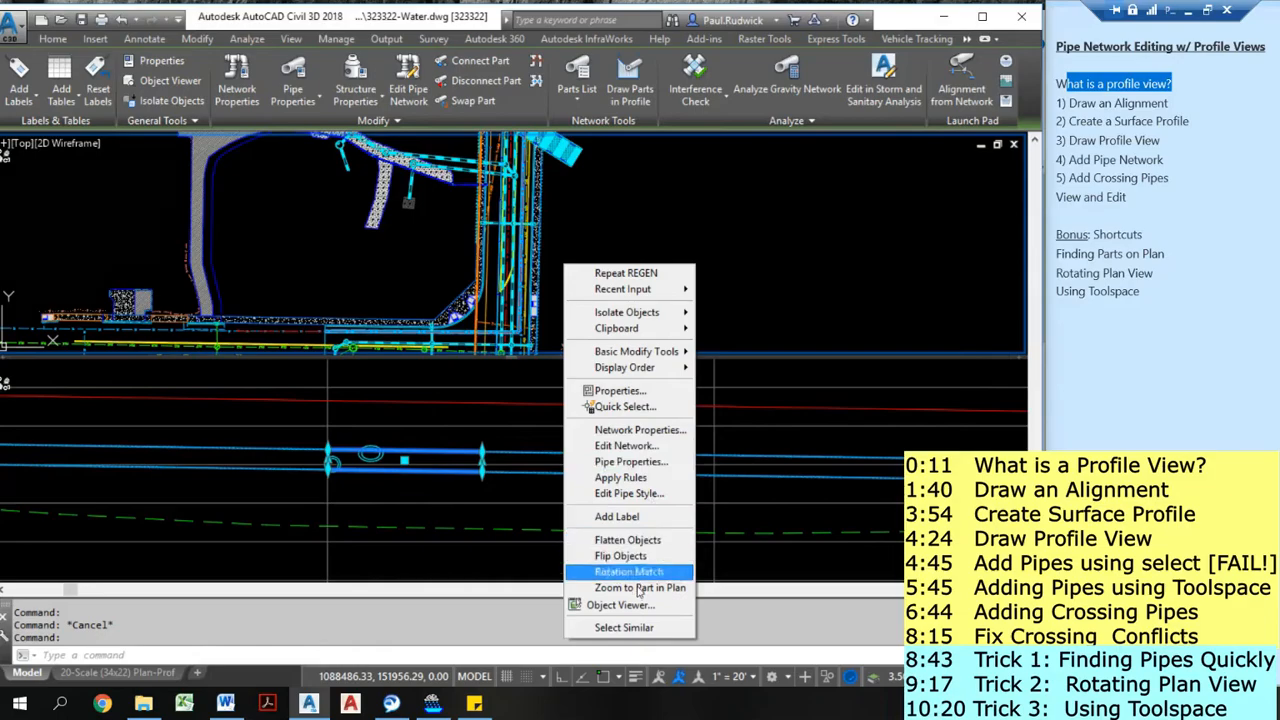
left_click(639, 587)
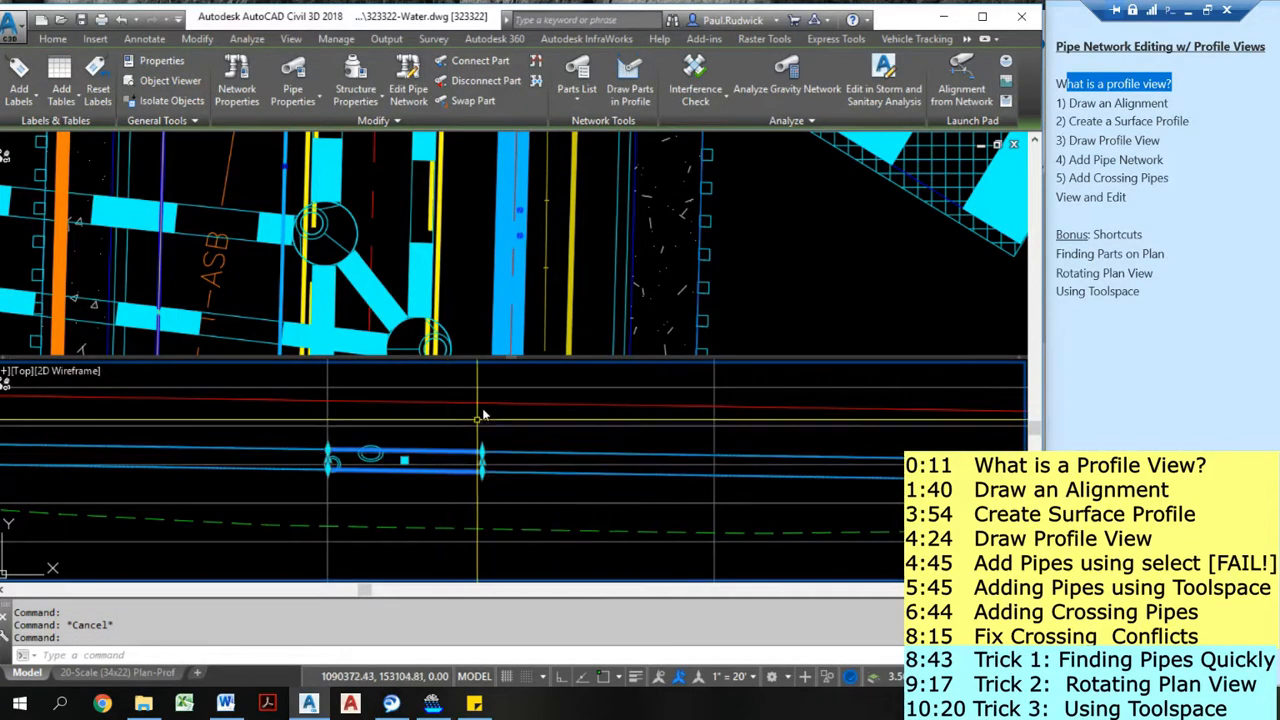
left_click(291, 38)
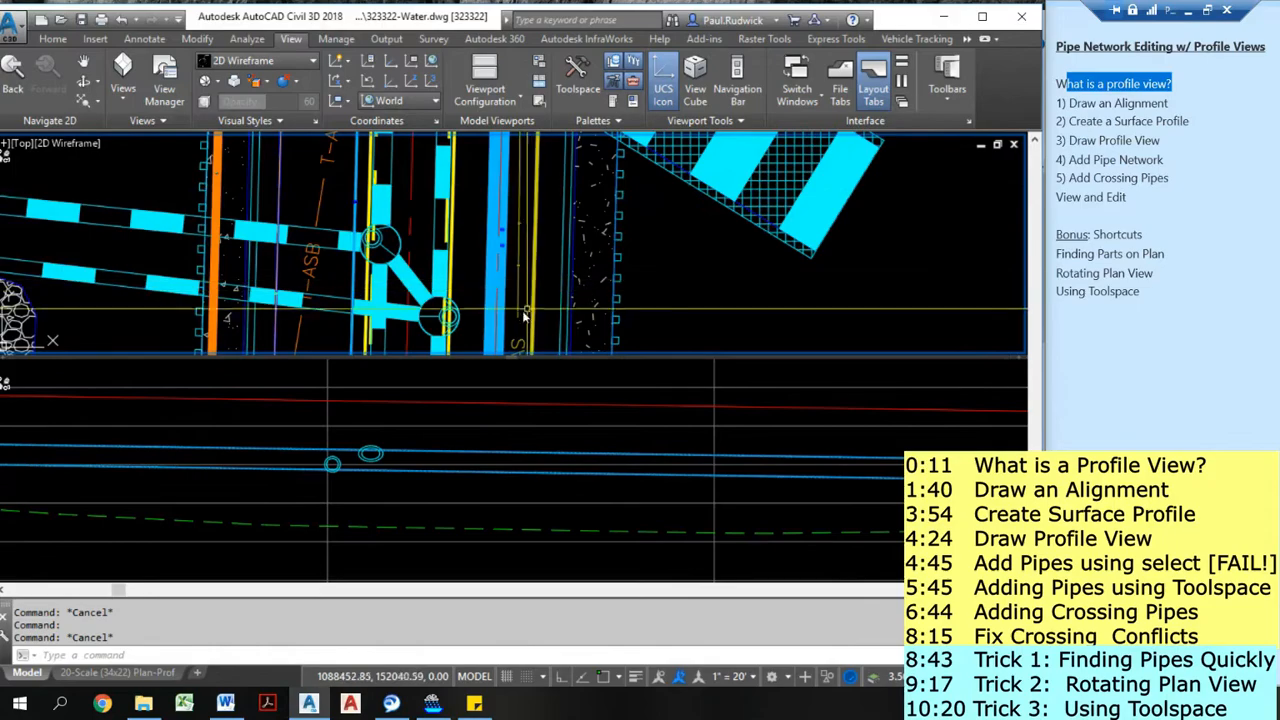
mouse_move(395, 310)
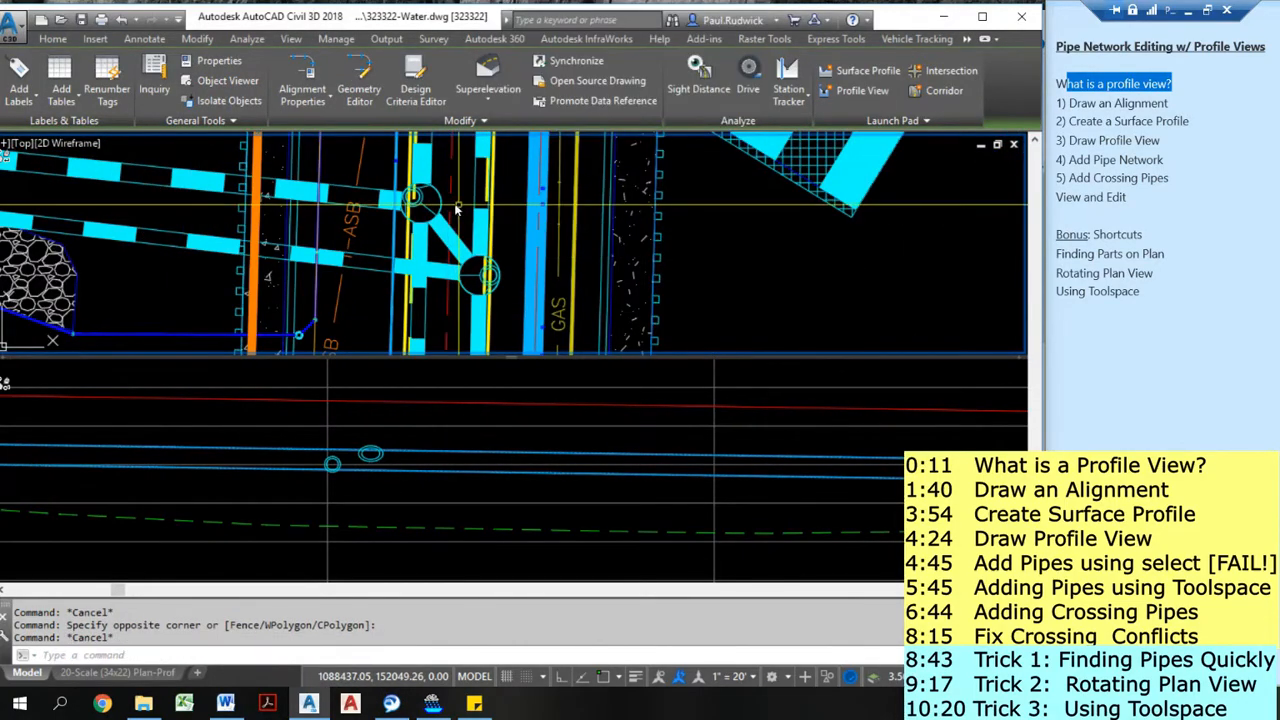
left_click(291, 38)
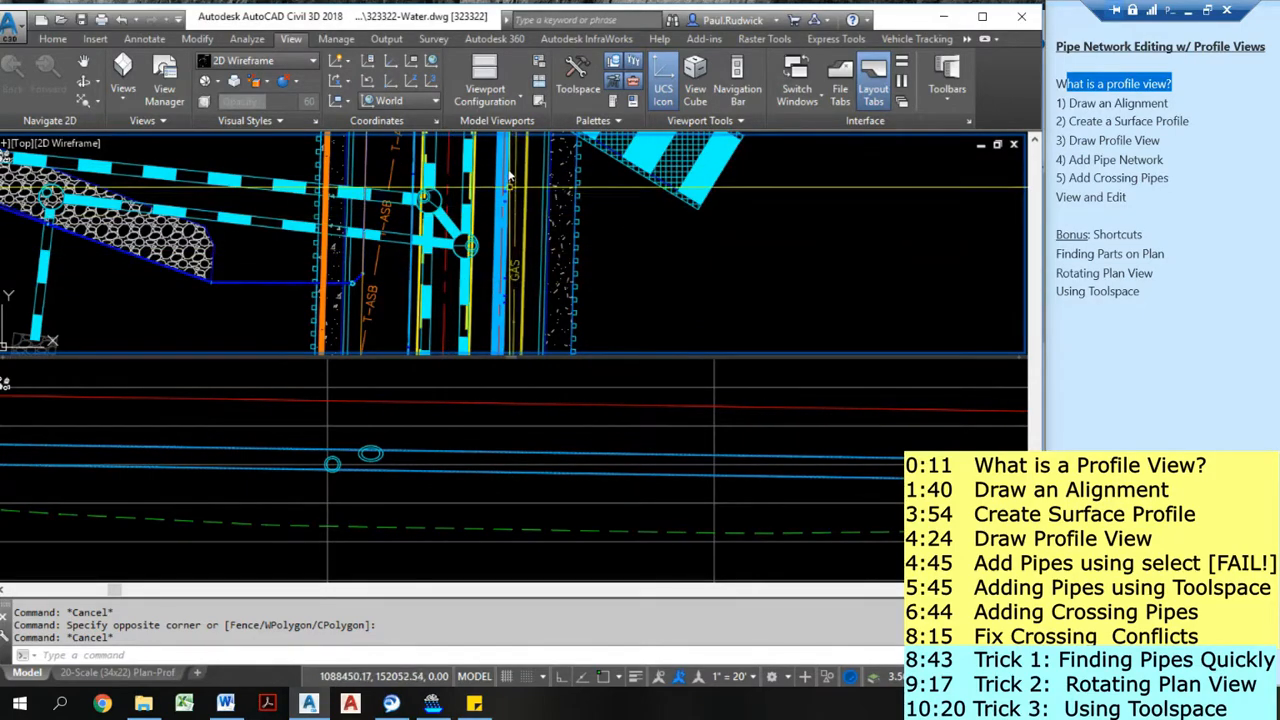
mouse_move(478, 232)
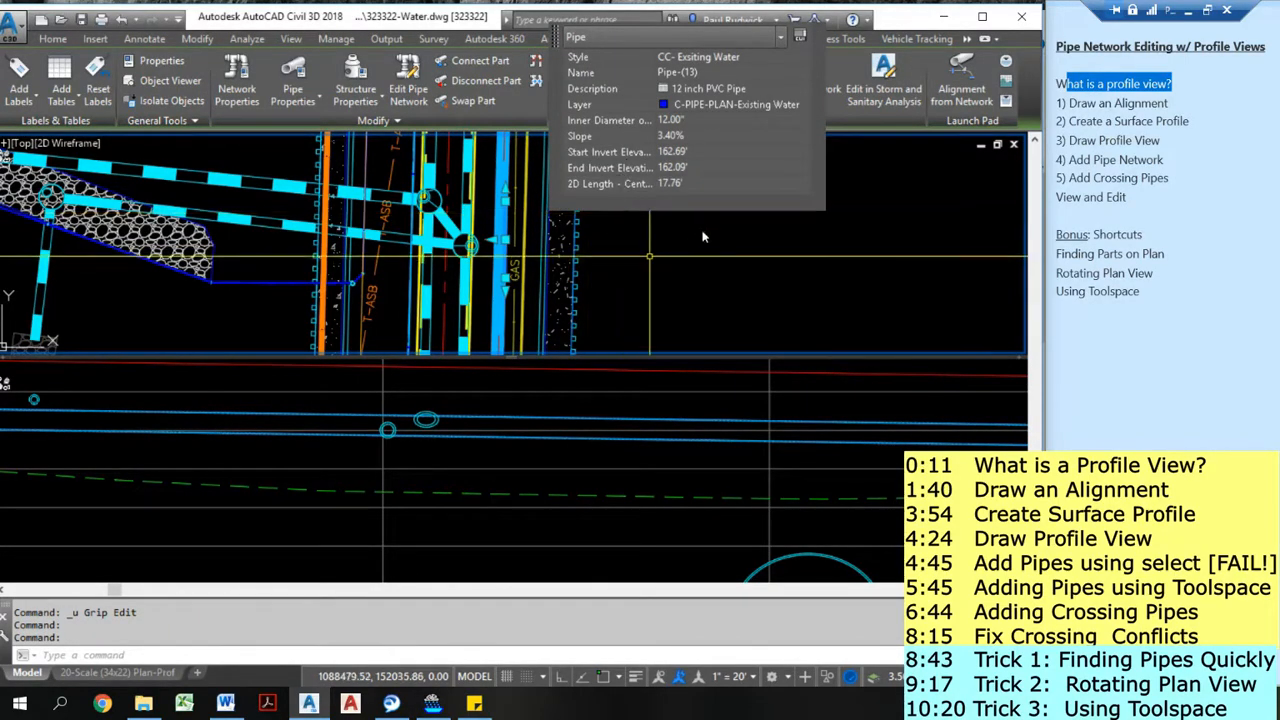
key("Escape")
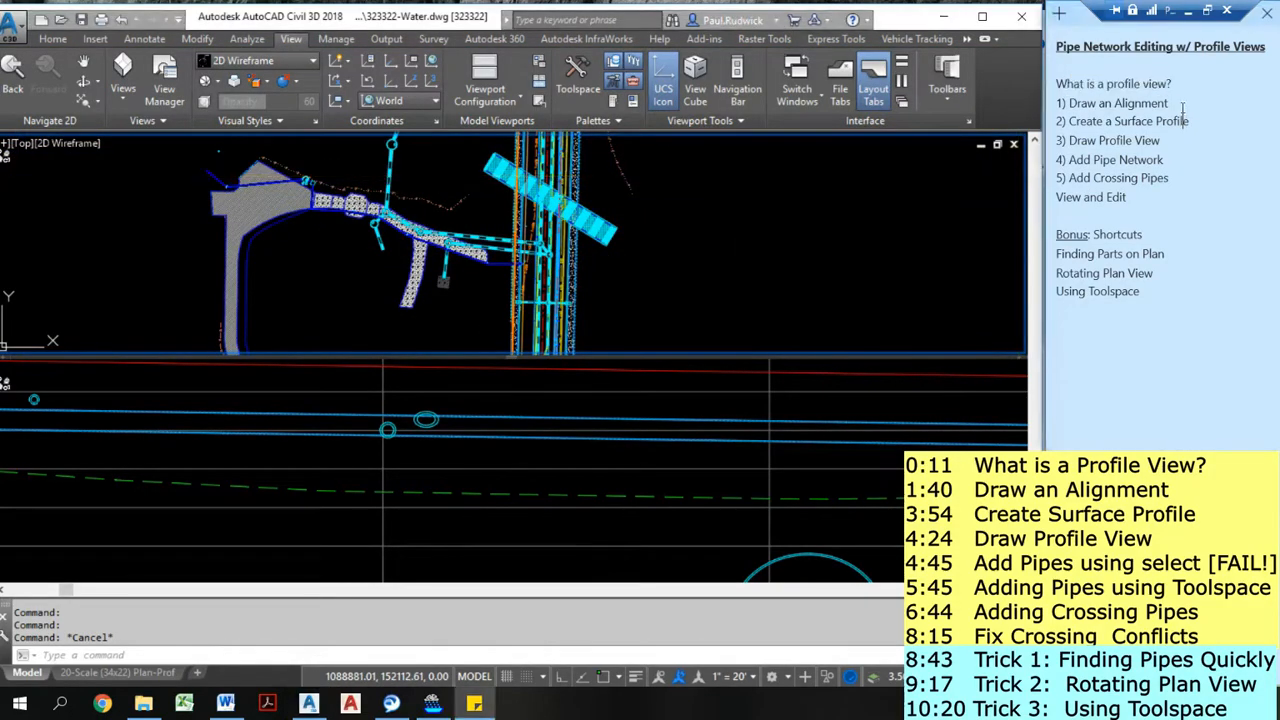
- Open the Draw an Alignment note and make the profile viewport active
left_click(1111, 103)
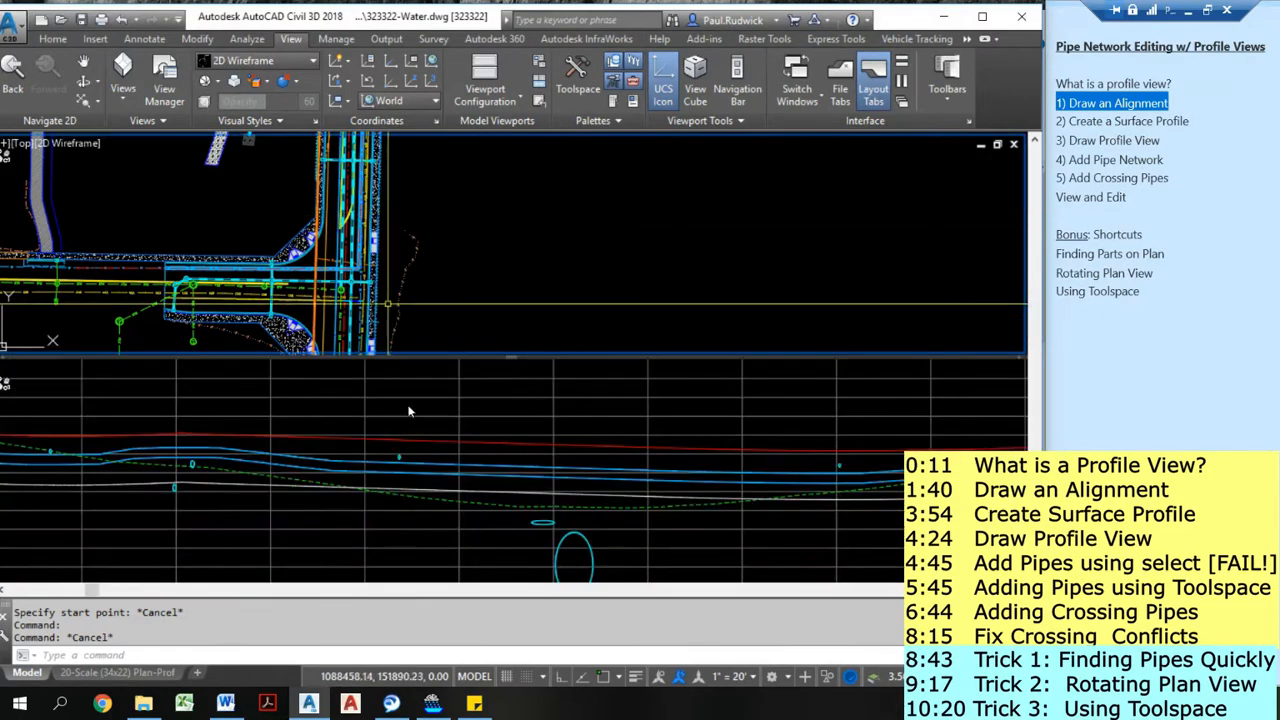
left_click(468, 470)
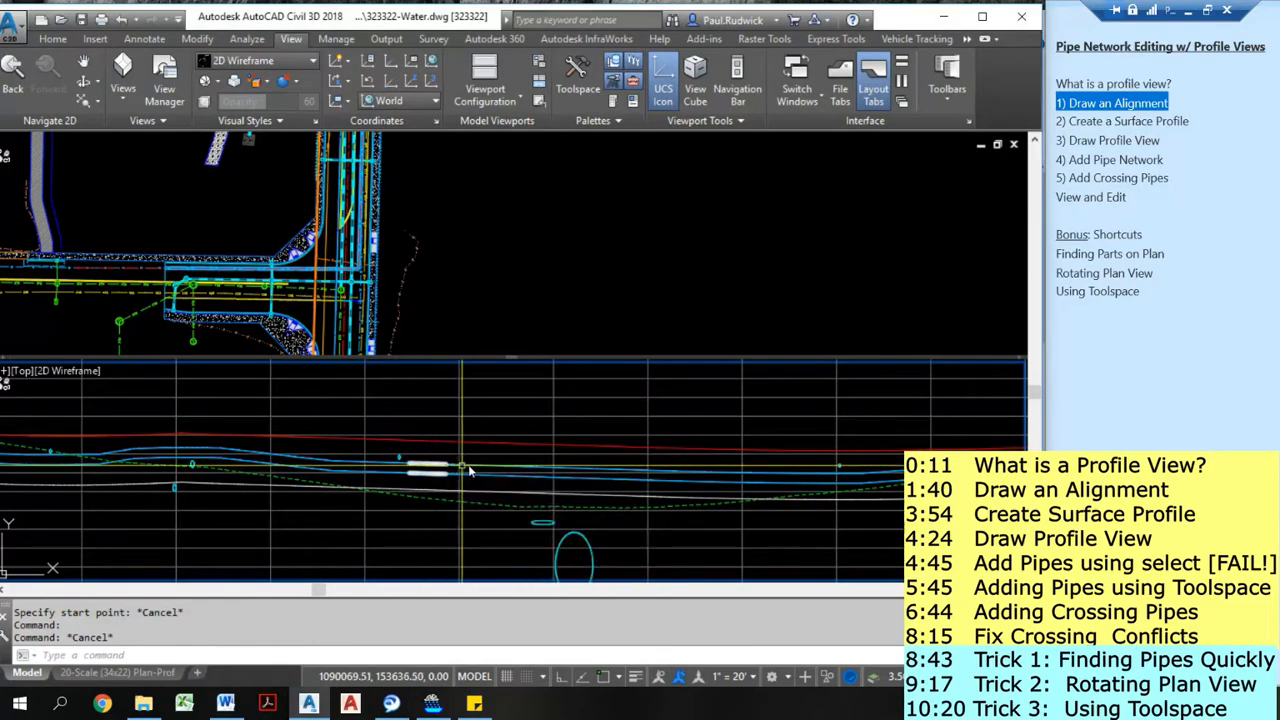
mouse_move(497, 470)
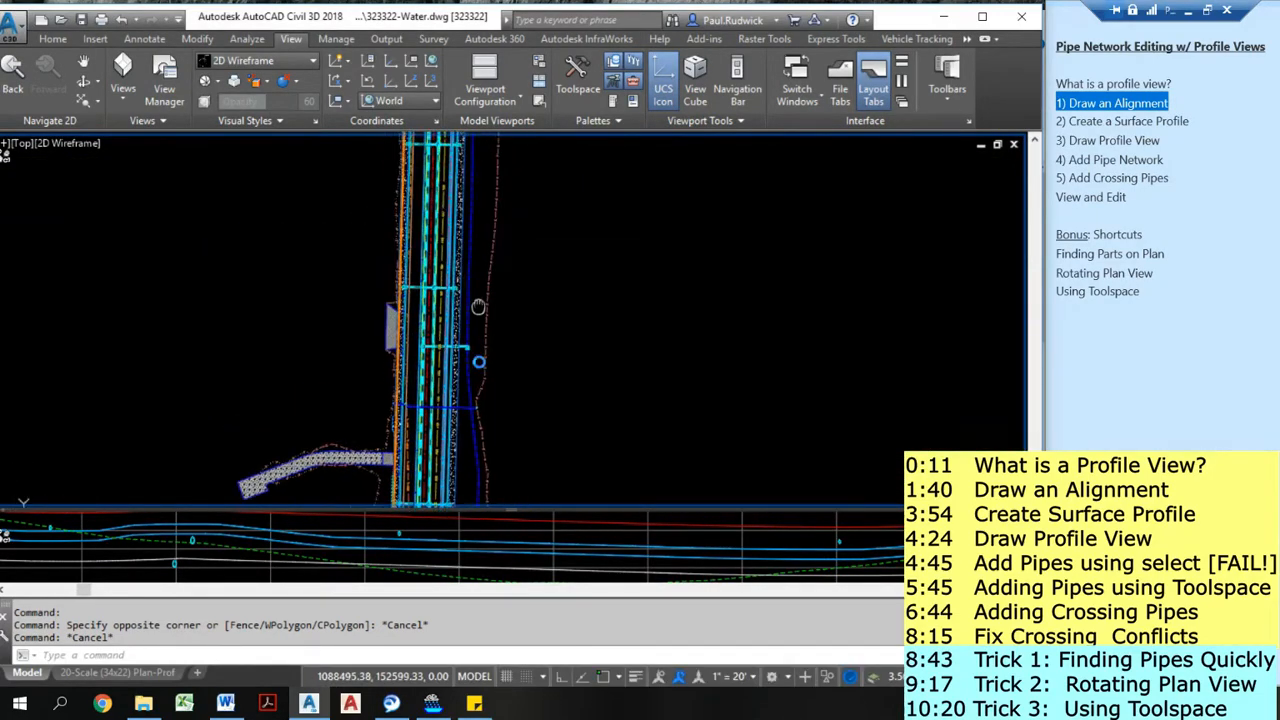
- Switch the drawing area to a single viewport and enter a value of 5.00
left_click(485, 75)
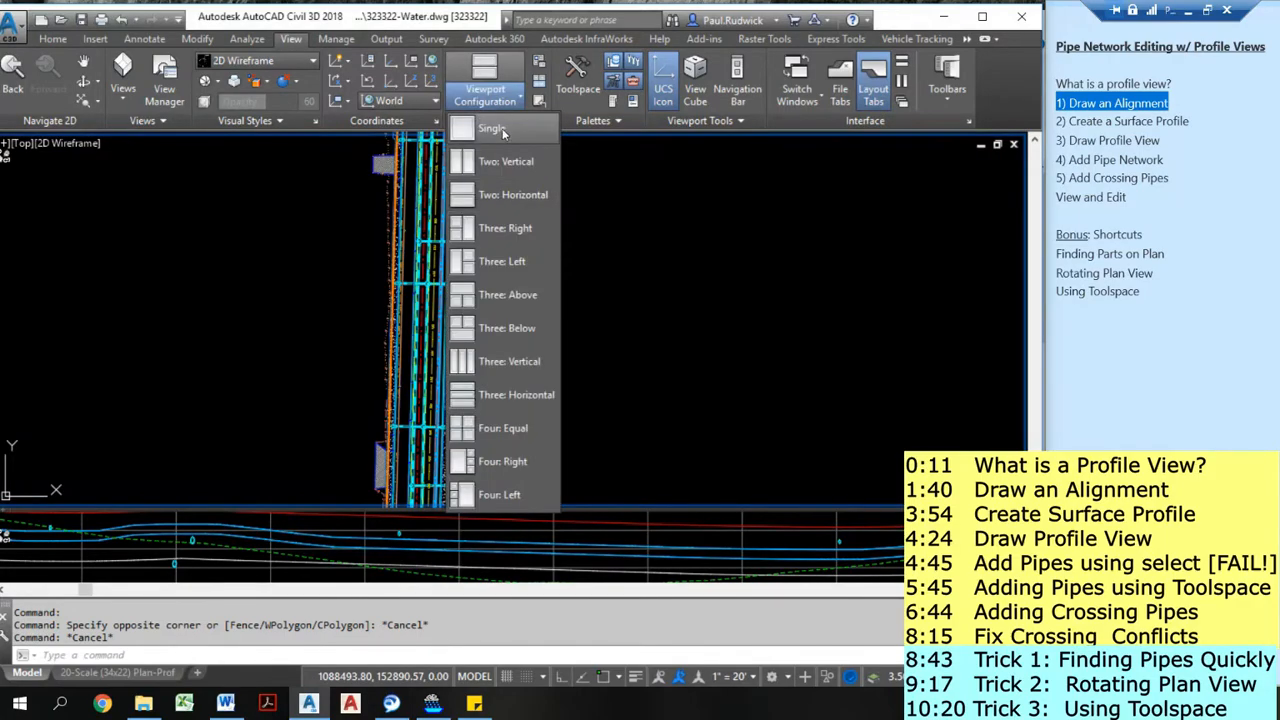
left_click(491, 128)
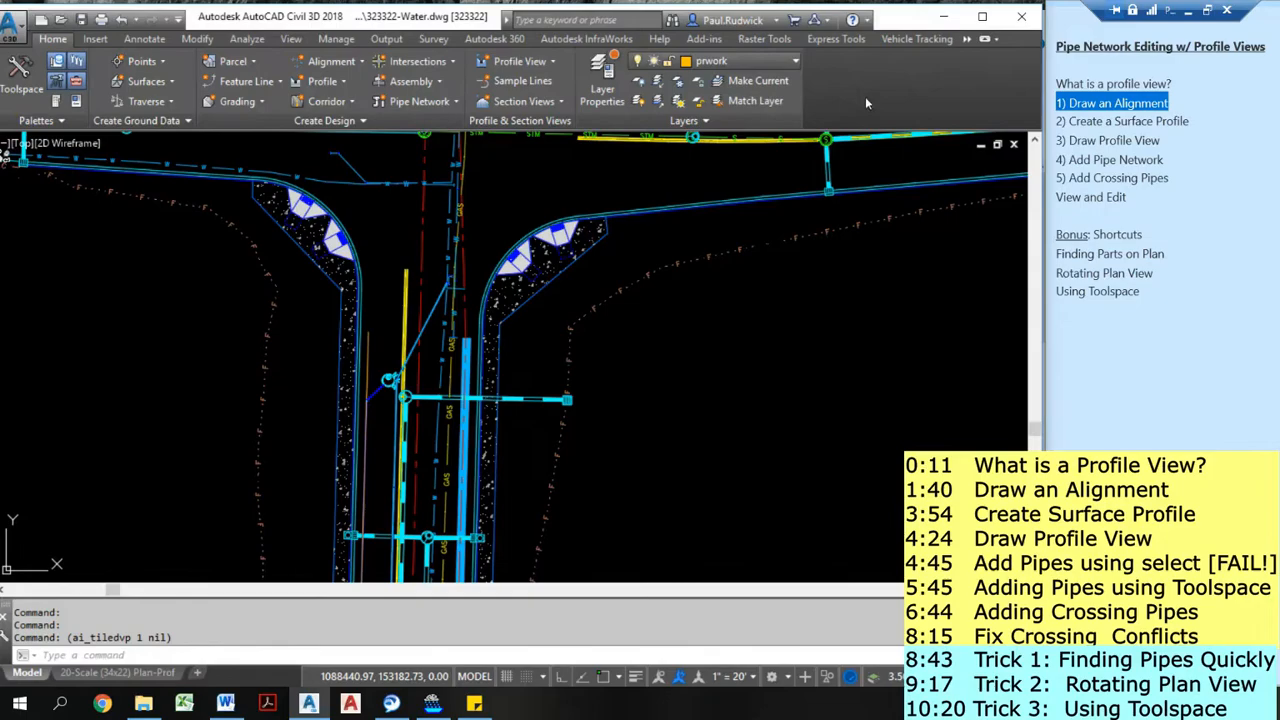
mouse_move(452, 272)
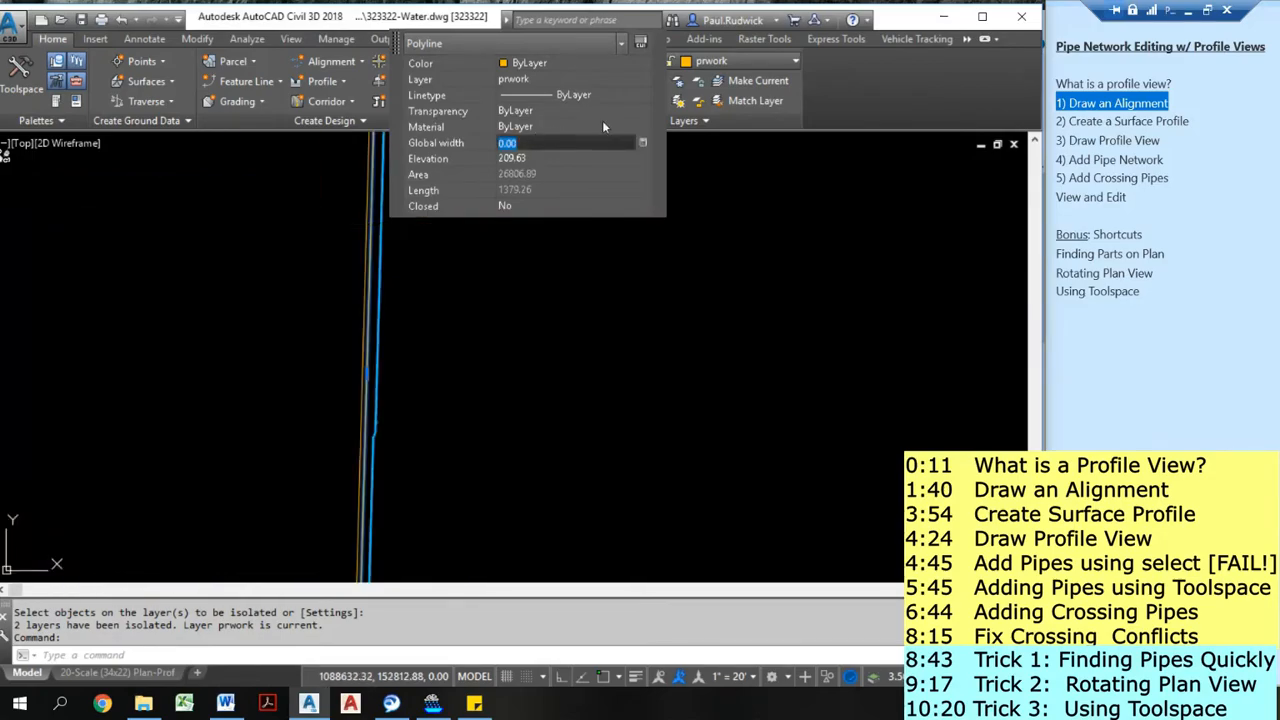
type("5.00")
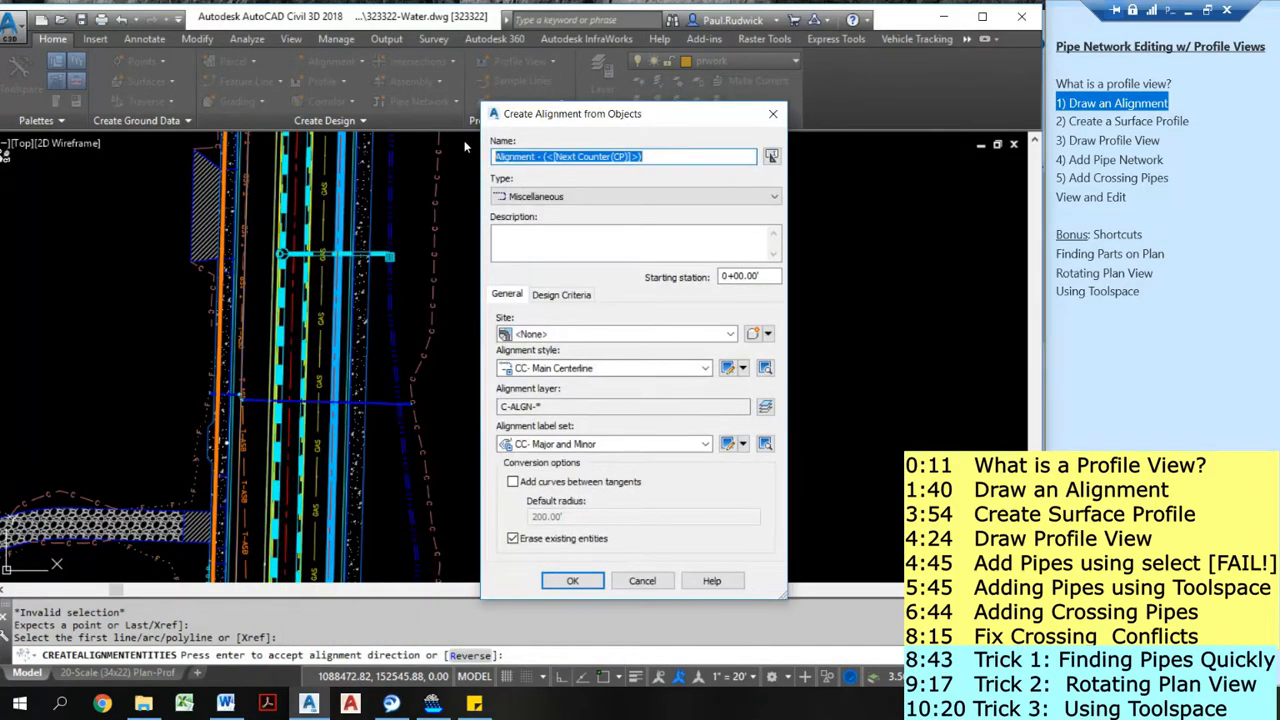
- Name the alignment '8 in Water' and keep the original polyline
type("8 I")
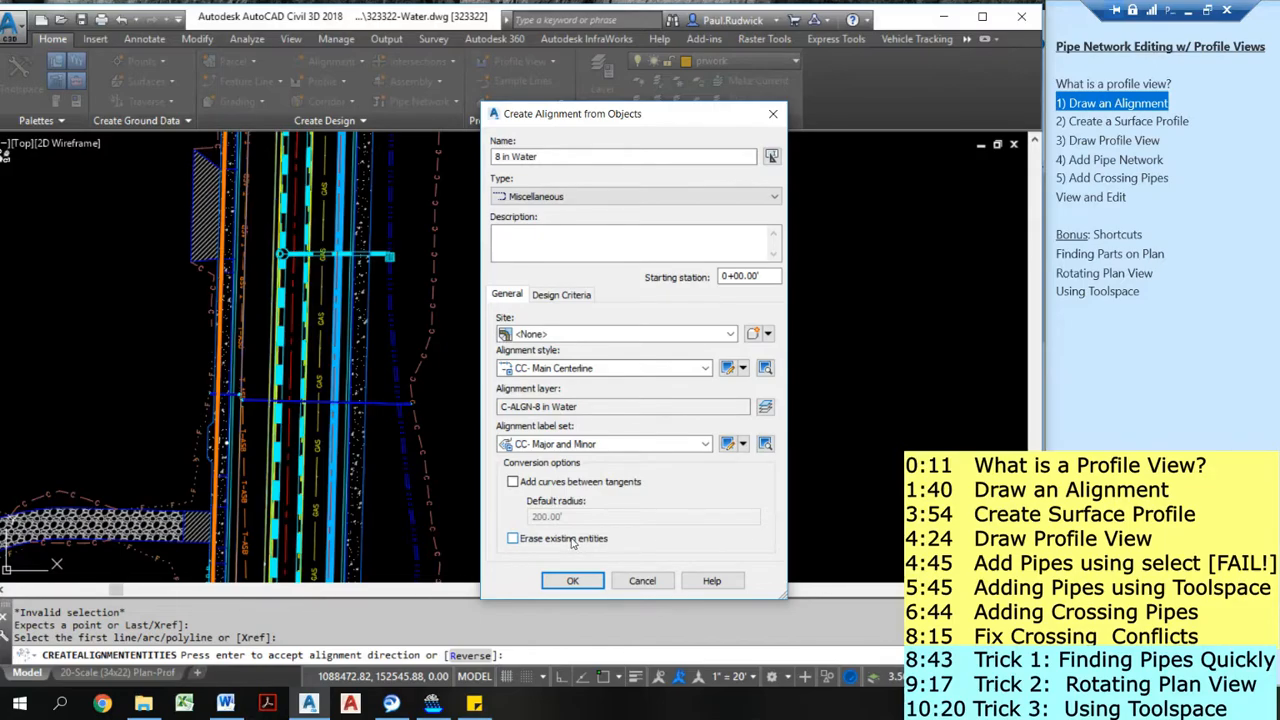
left_click(572, 580)
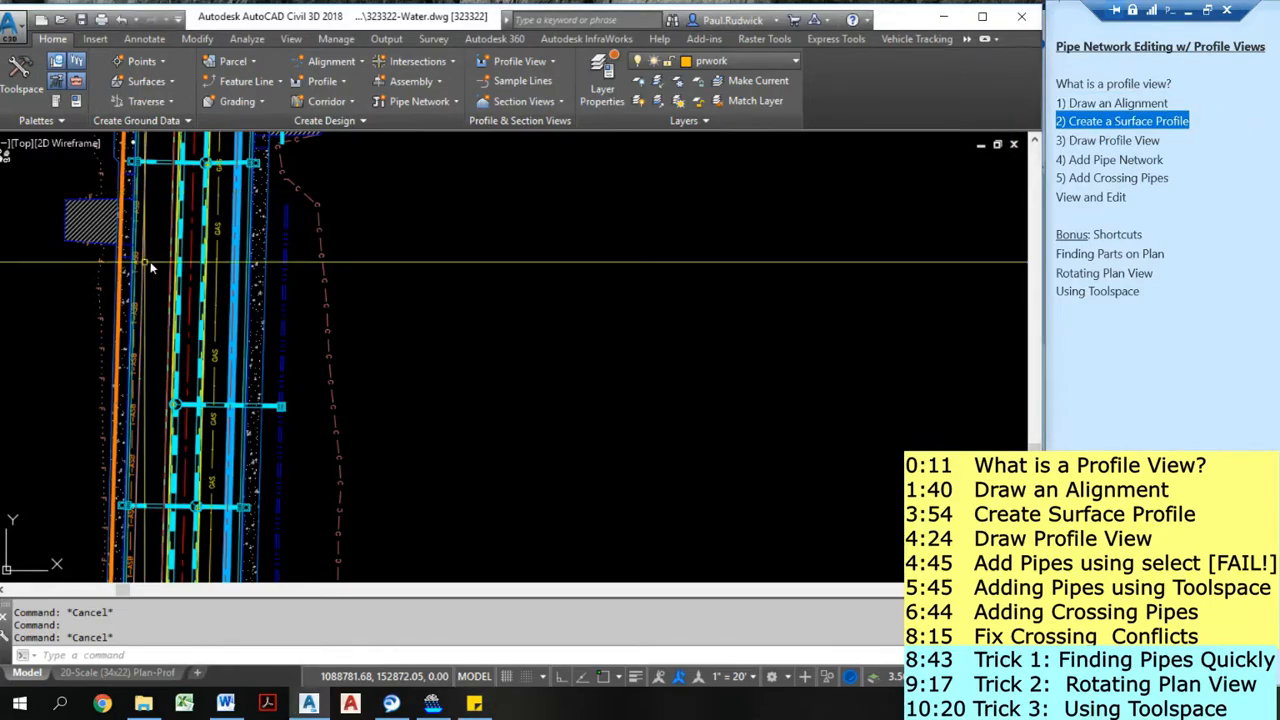
mouse_move(170, 270)
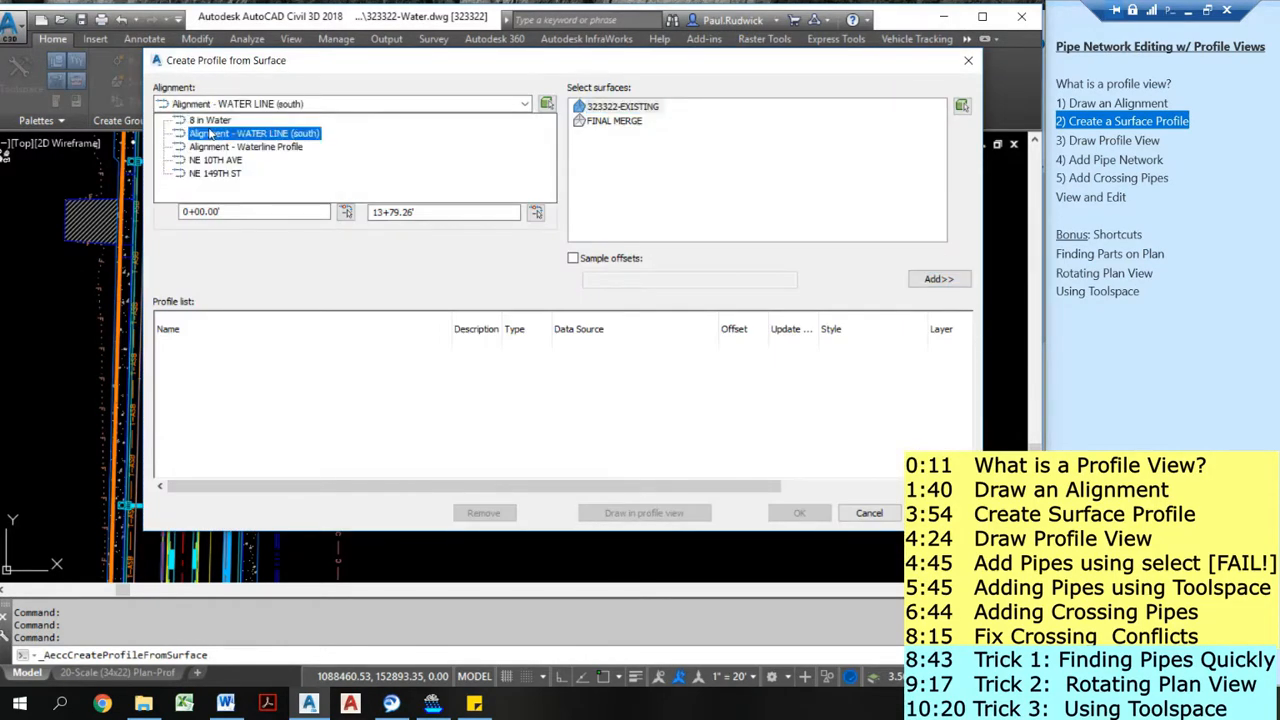
- Add 323322-EXISTING and FINAL MERGE profiles for 8 in Water and restyle FINAL MERGE
left_click(210, 119)
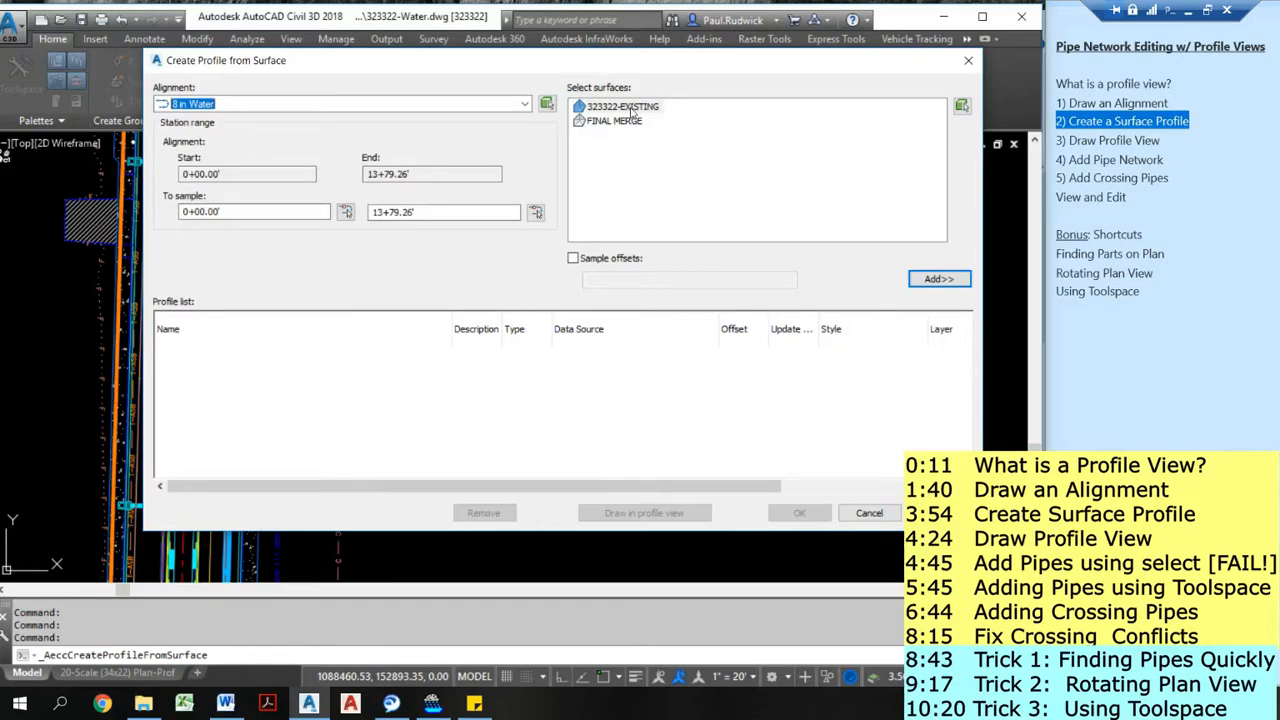
left_click(938, 278)
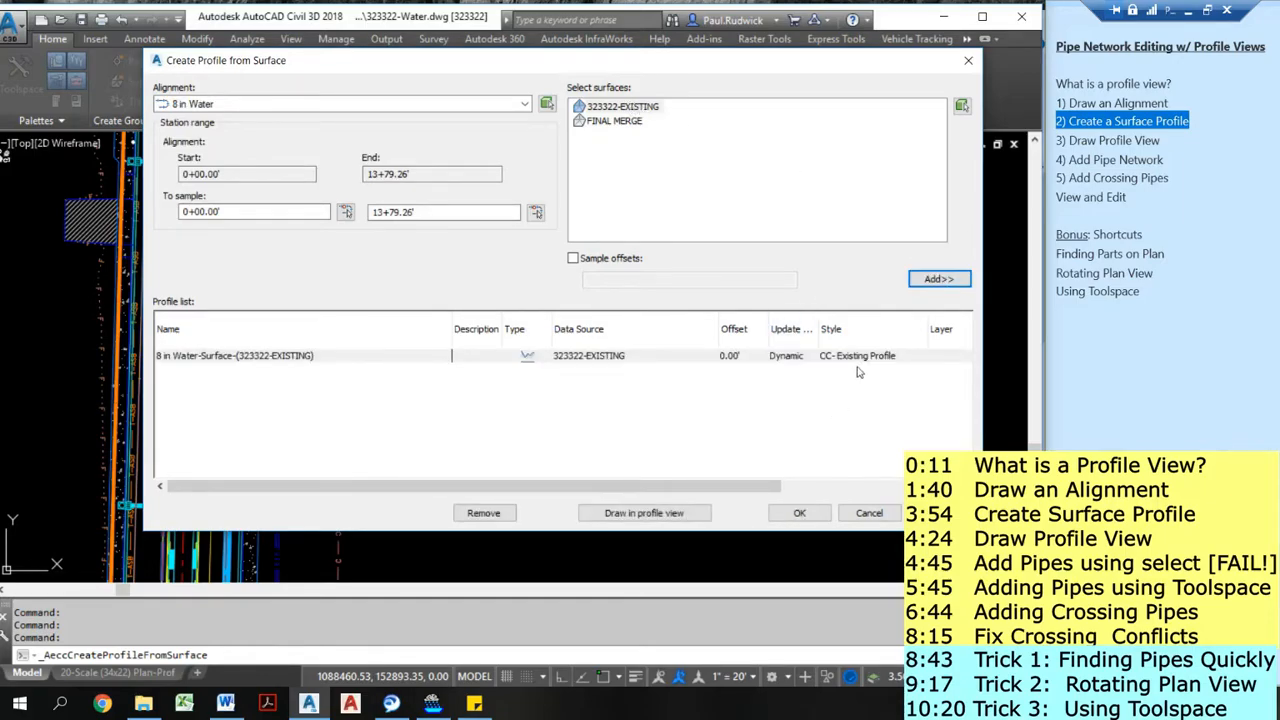
left_click(938, 278)
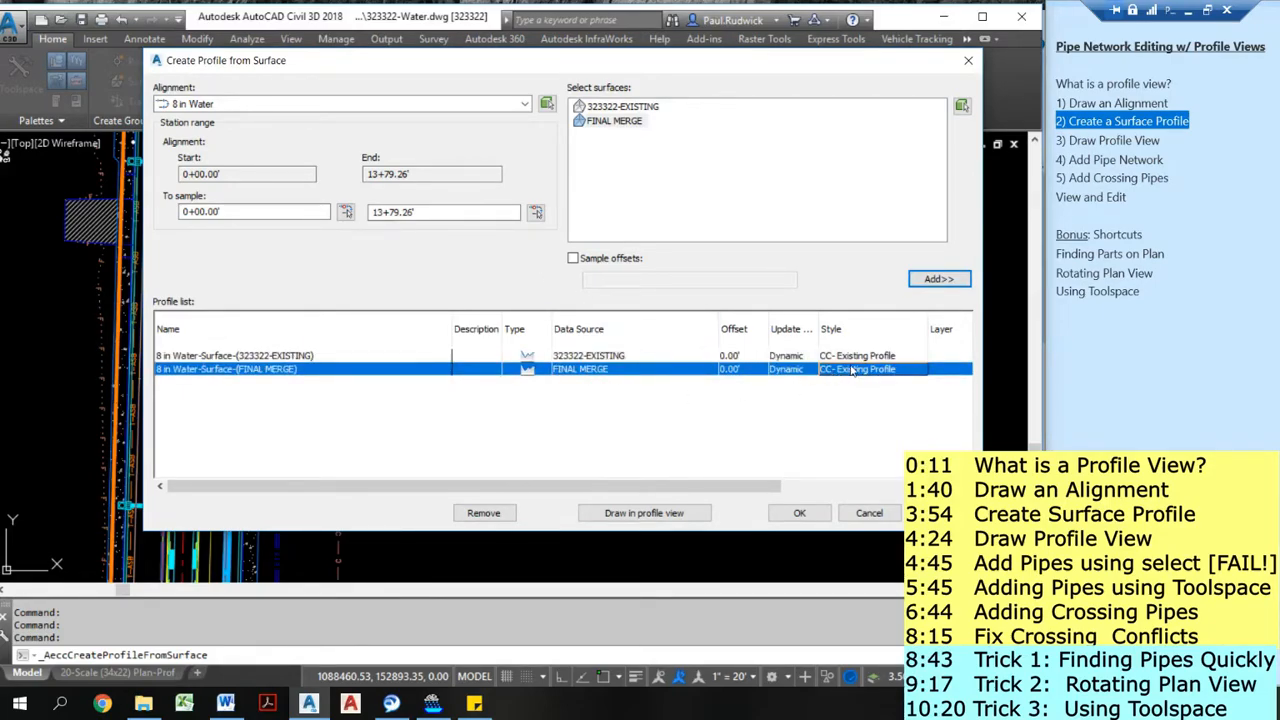
left_click(857, 369)
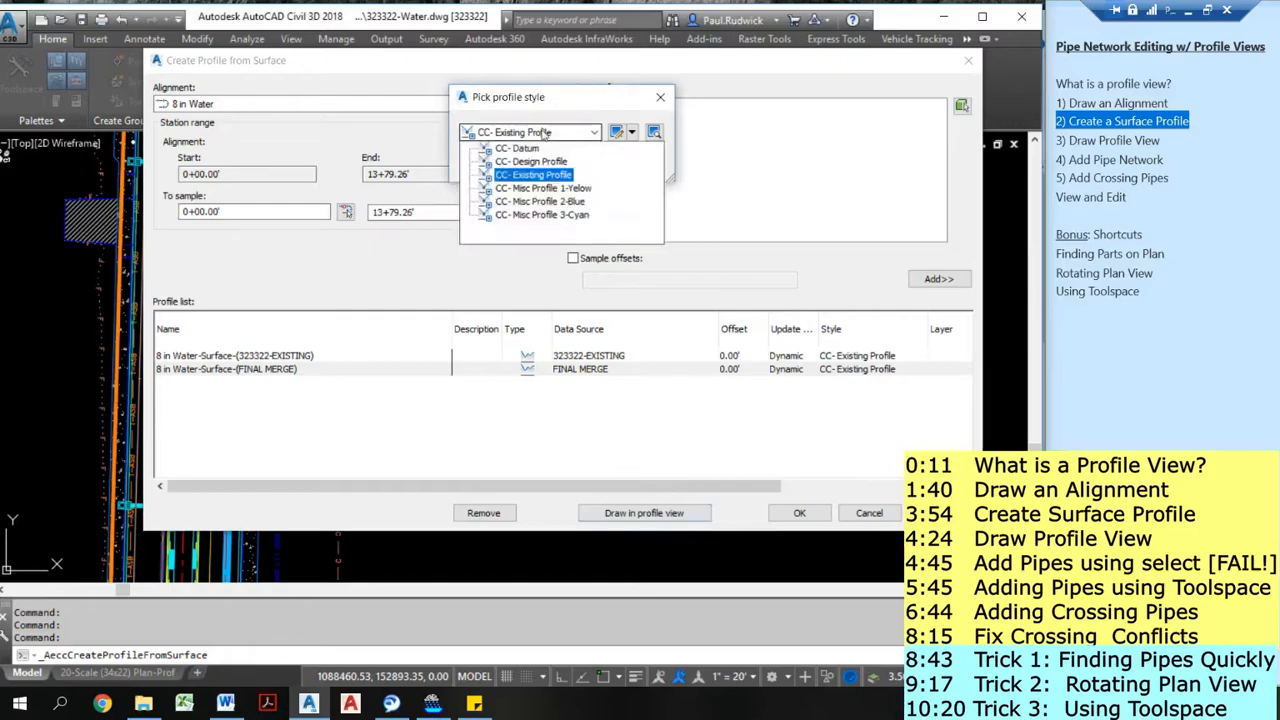
left_click(799, 512)
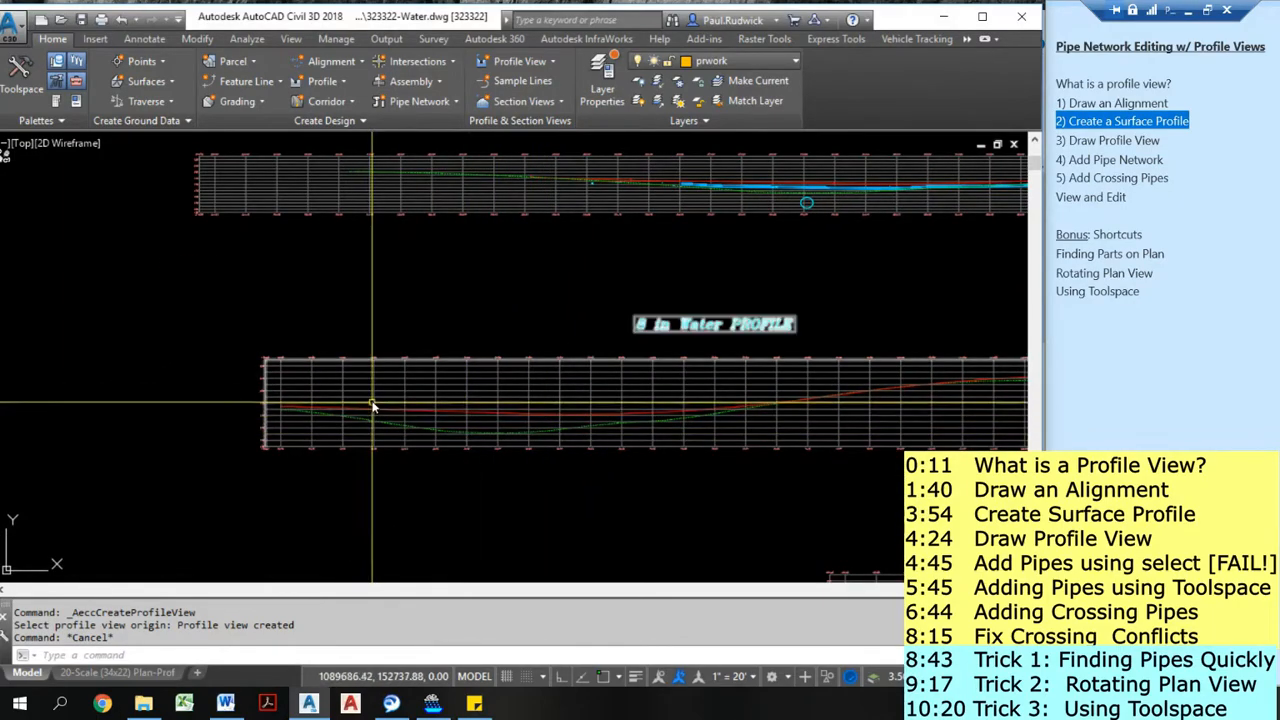
mouse_move(443, 405)
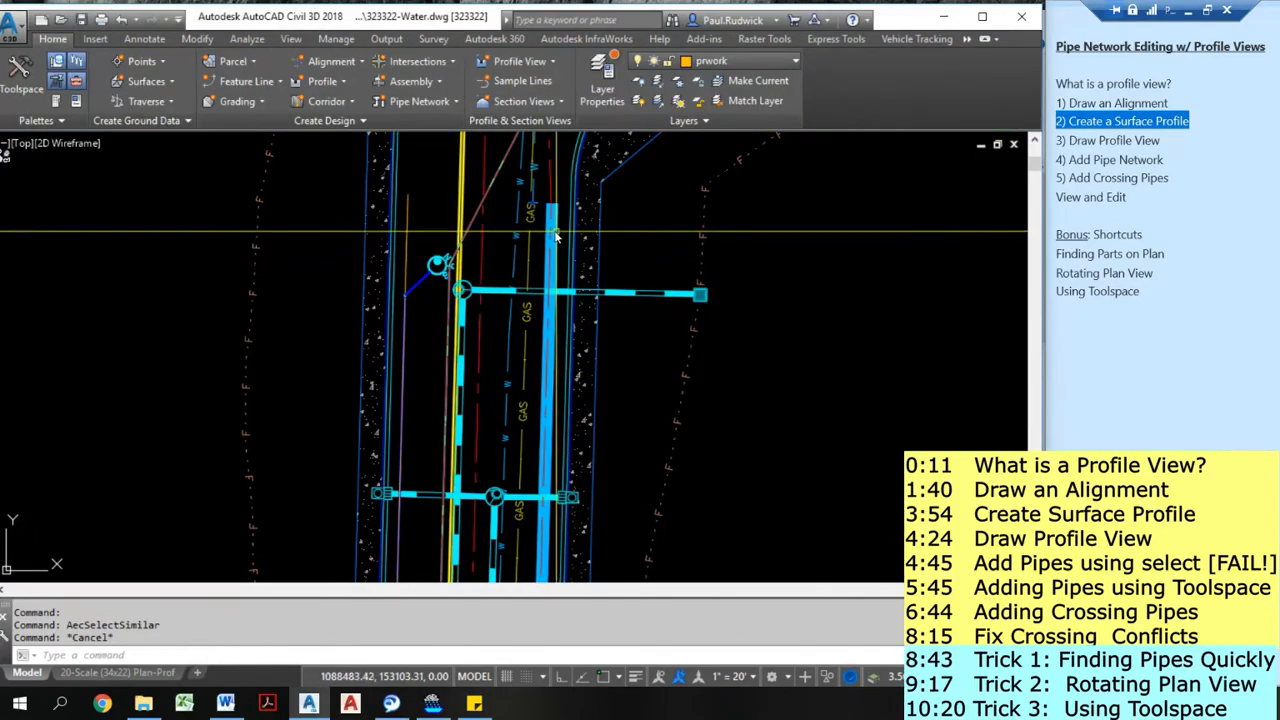
- Select the plan's pipe run, close the Layer Properties Manager, and bring up object options
left_click(555, 230)
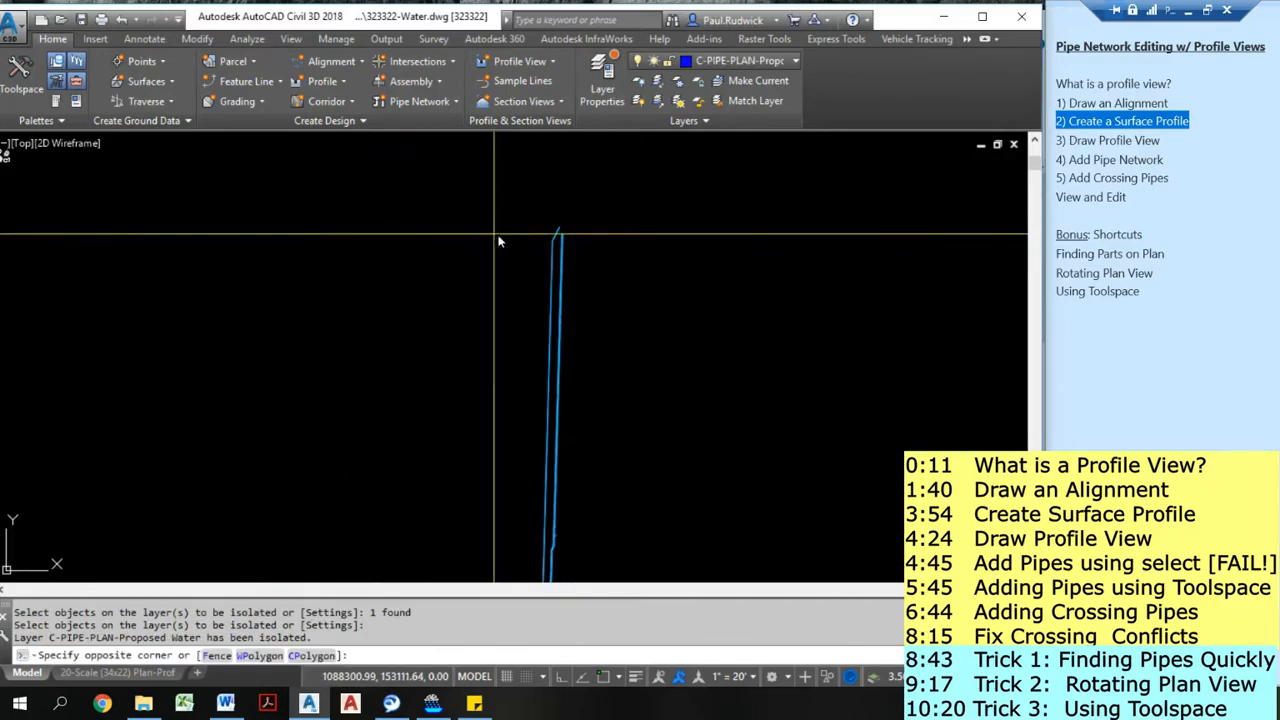
left_click_drag(500, 241, 557, 465)
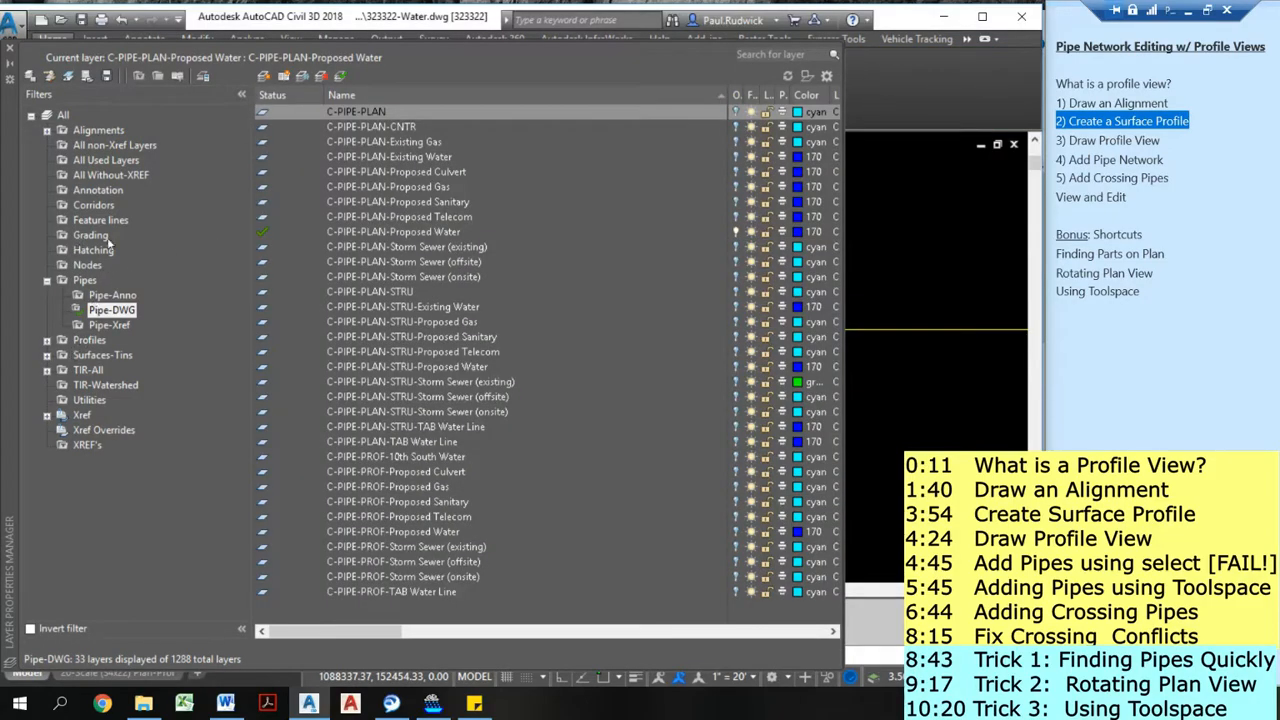
mouse_move(88, 225)
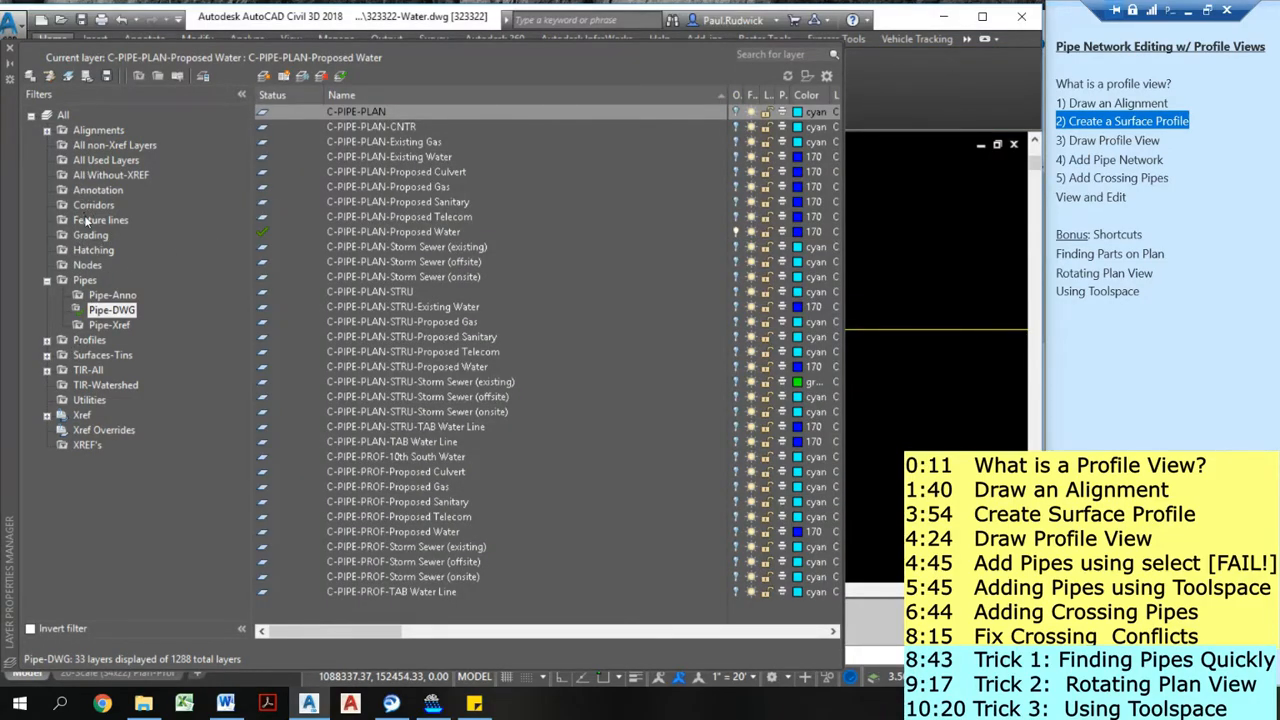
left_click(111, 369)
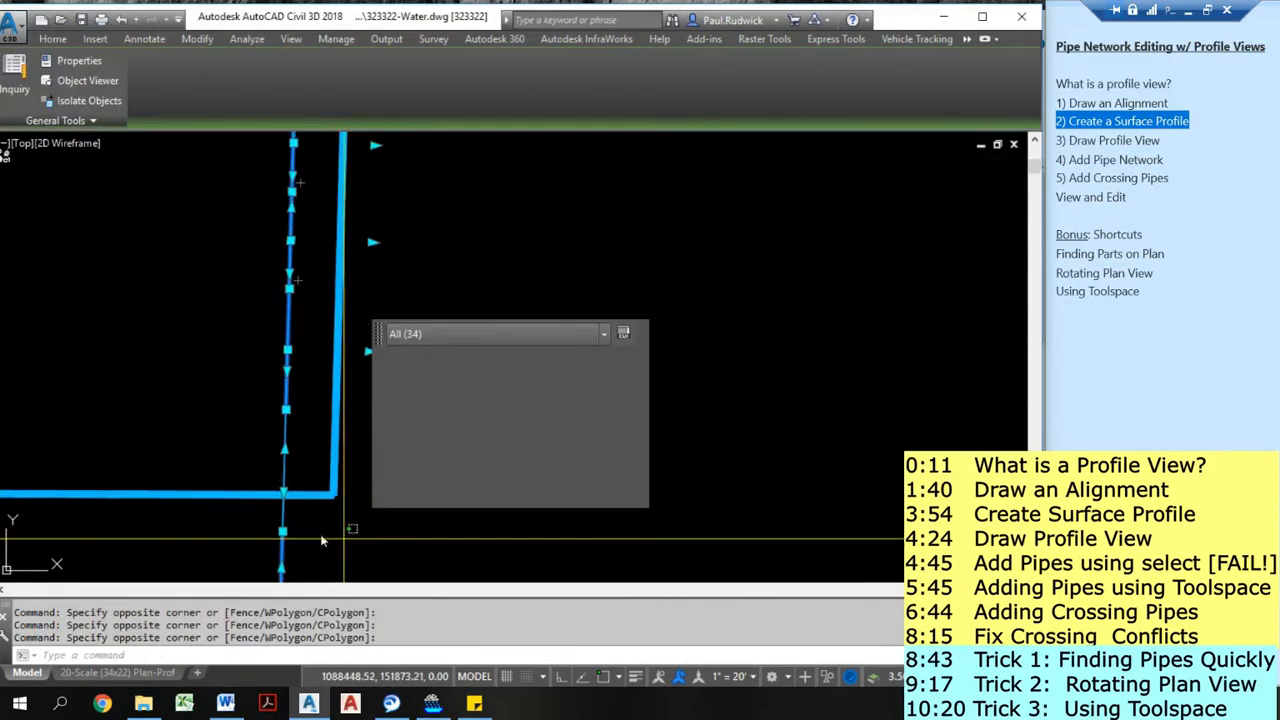
right_click(320, 540)
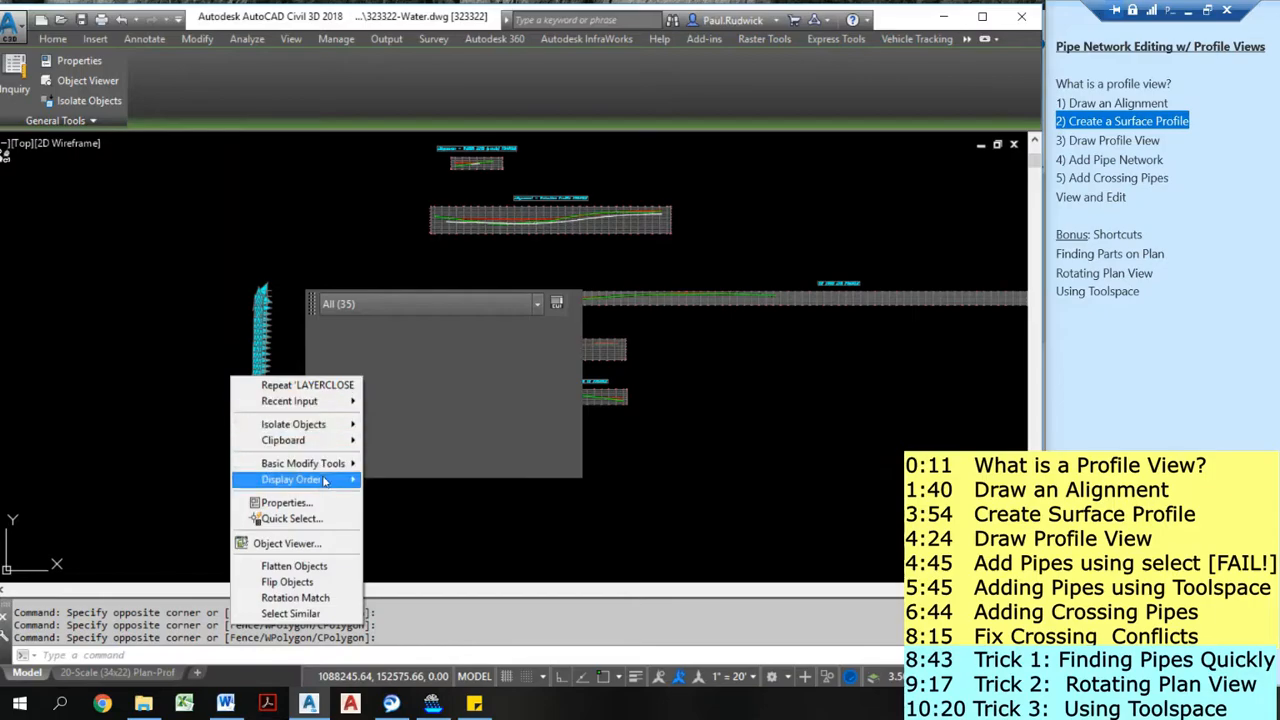
mouse_move(289, 401)
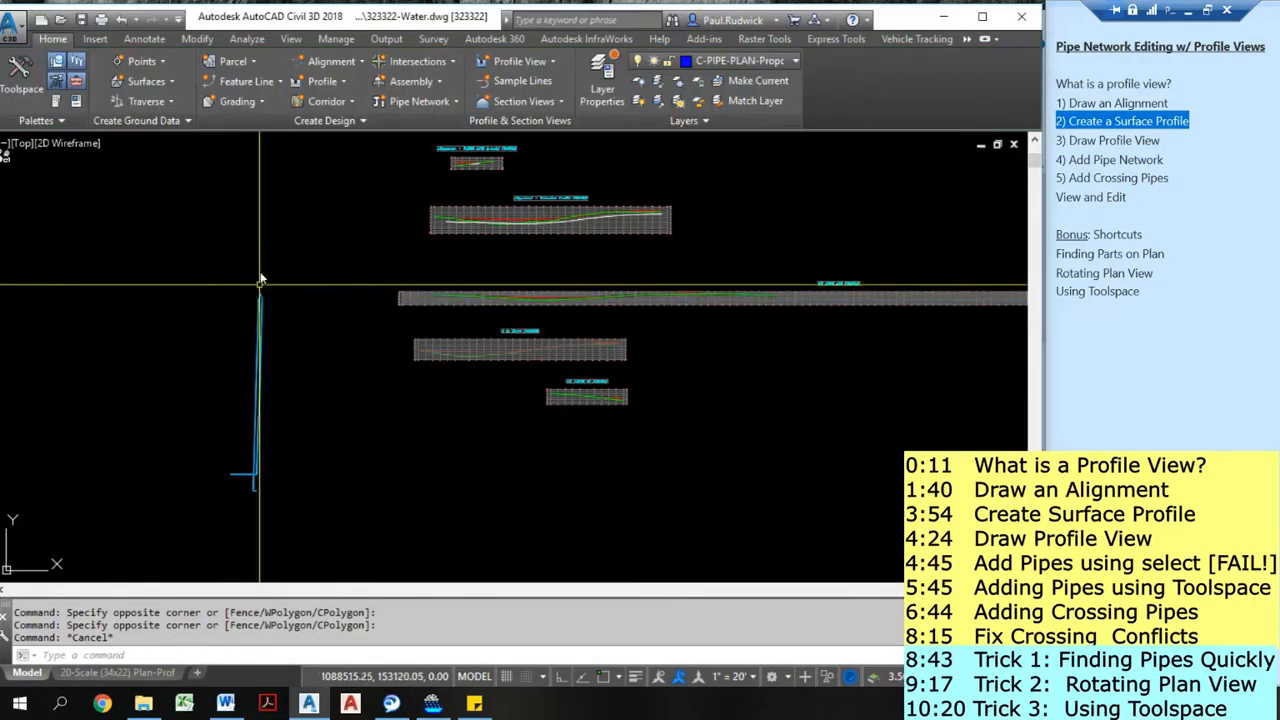
mouse_move(728, 387)
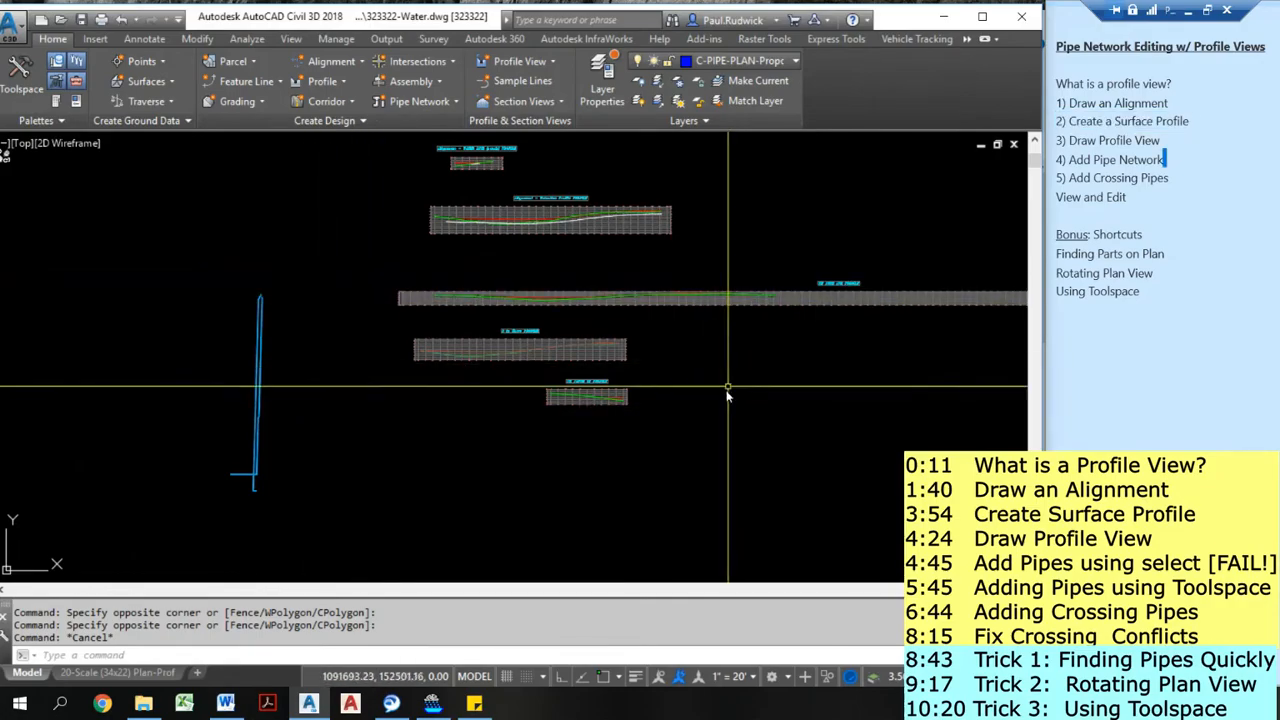
- List the Proposed Water network's pipes in Prospector with an added Inner Diameter column
left_click(20, 70)
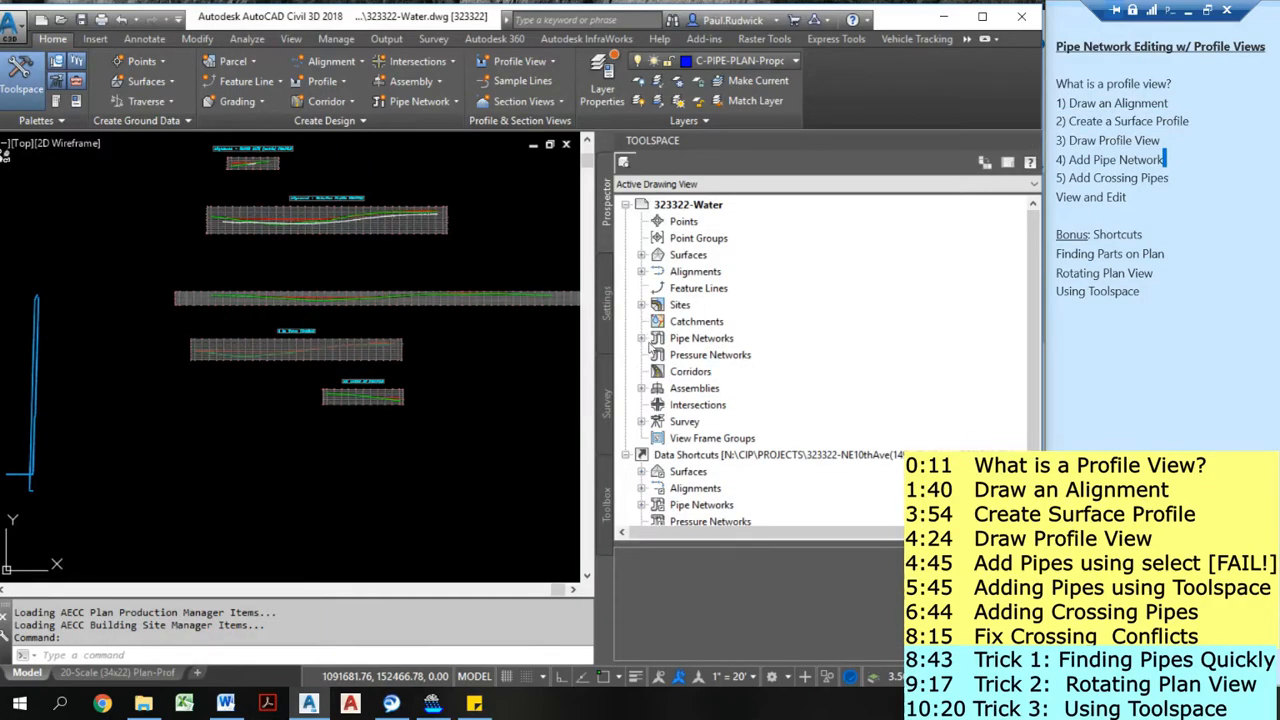
left_click(642, 338)
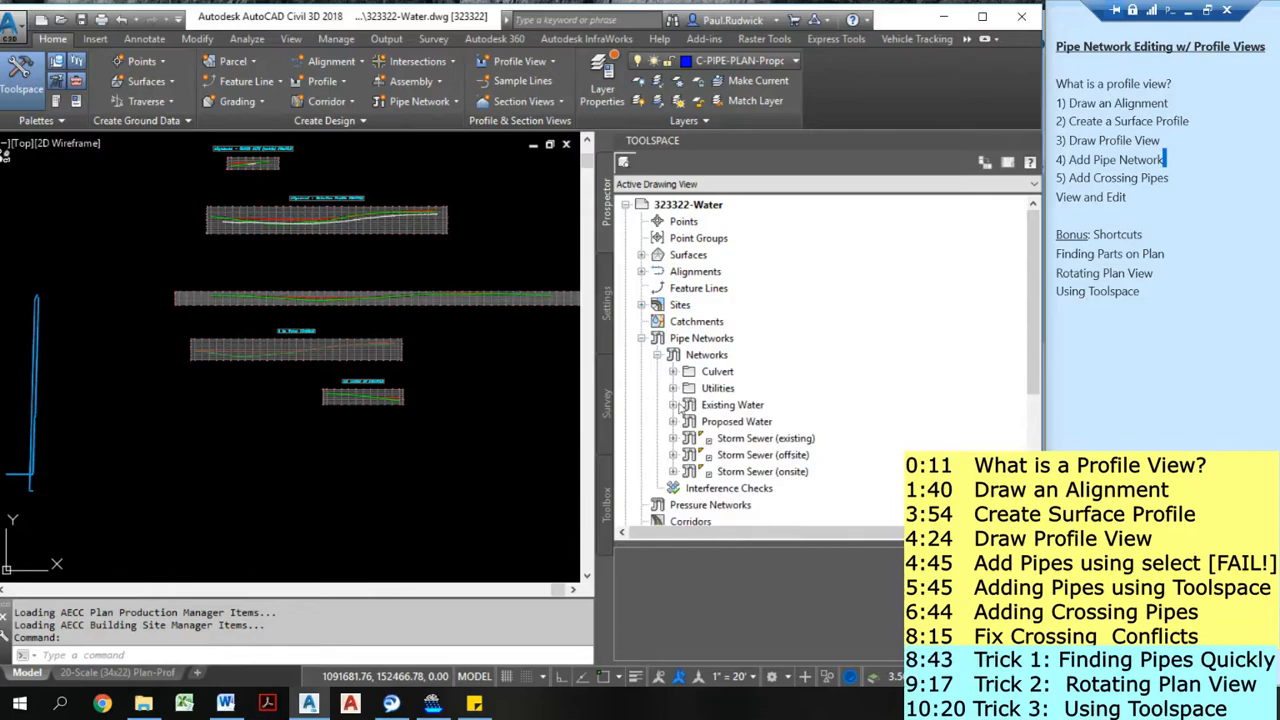
left_click(674, 421)
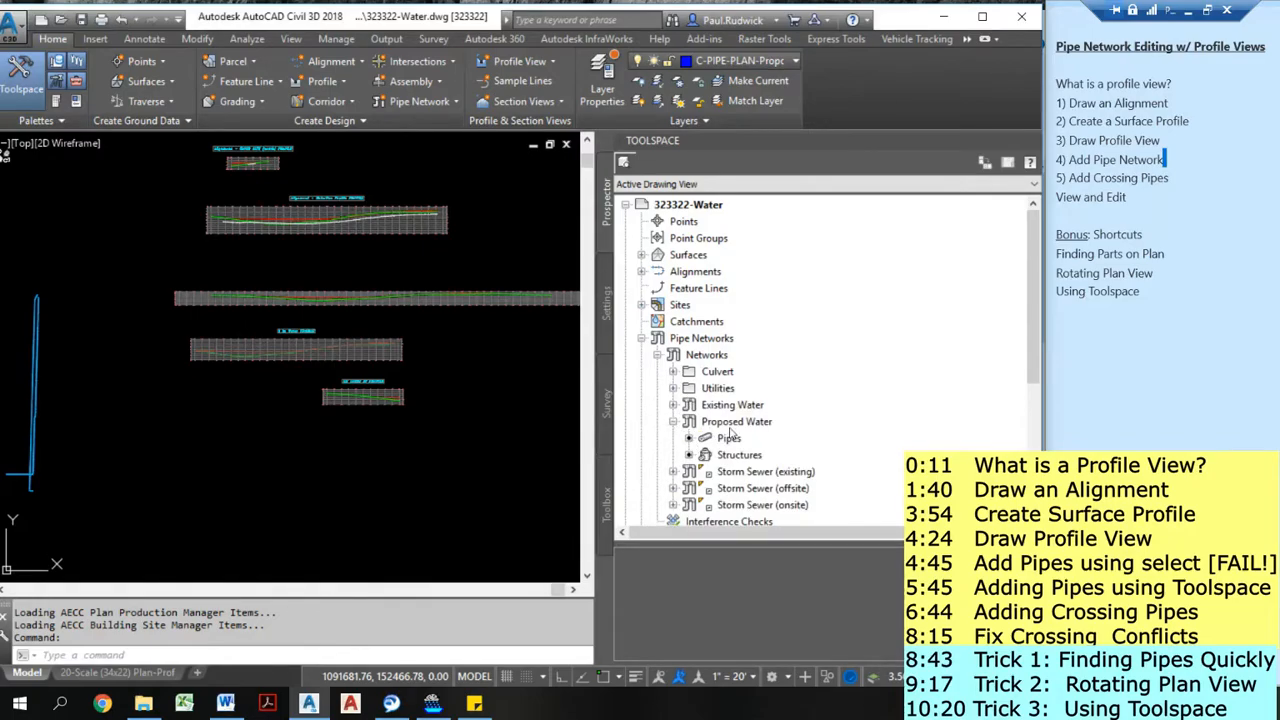
right_click(748, 331)
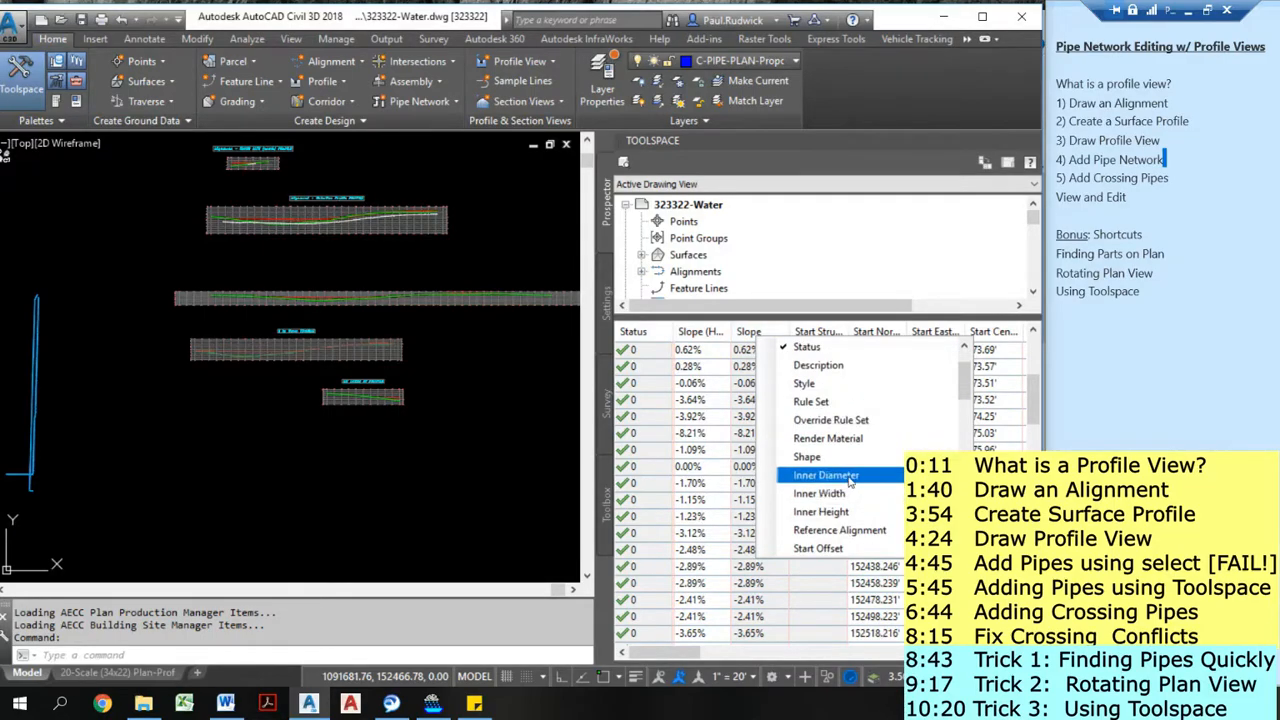
left_click(826, 475)
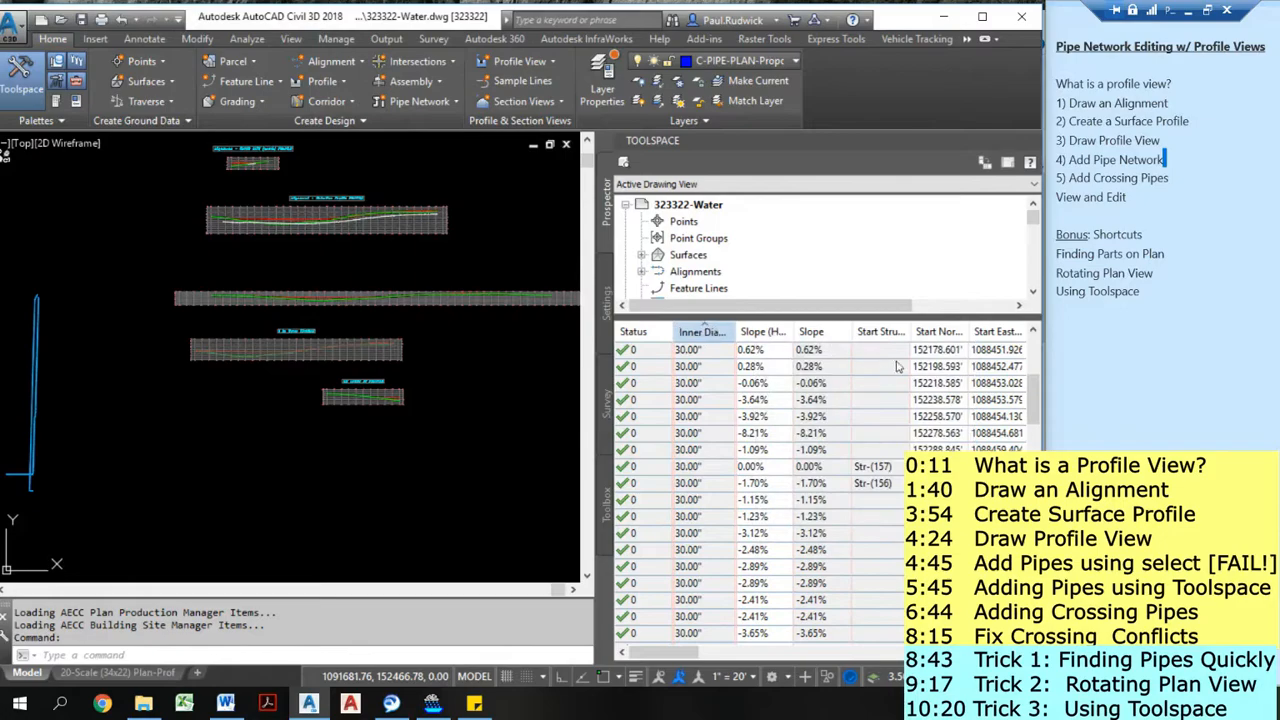
scroll("down", 3)
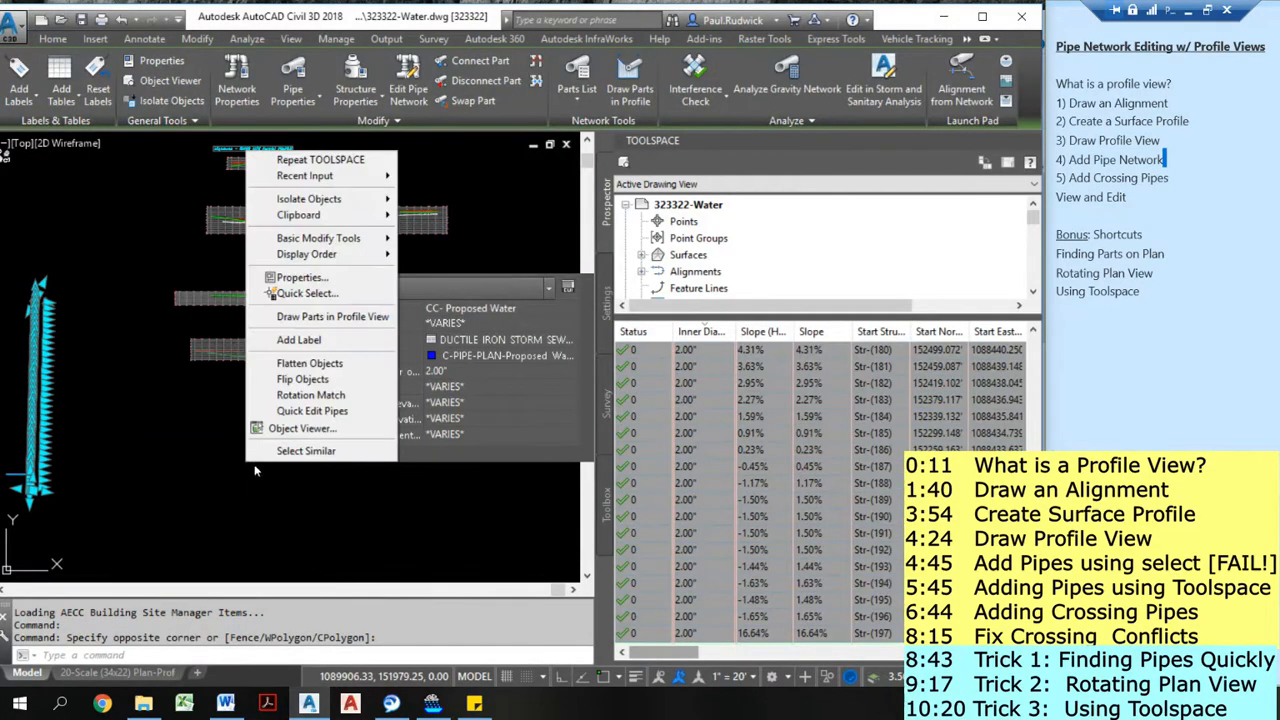
- Dismiss the pipe options menu
left_click(332, 316)
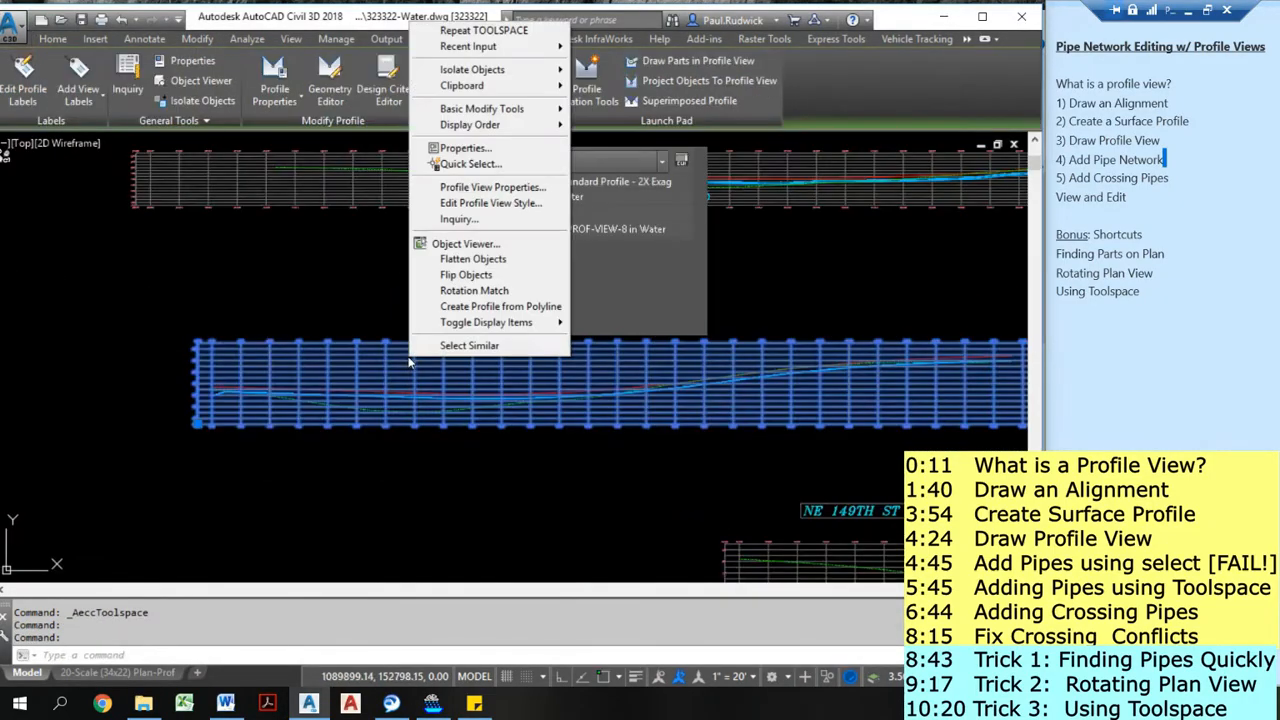
- Open 8 in Water Profile View Properties and enable the drawn-parts and crossing-pipes filters
left_click(463, 148)
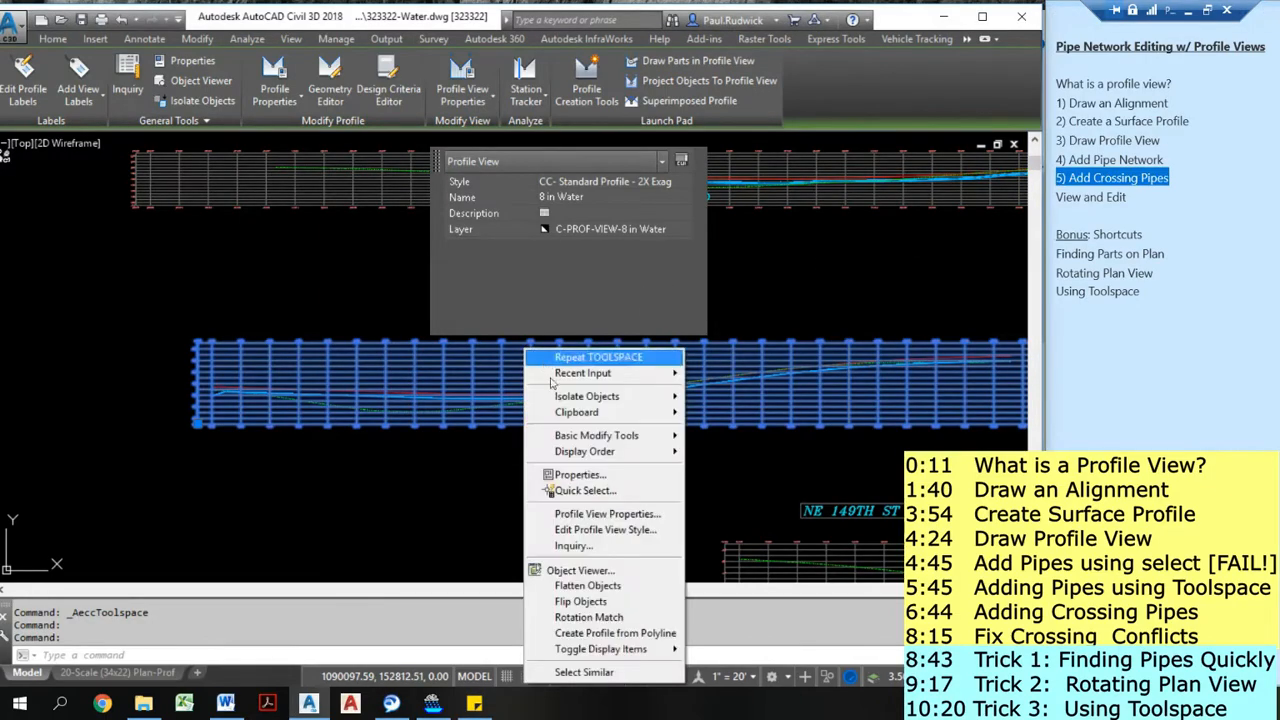
left_click(607, 513)
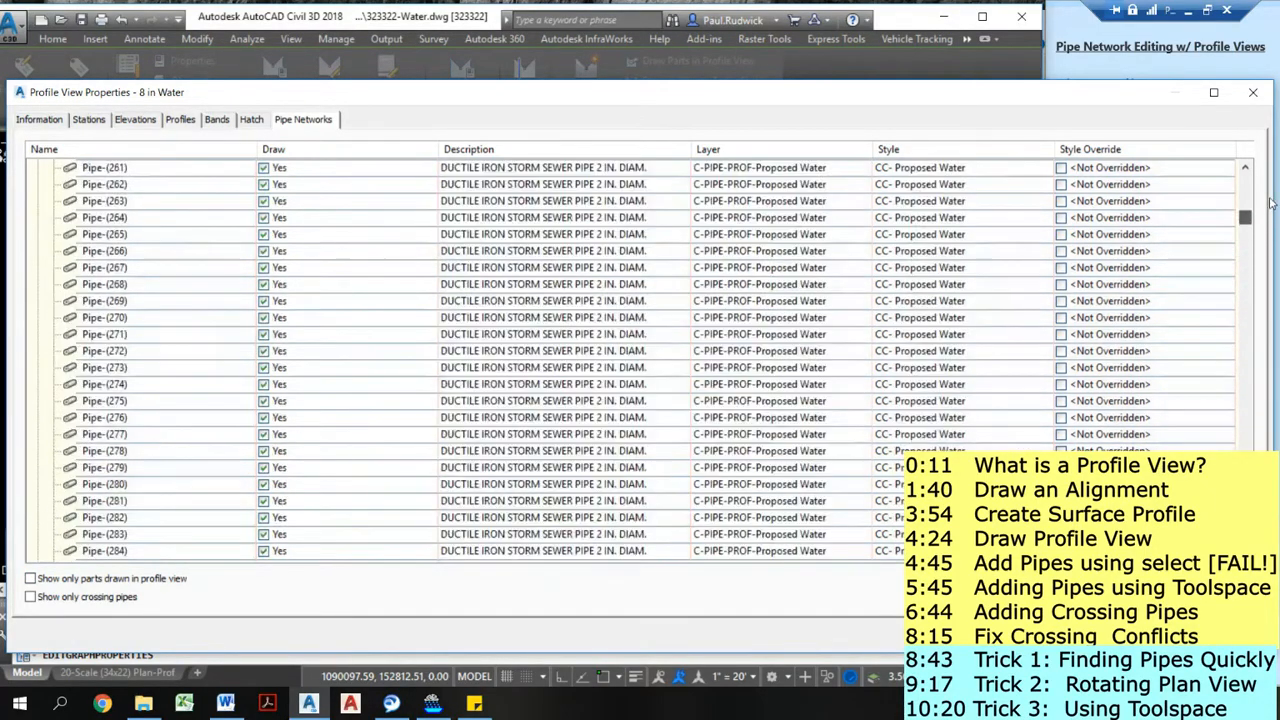
left_click(30, 578)
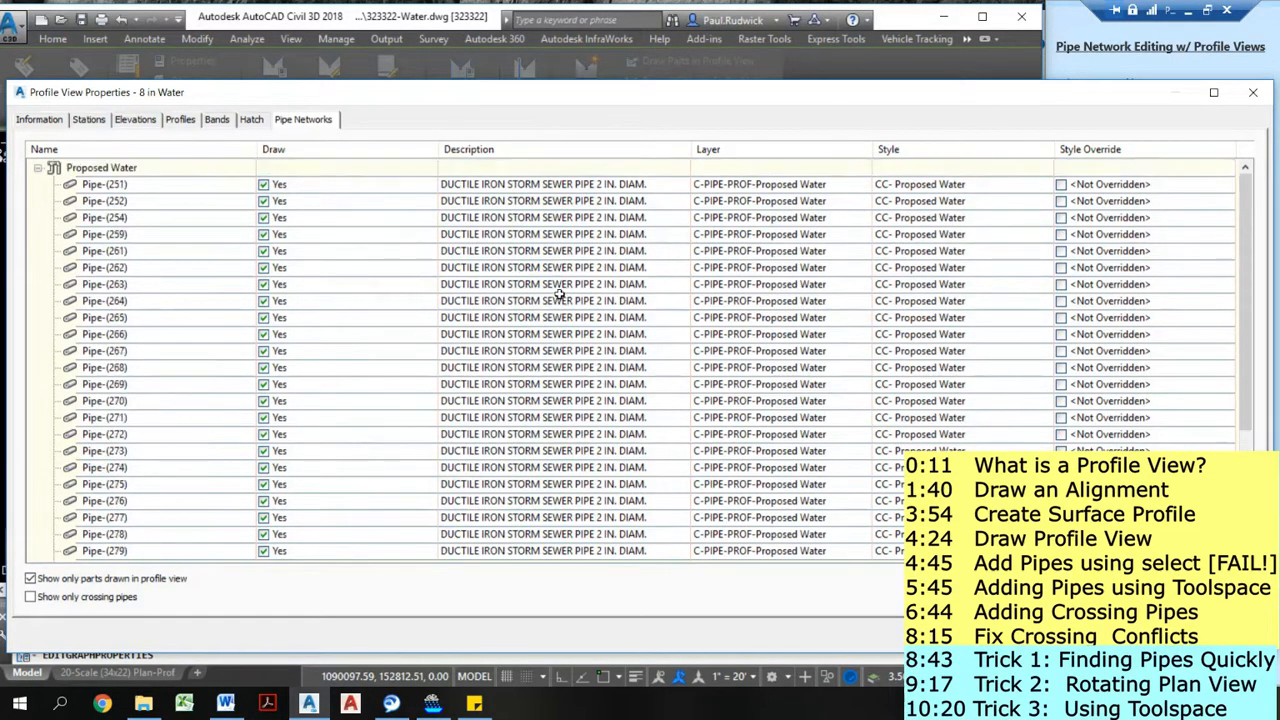
left_click(30, 596)
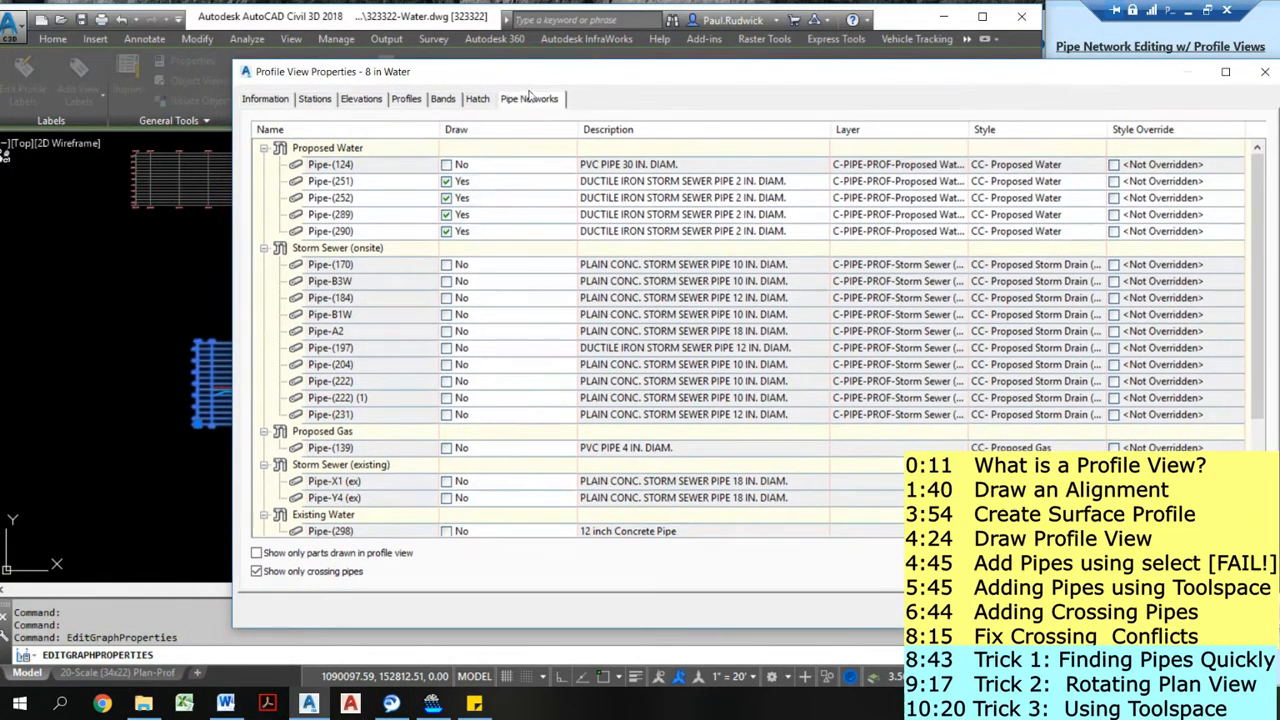
- Draw Pipe-(124) and the onsite storm sewer pipes using the CC-Crossing Pipe style override
left_click_drag(333, 71, 233, 51)
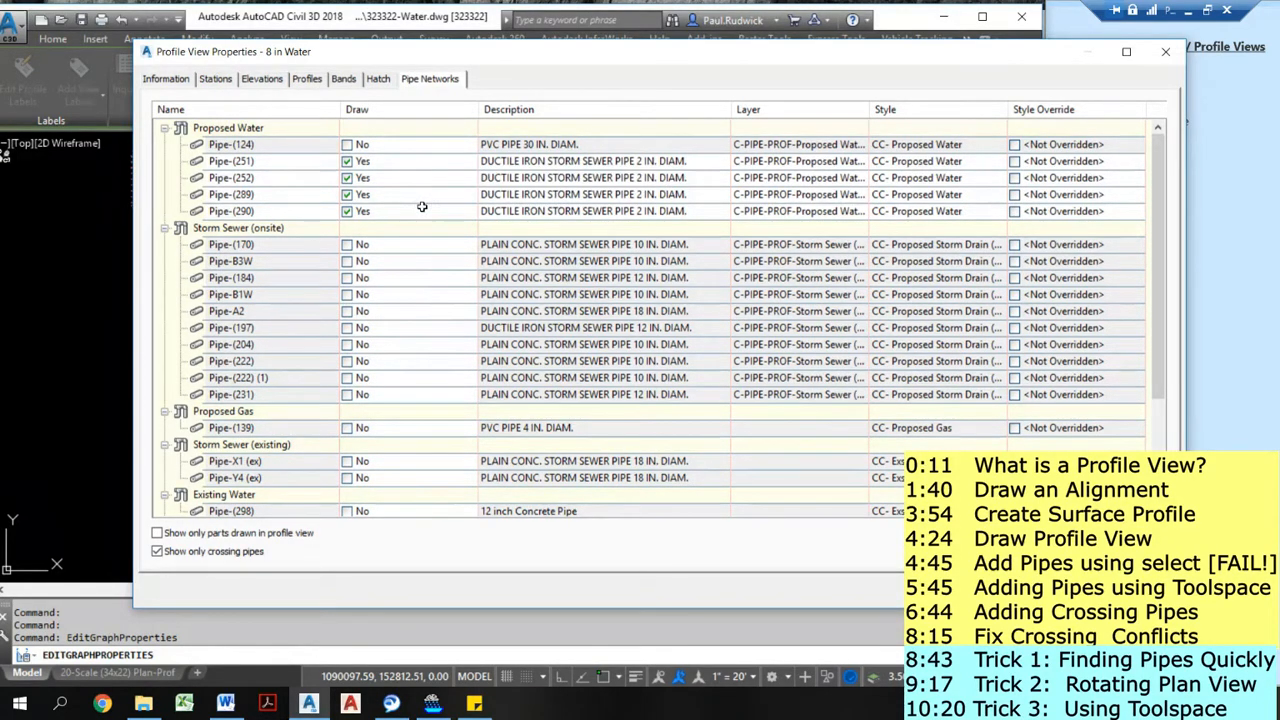
left_click(347, 144)
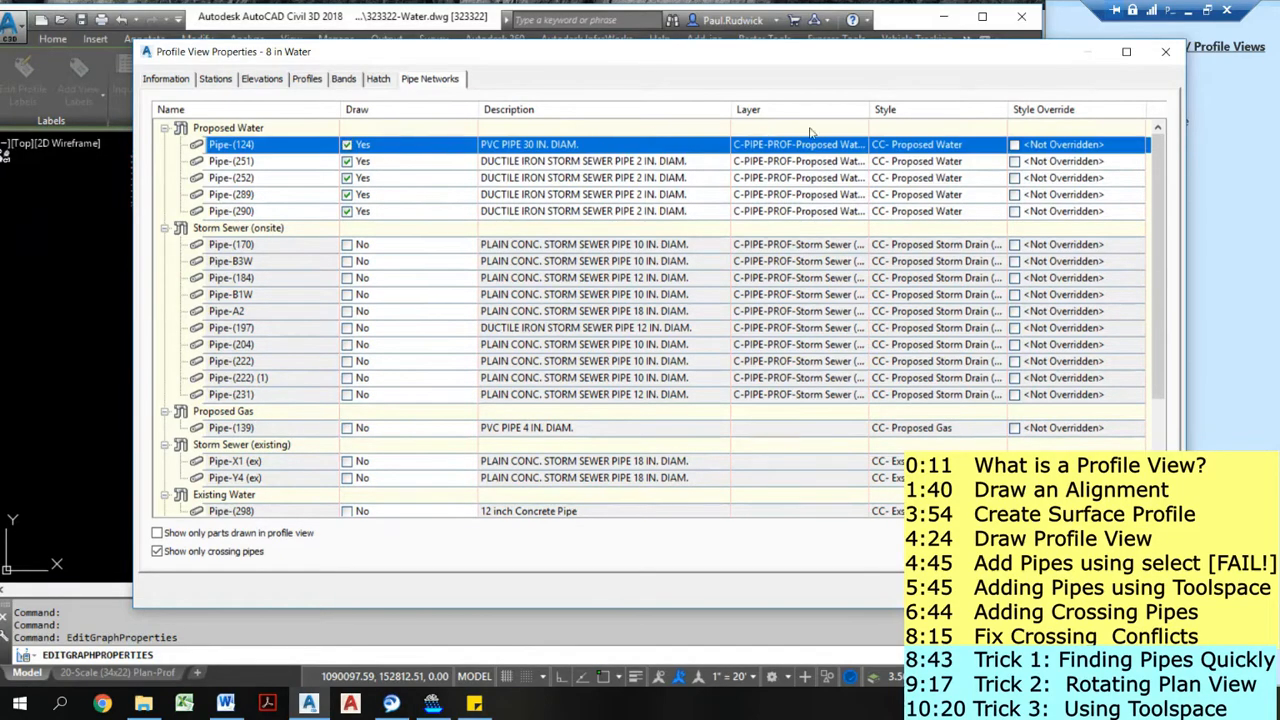
left_click(916, 144)
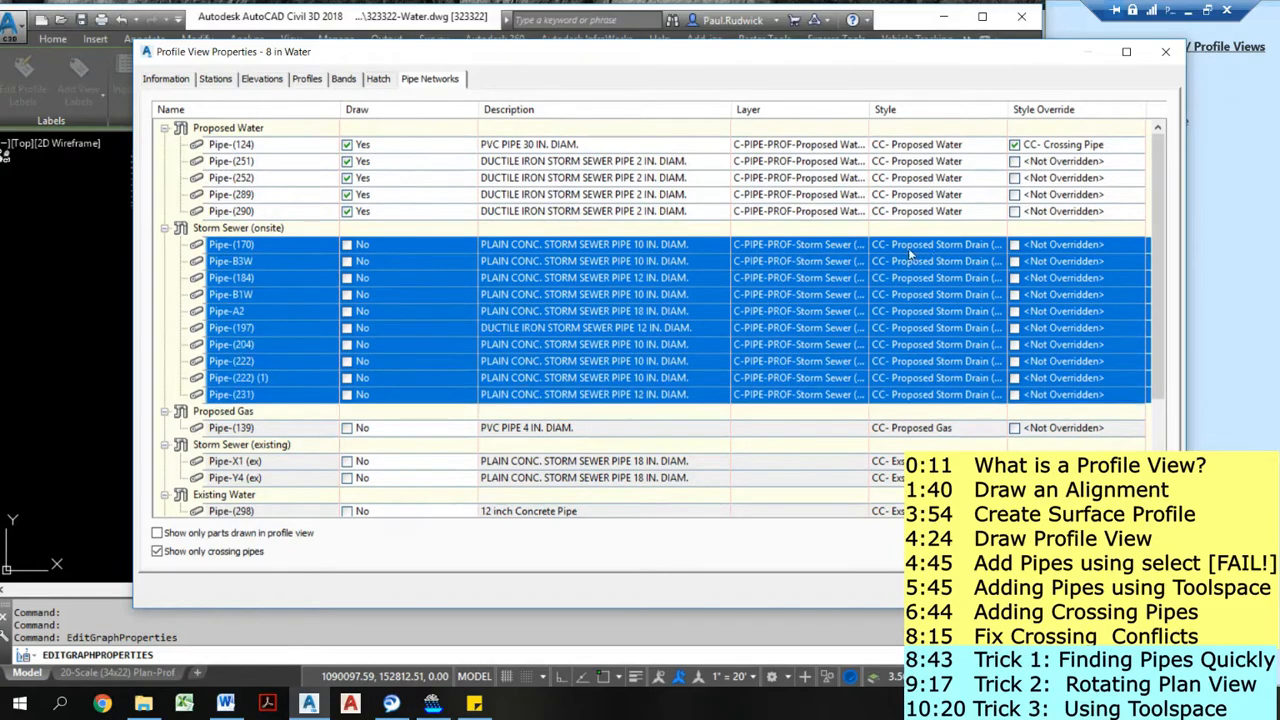
left_click(250, 244)
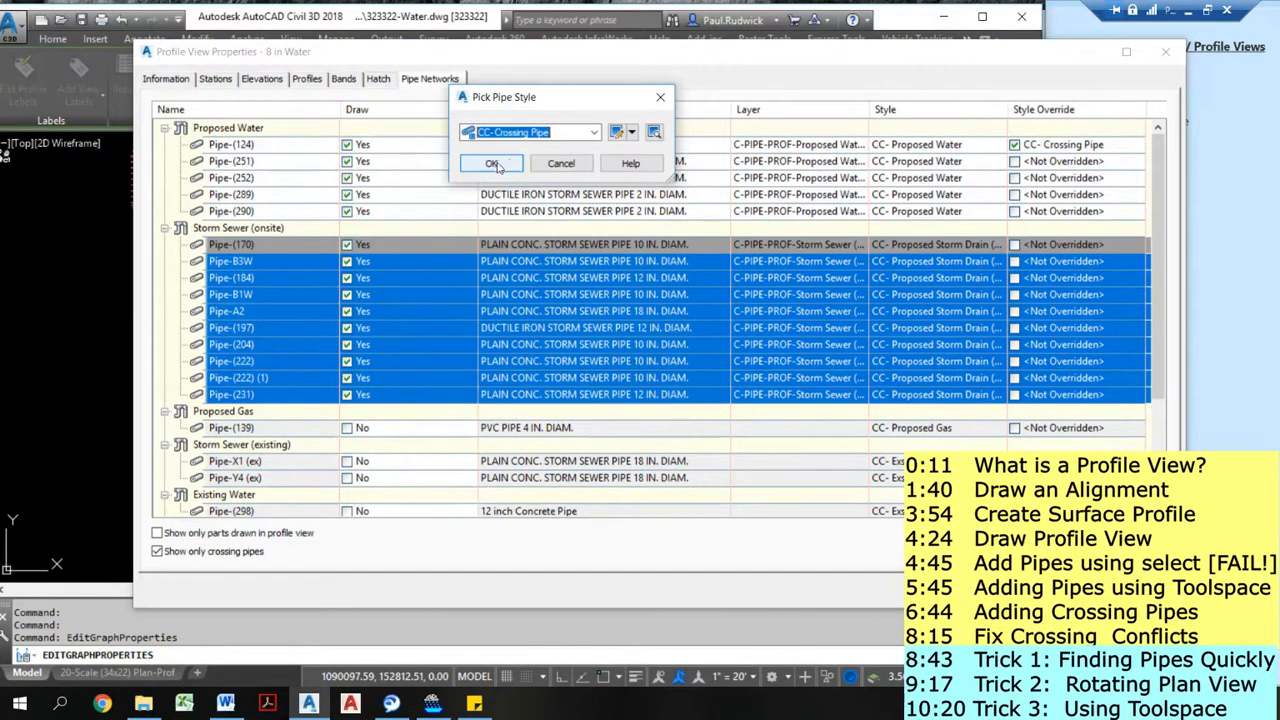
left_click(491, 163)
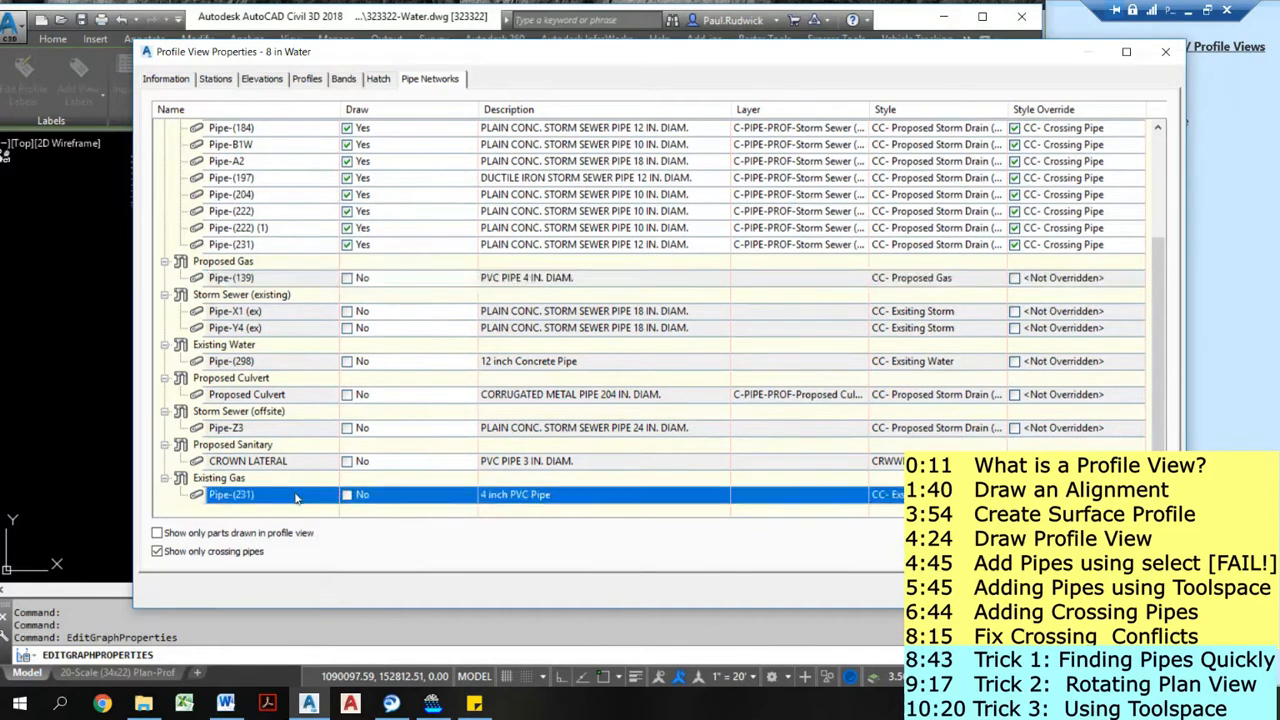
mouse_move(613, 251)
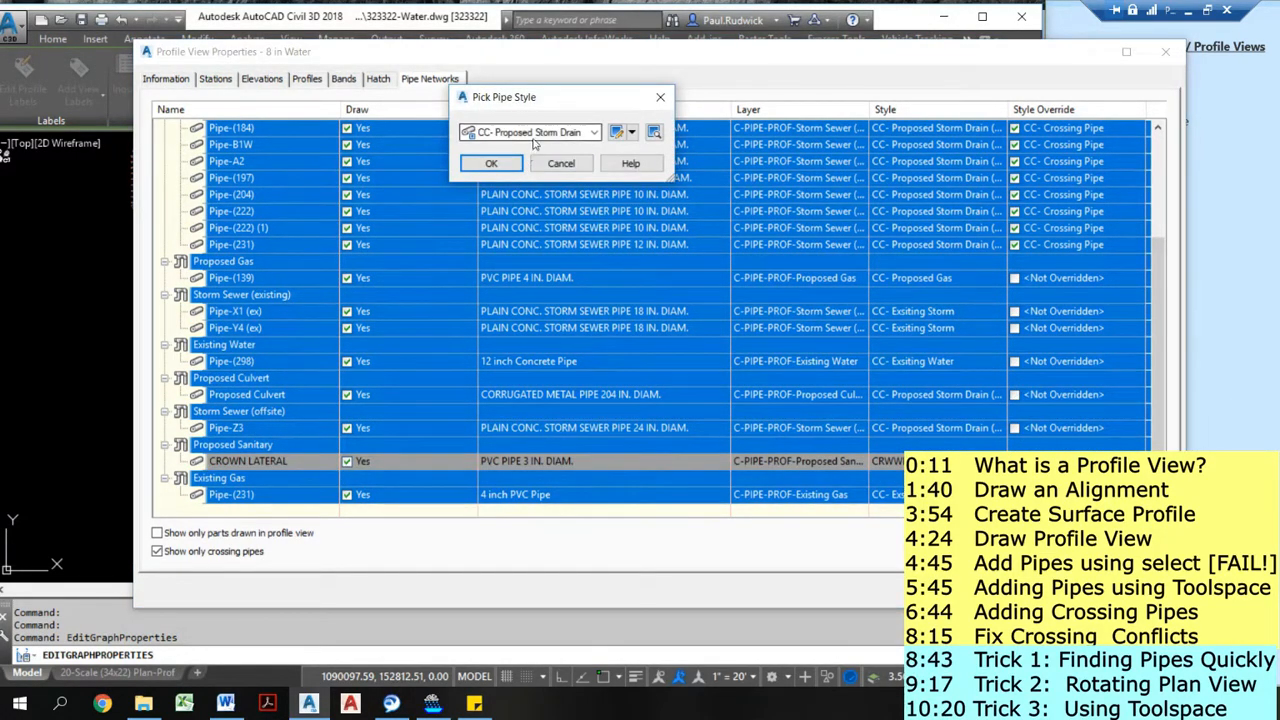
- Apply the CC-Crossing Pipe style override to all remaining crossing pipes in the profile view
left_click(490, 163)
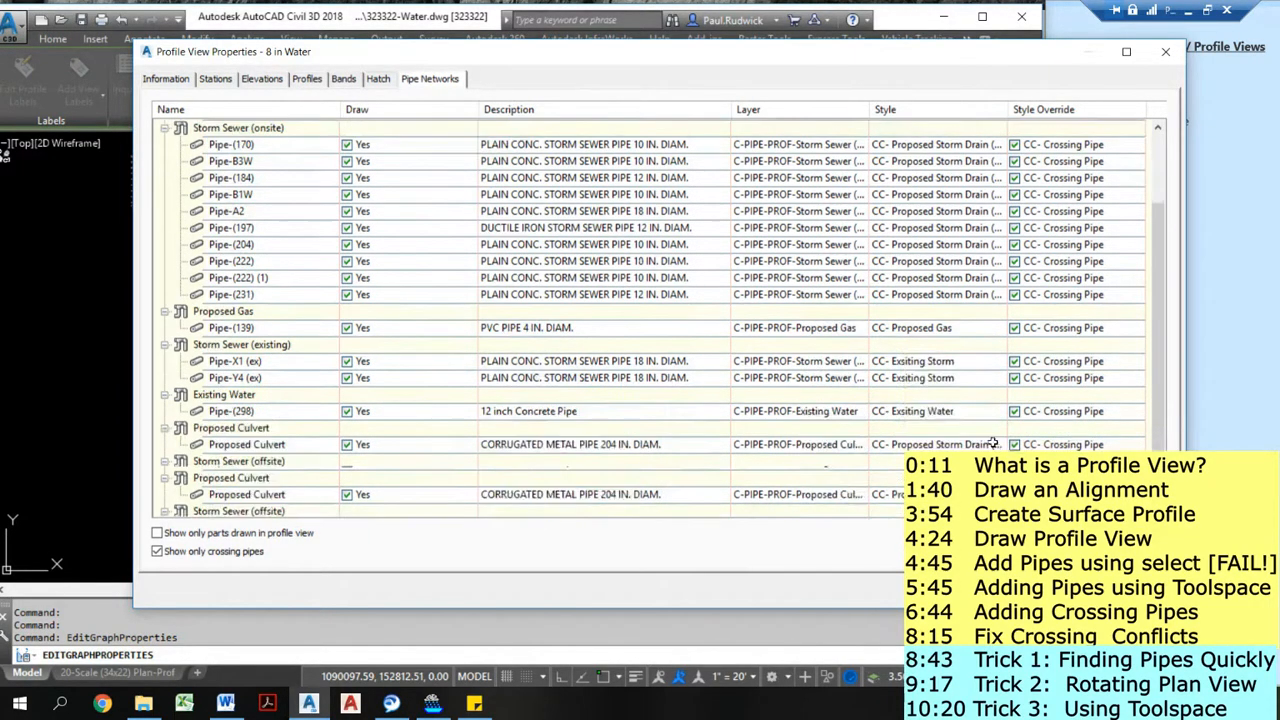
scroll("down", 3)
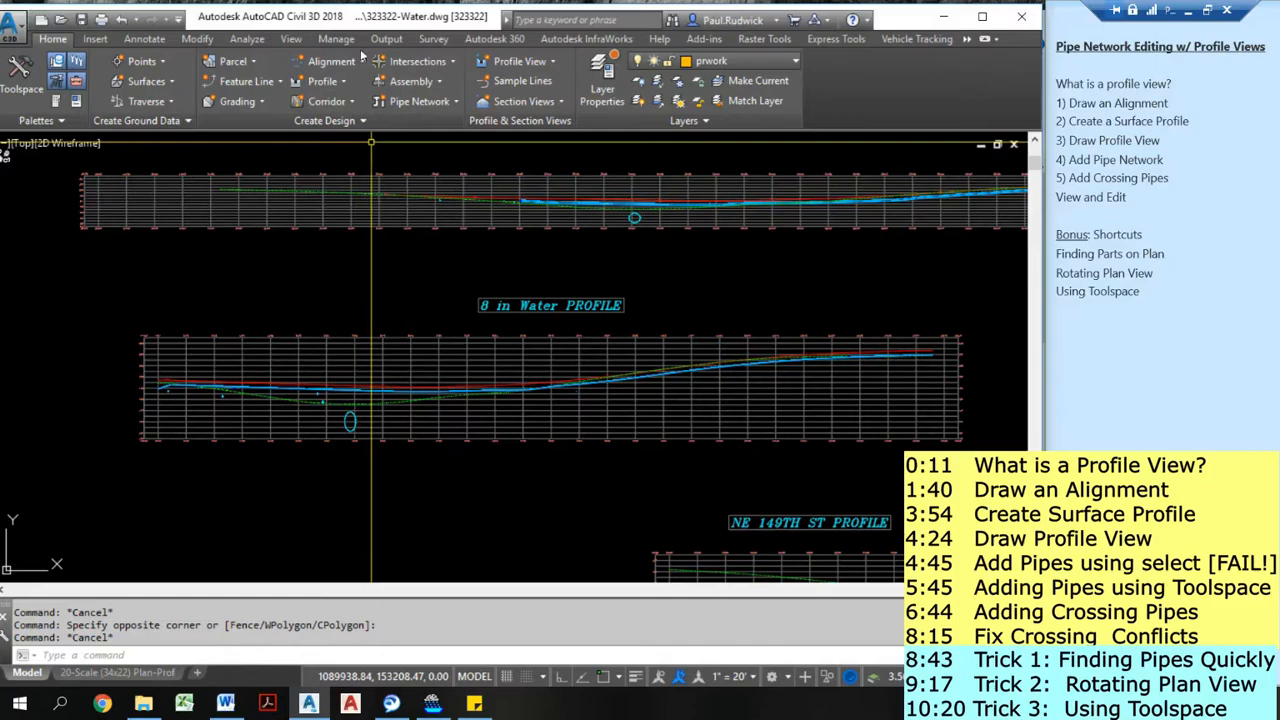
- Zoom the plan view to the selected profile crossing pipe using Zoom to Part in Plan
left_click(291, 39)
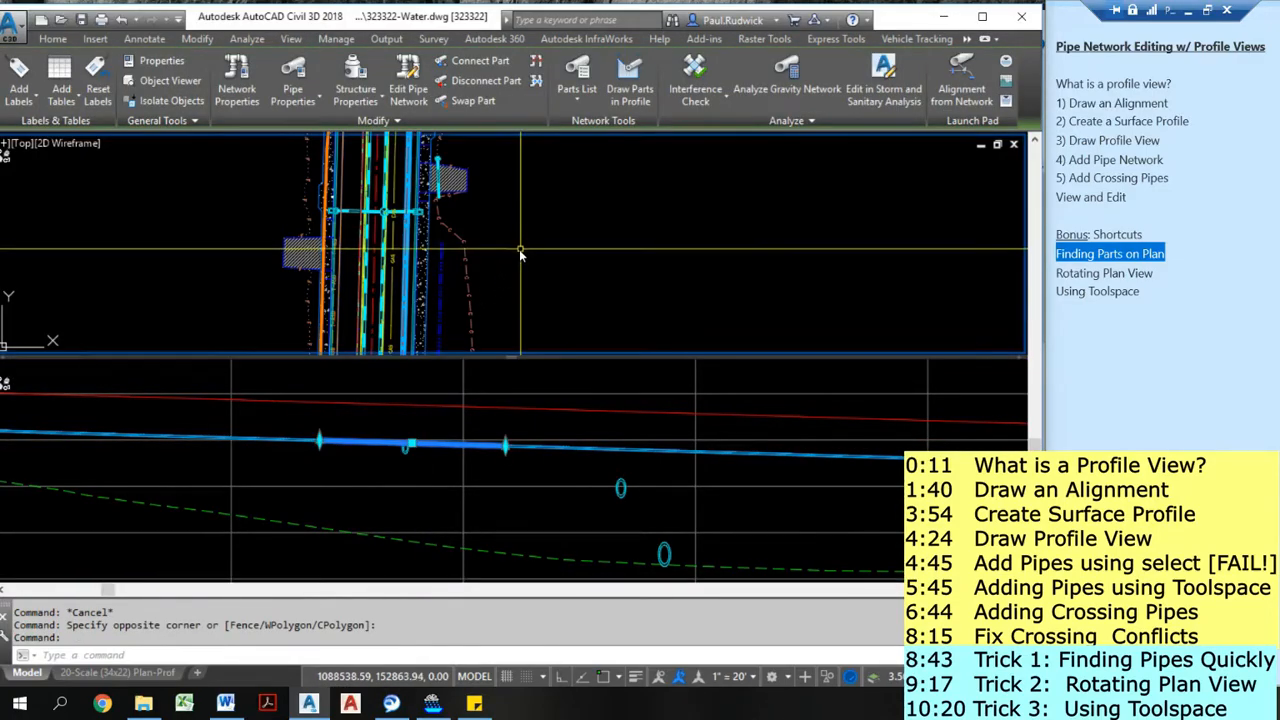
right_click(520, 250)
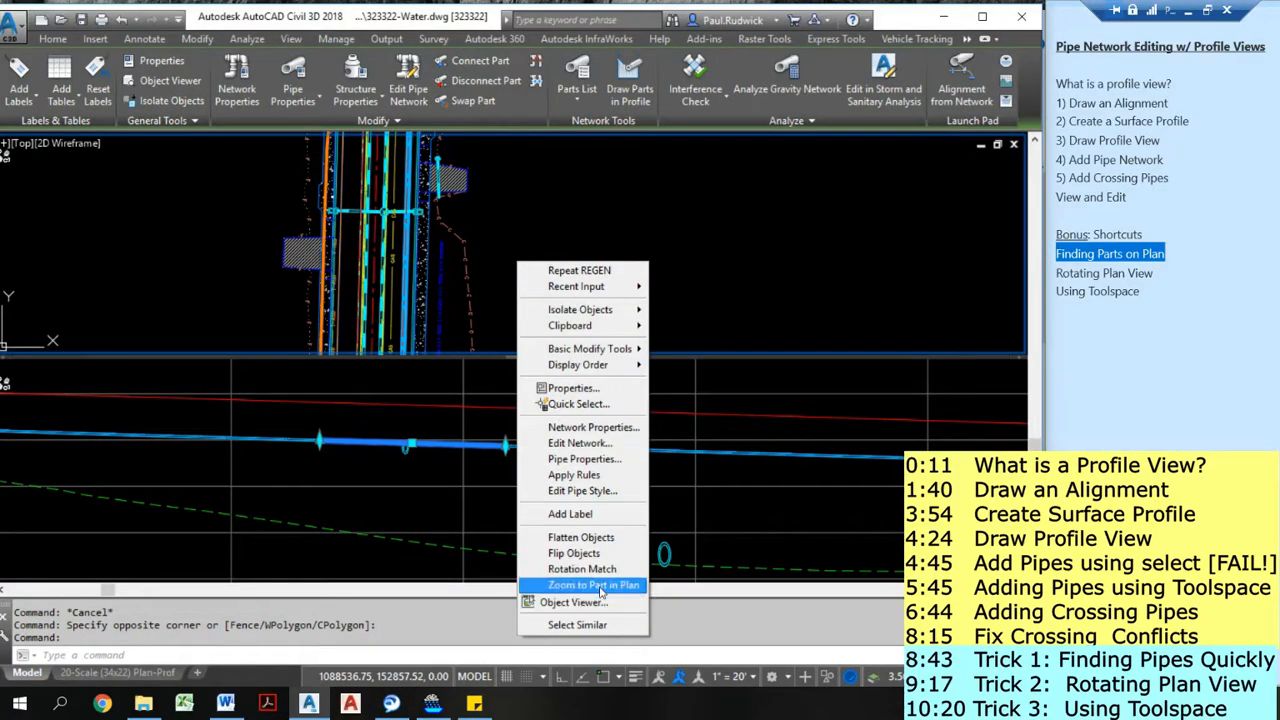
left_click(588, 585)
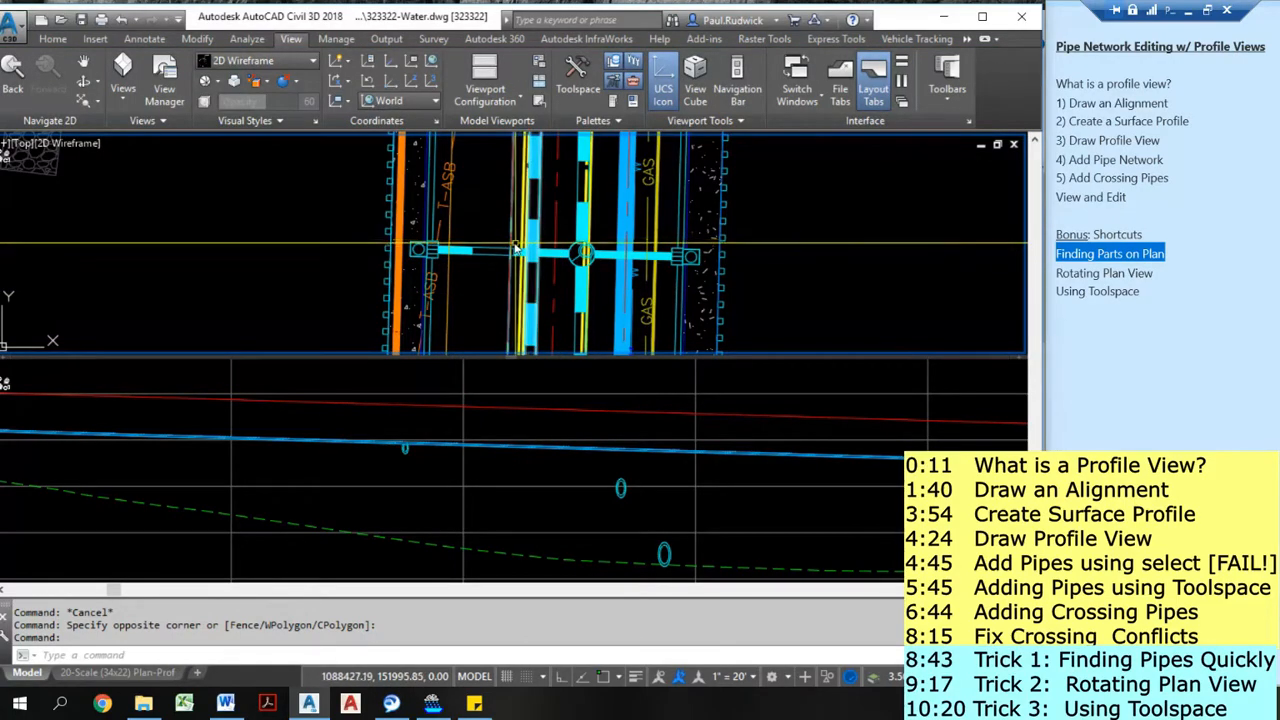
left_click(996, 272)
type("ob")
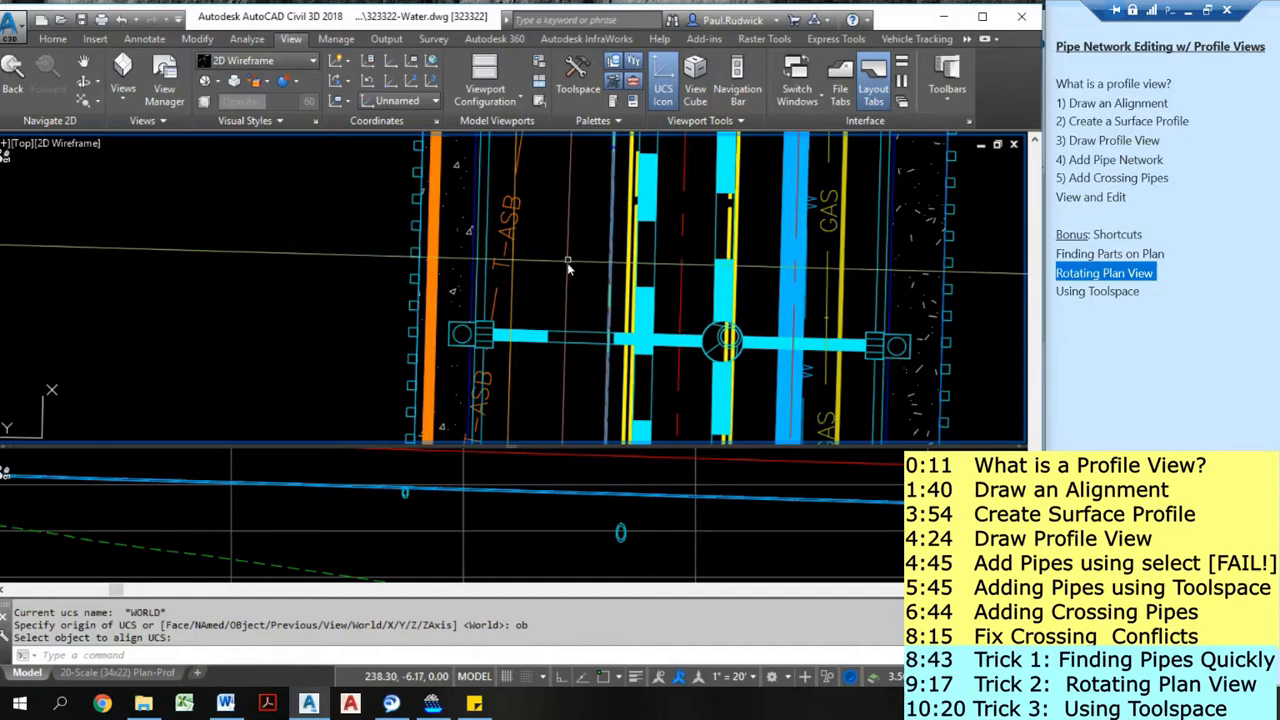
mouse_move(565, 268)
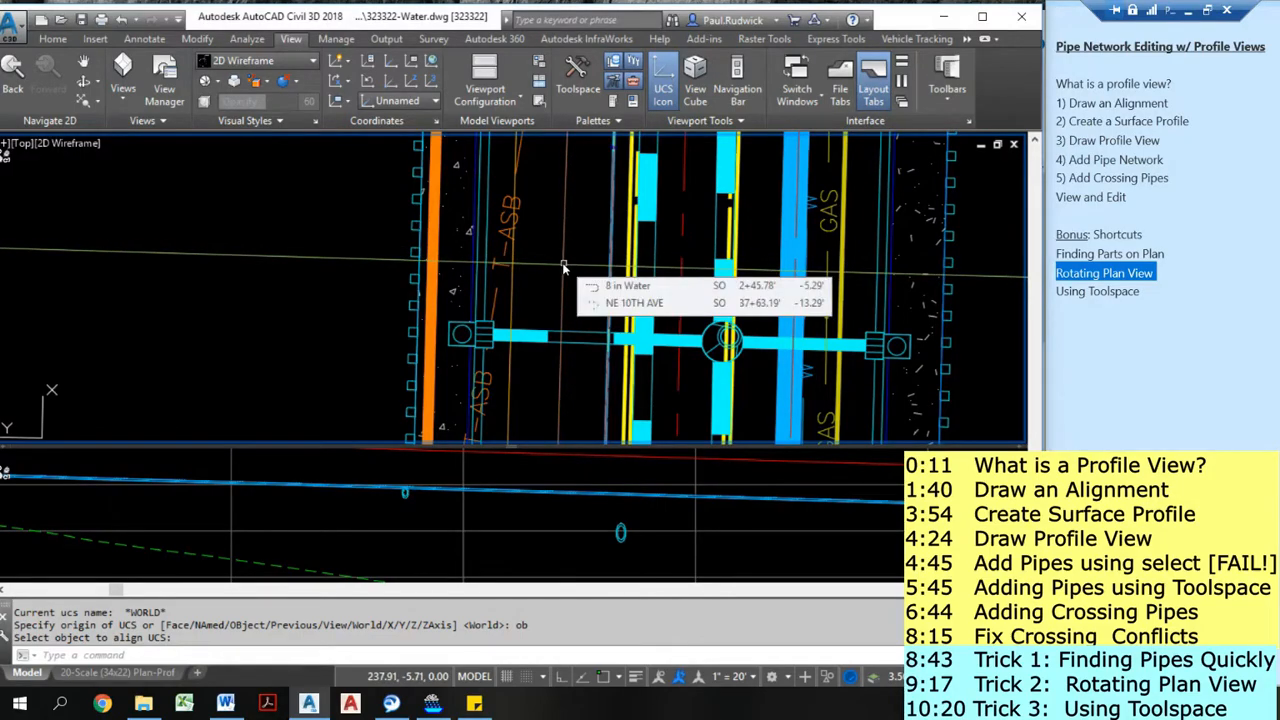
- Run PLAN on the object-aligned UCS so the water line lies horizontal
type("pi")
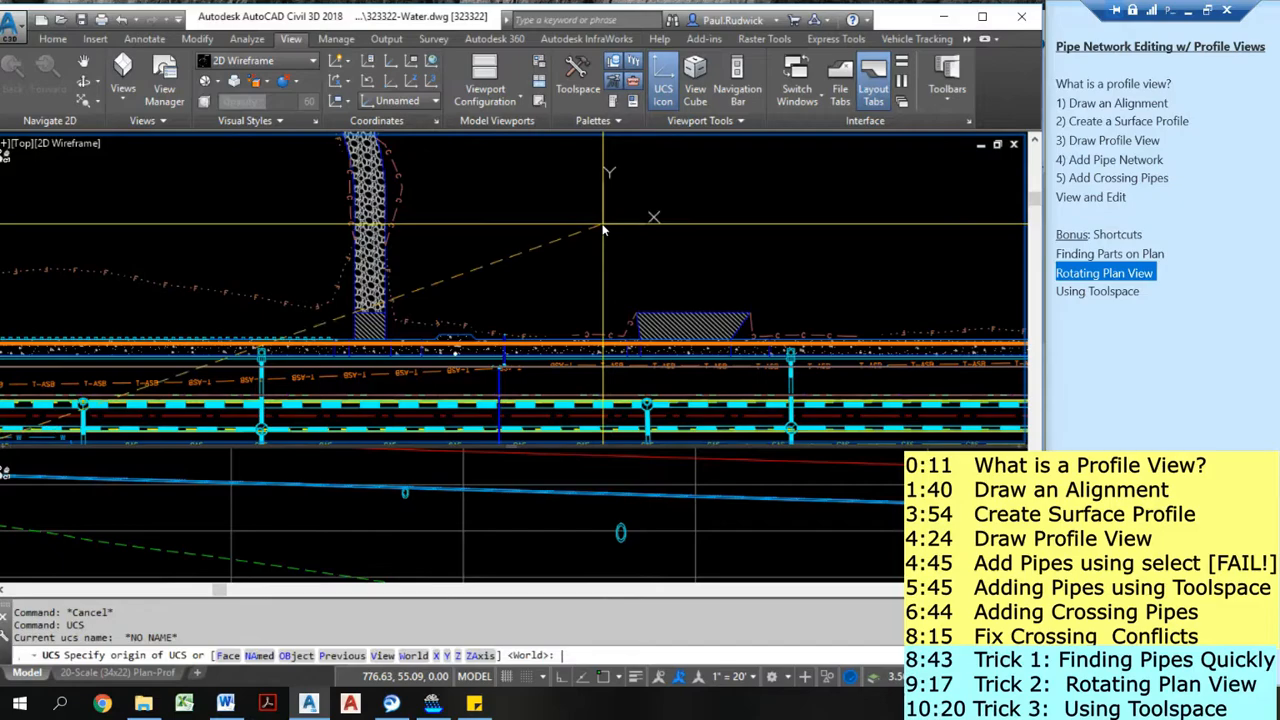
- Reset both the UCS and the plan view to World
type("w")
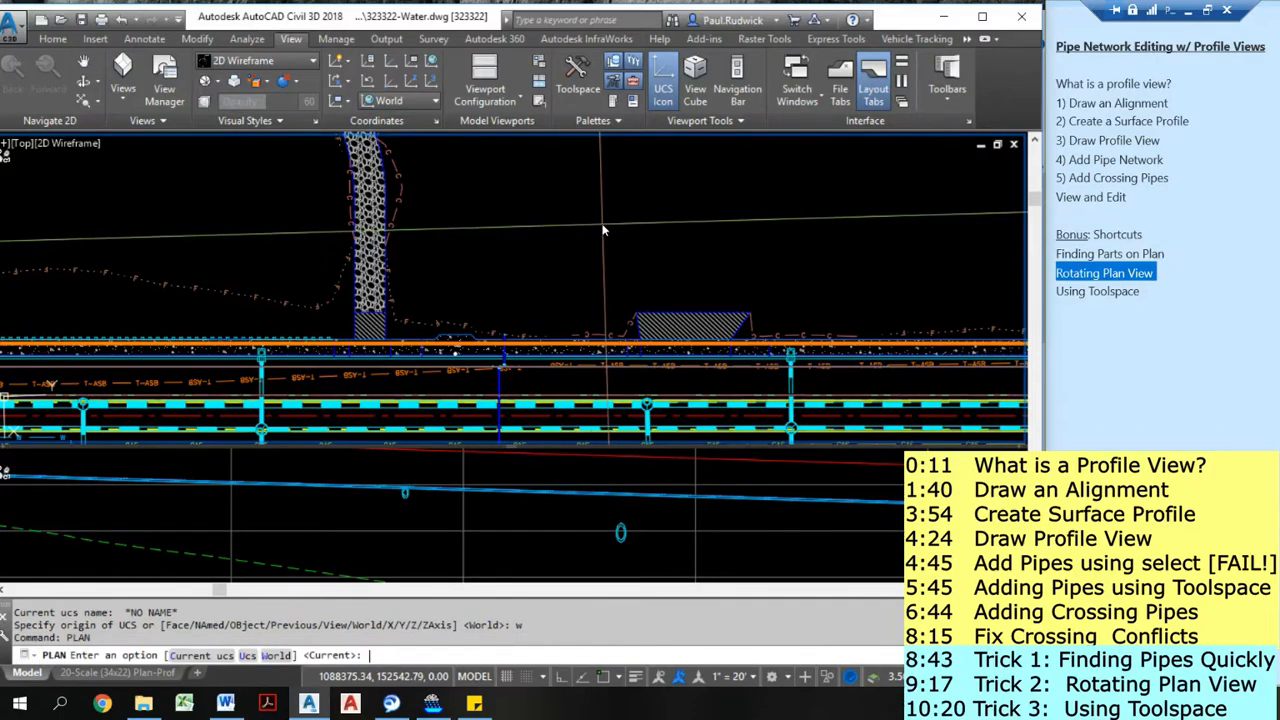
type("w")
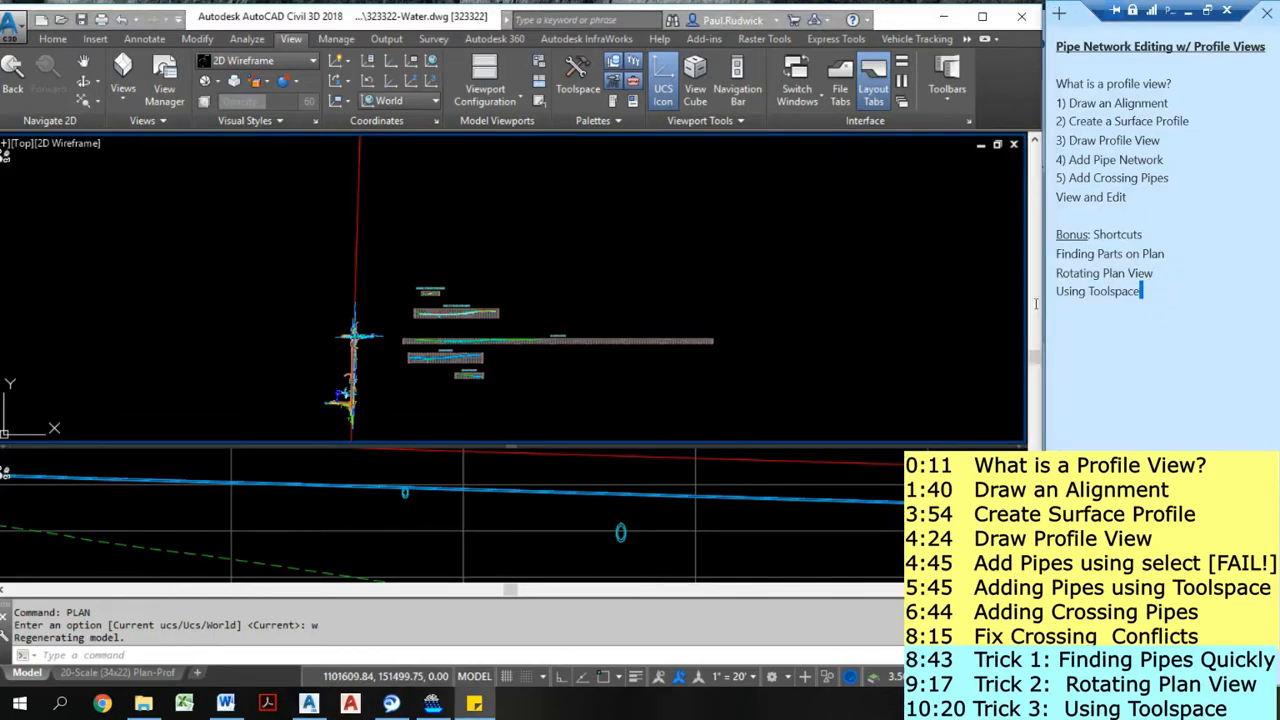
double_click(1097, 290)
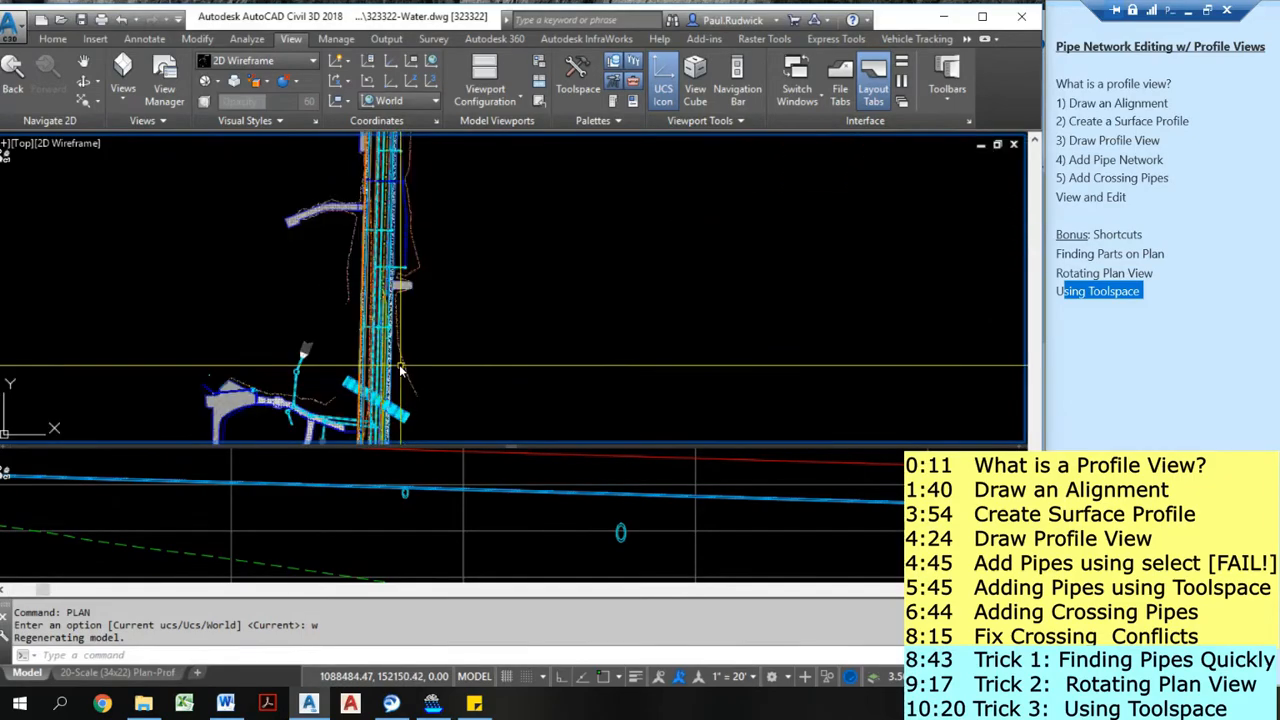
- In Prospector, expand Alignments > Miscellaneous Alignments > 8 in Water to show its profiles
left_click(578, 75)
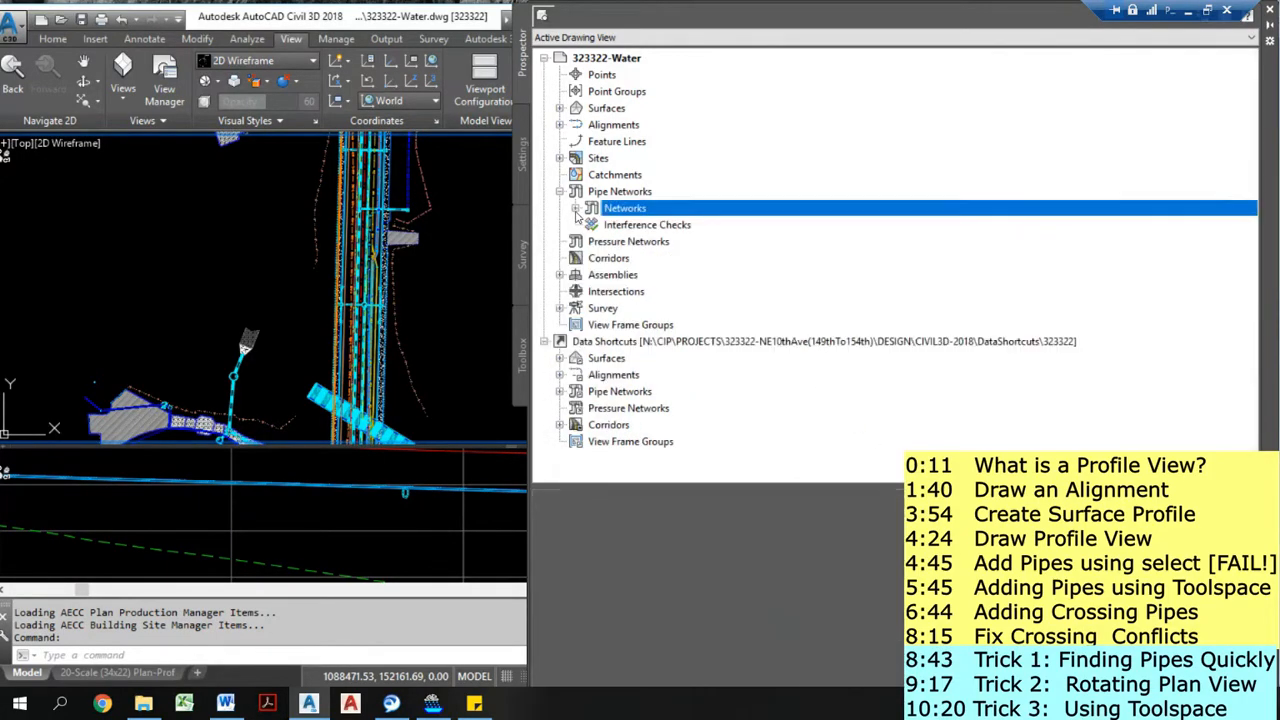
left_click(575, 208)
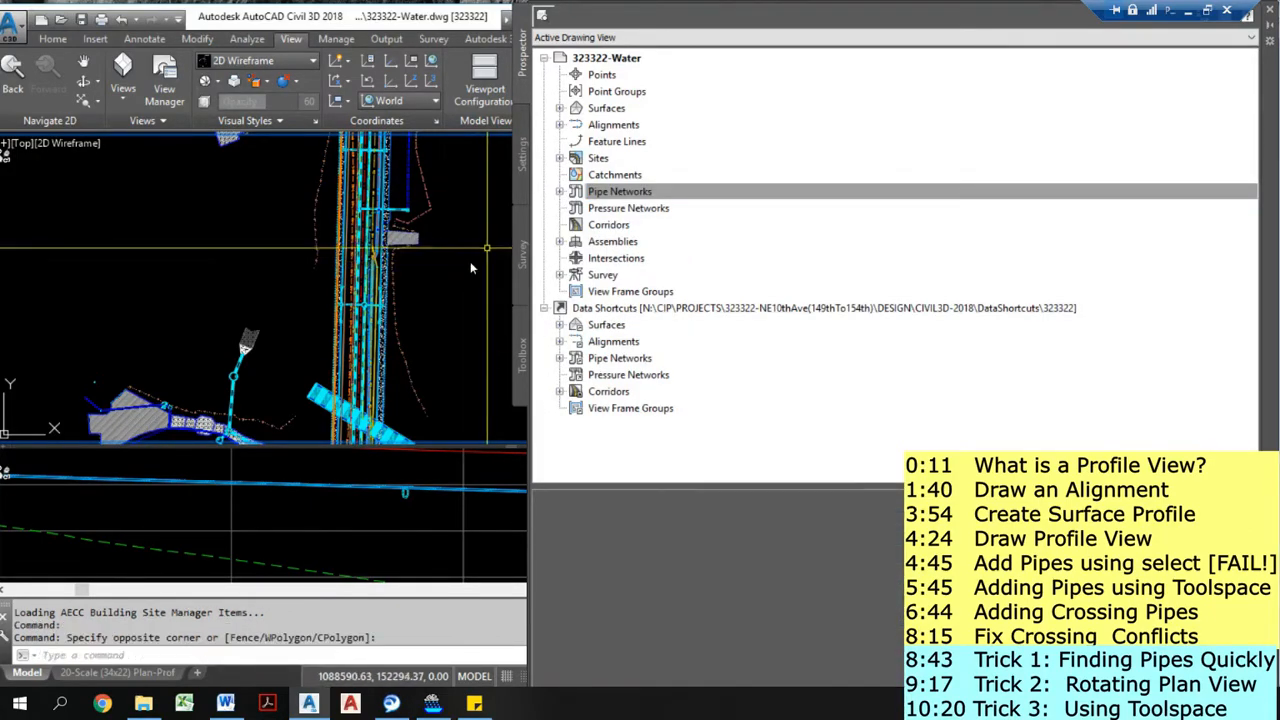
left_click(619, 191)
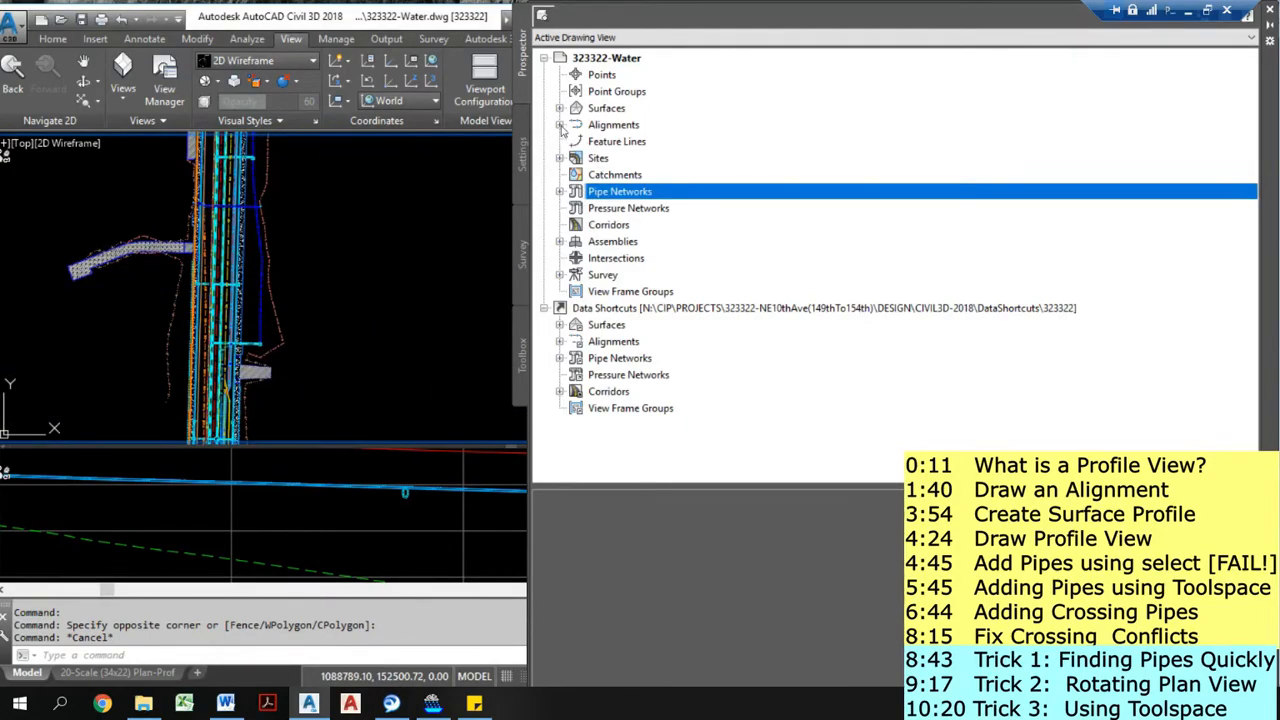
left_click(560, 124)
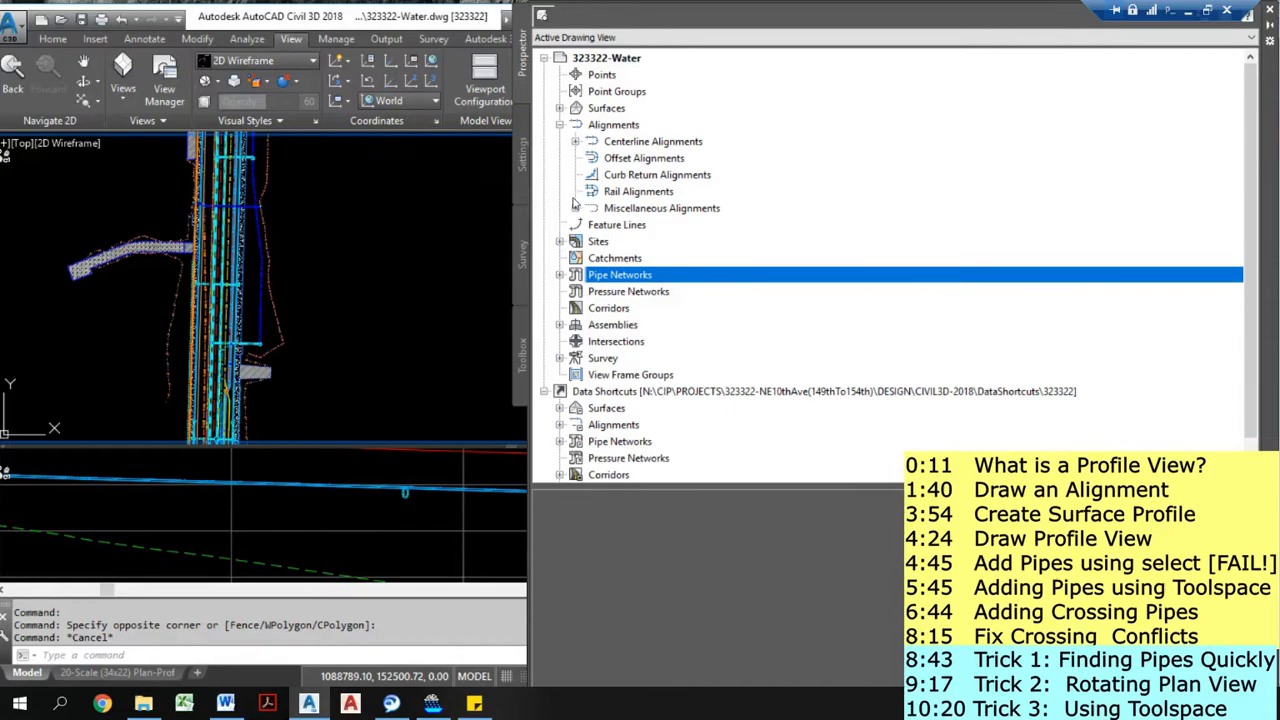
left_click(575, 208)
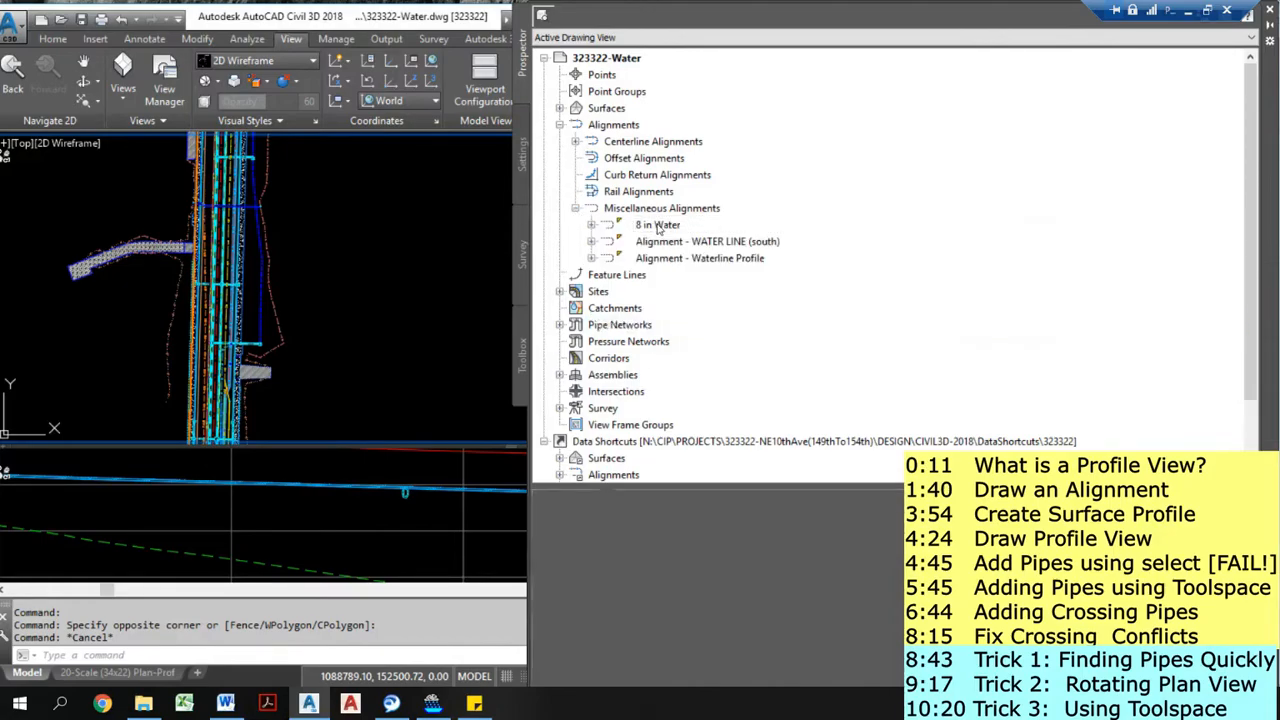
left_click(657, 224)
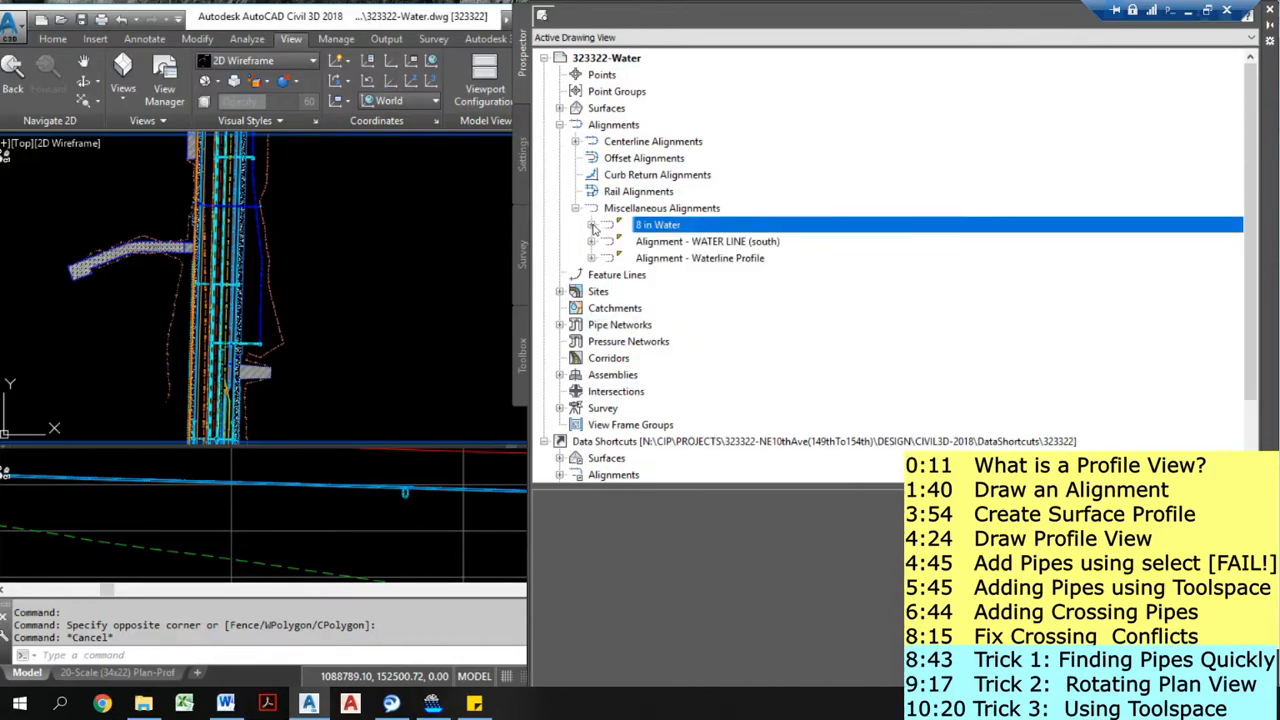
left_click(591, 224)
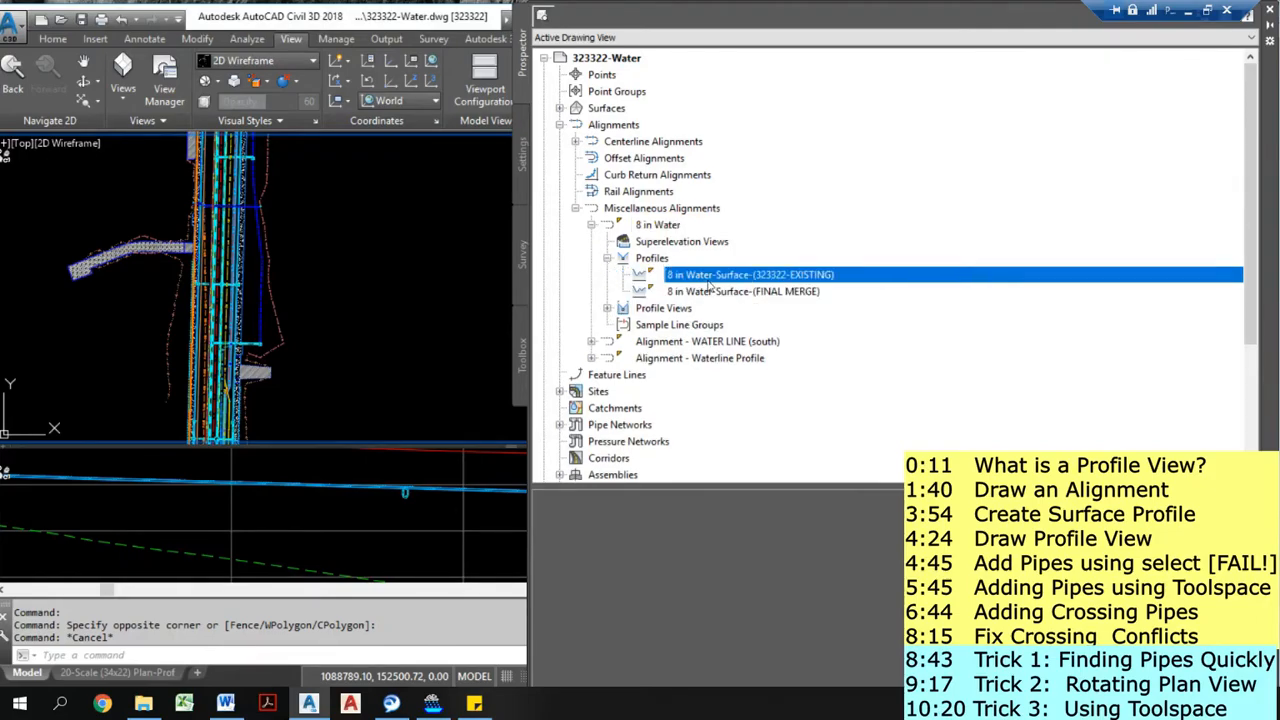
mouse_move(642, 322)
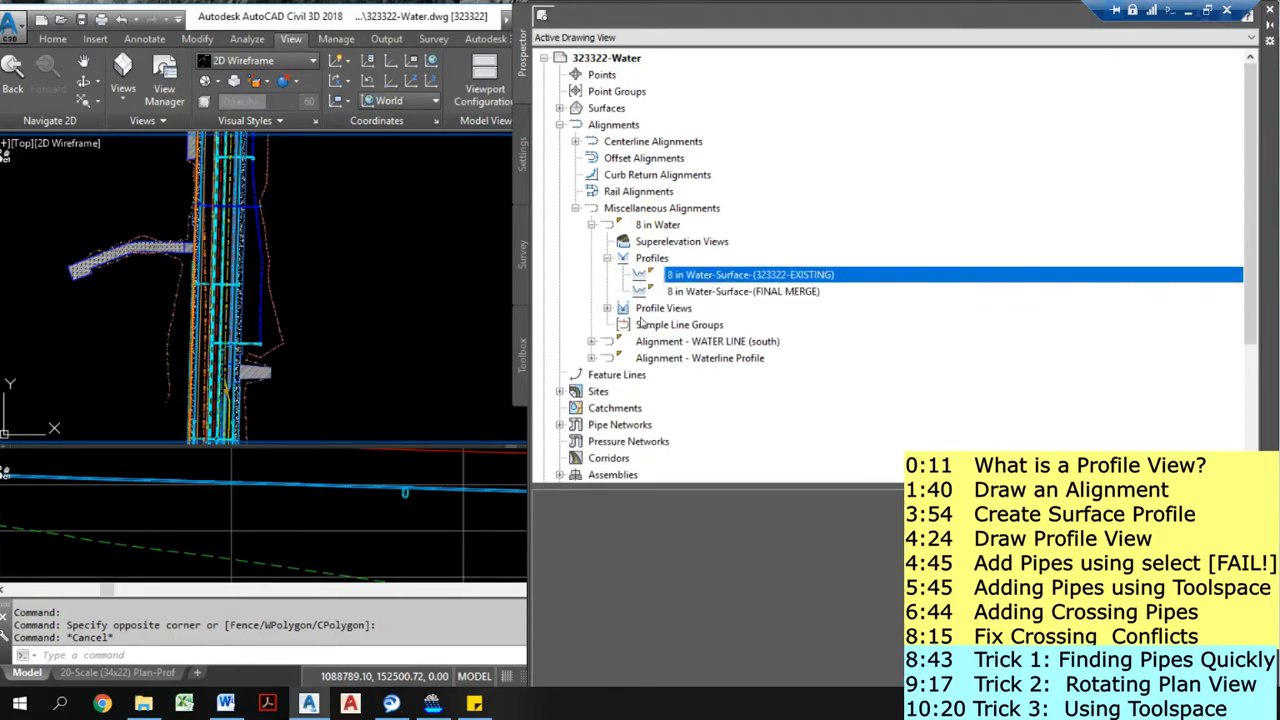
- Zoom the drawing to the 8 in Water profile view and collapse the alignment branch
right_click(678, 324)
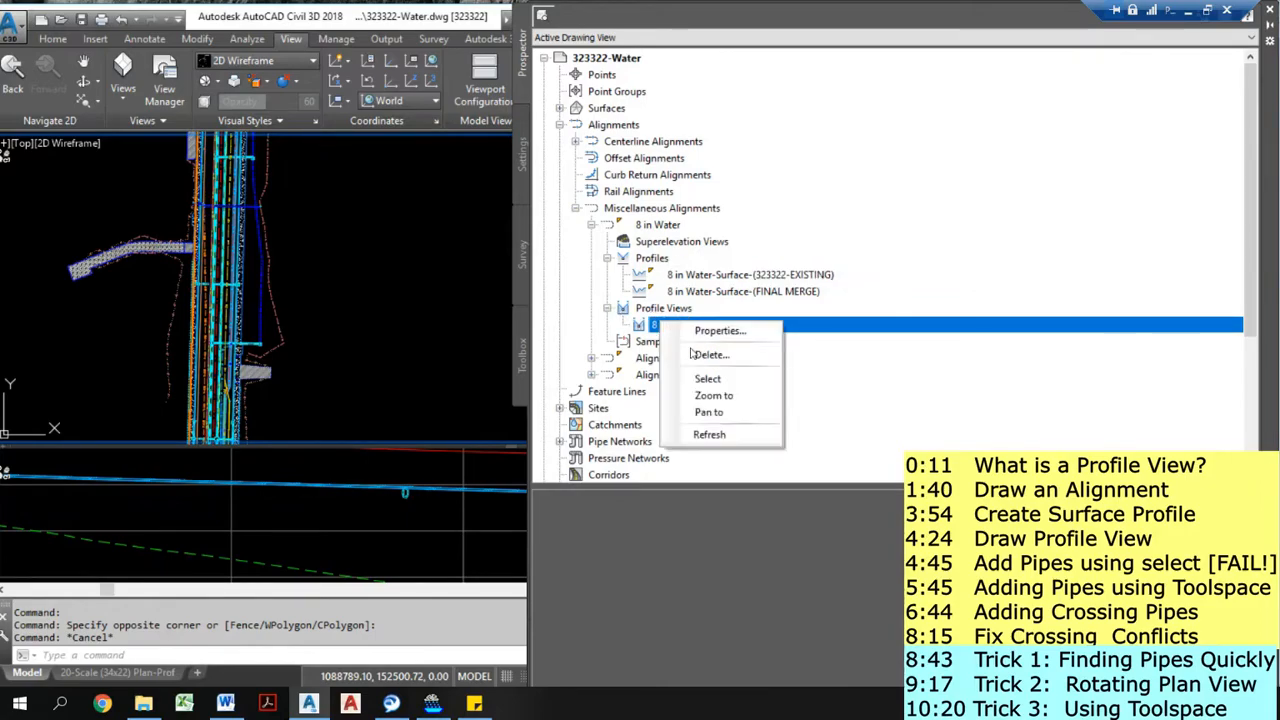
left_click(672, 324)
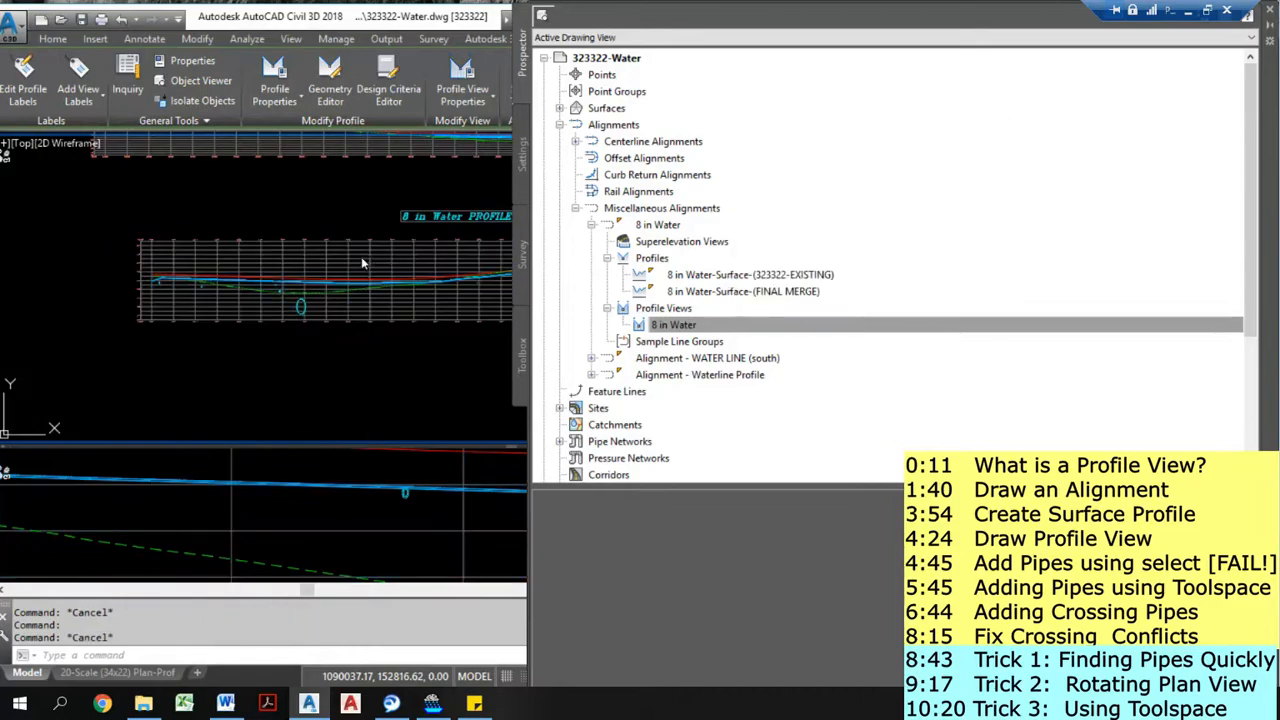
left_click(663, 307)
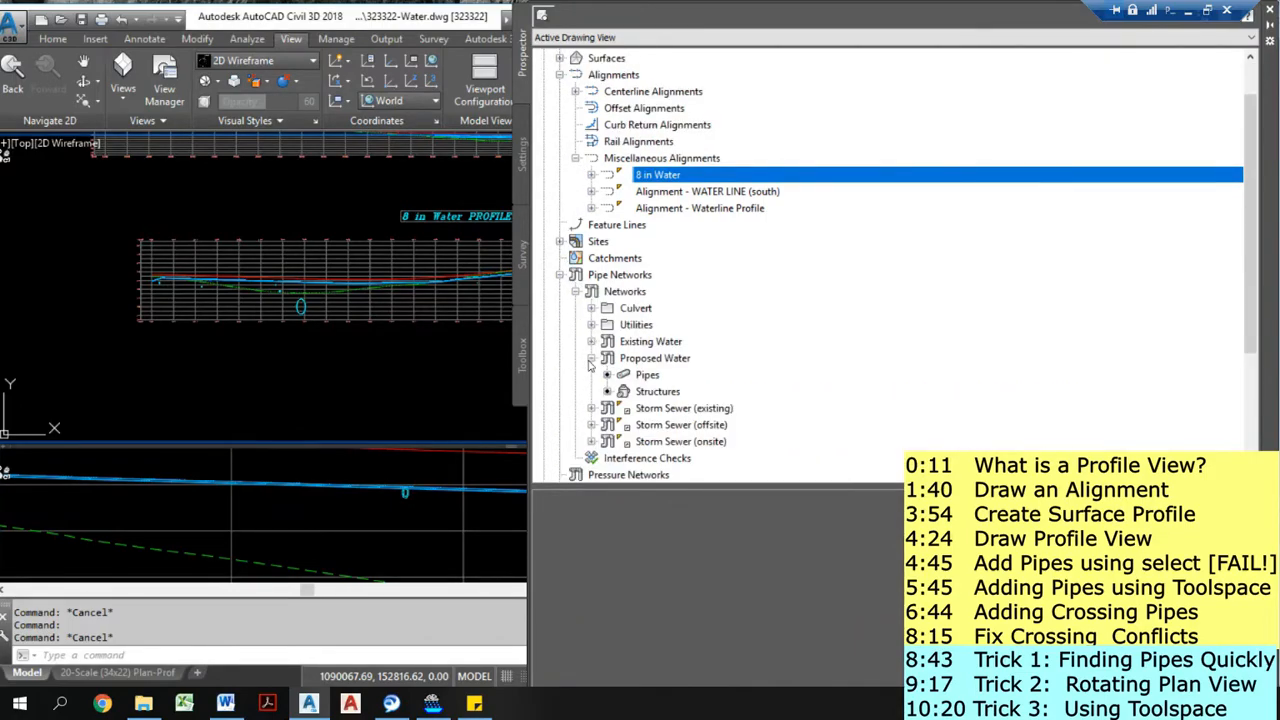
- List the Proposed Water pipes and select the pipe with 6.18% slope
left_click(647, 374)
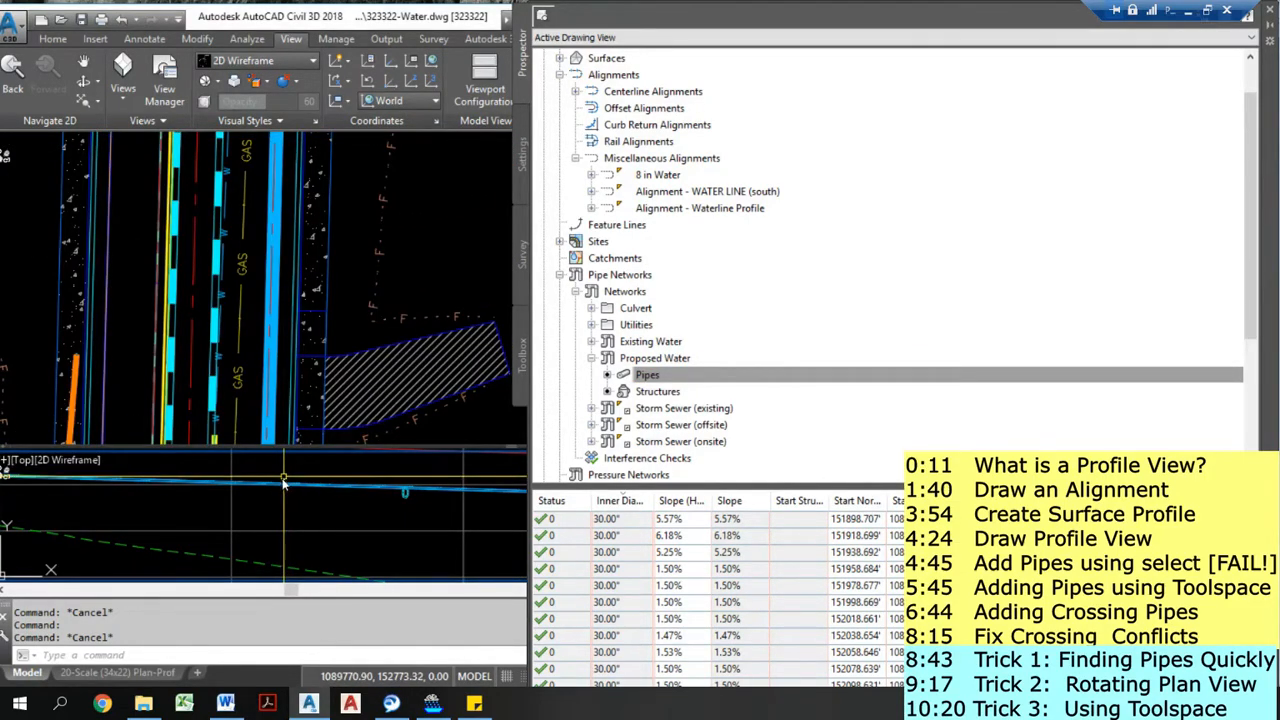
left_click(285, 485)
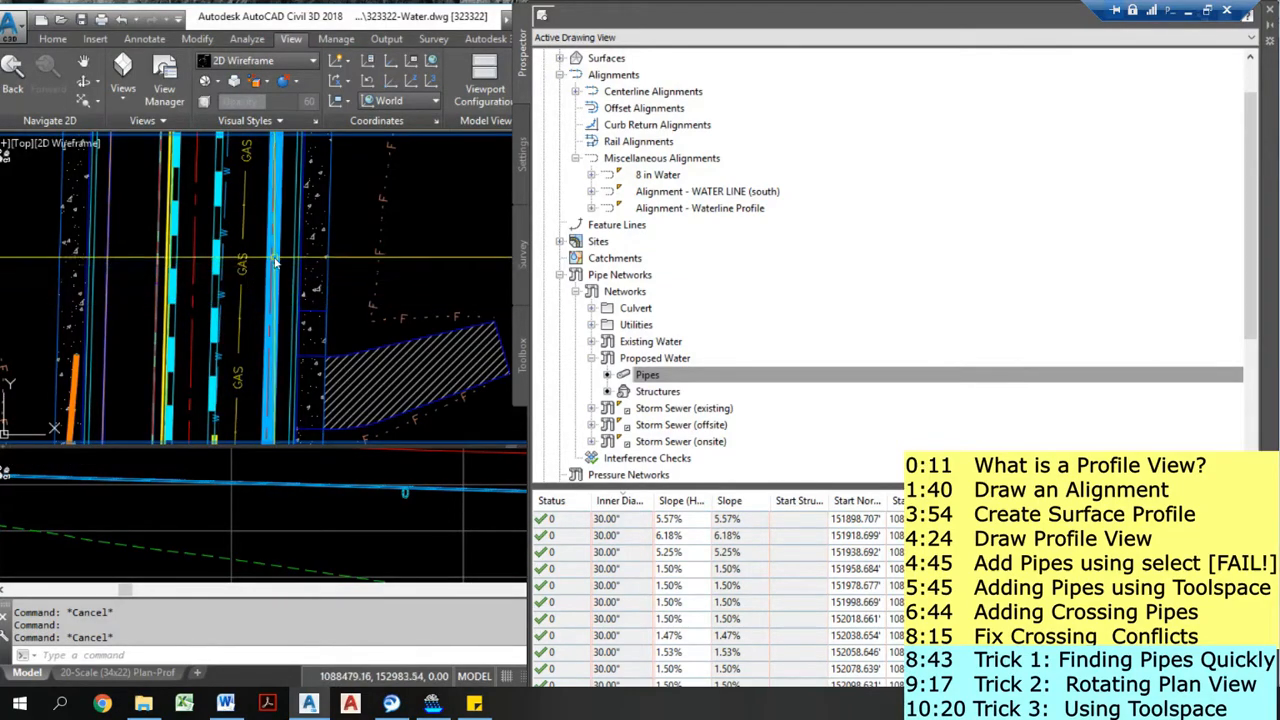
left_click(647, 374)
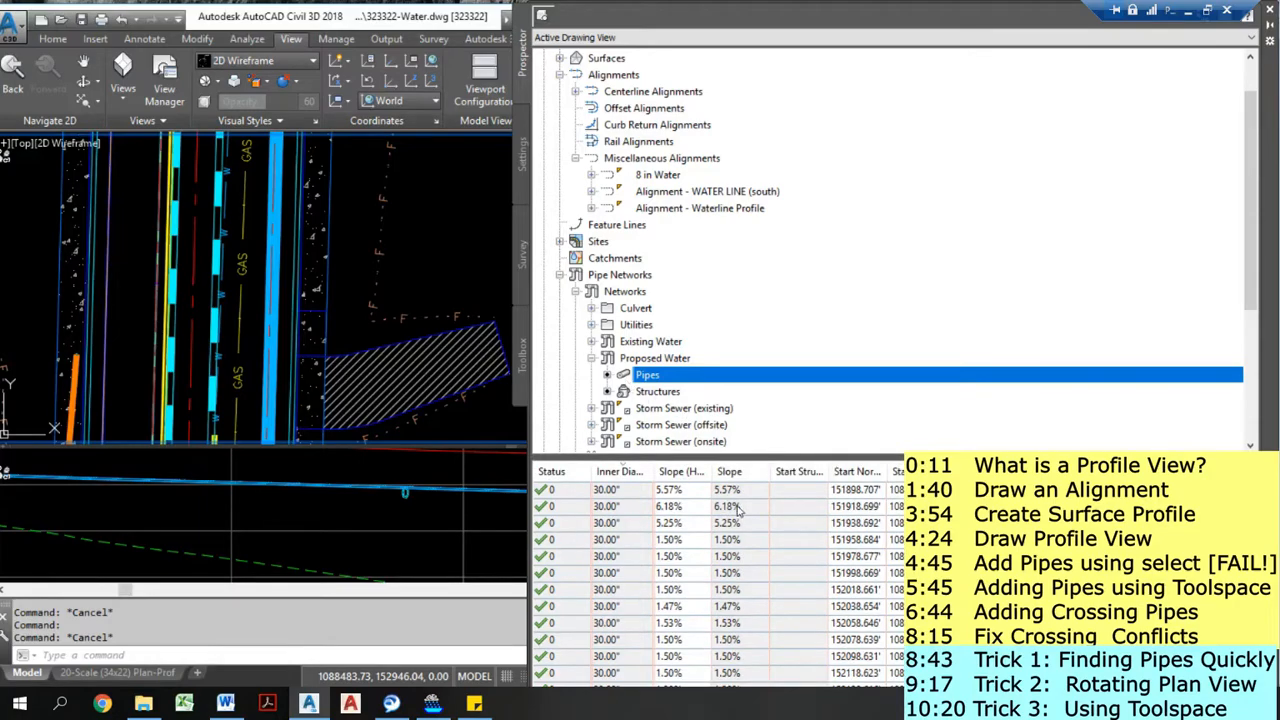
left_click(727, 523)
type("TOOLSPACE")
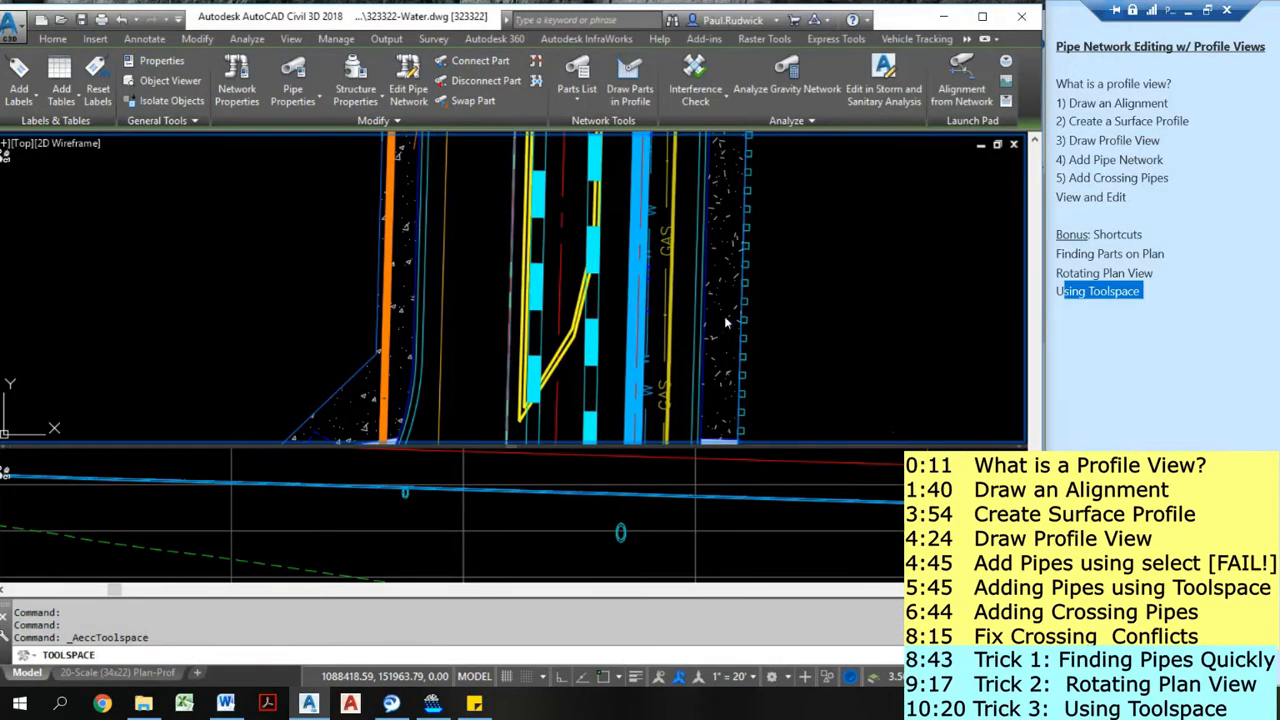
left_click(291, 38)
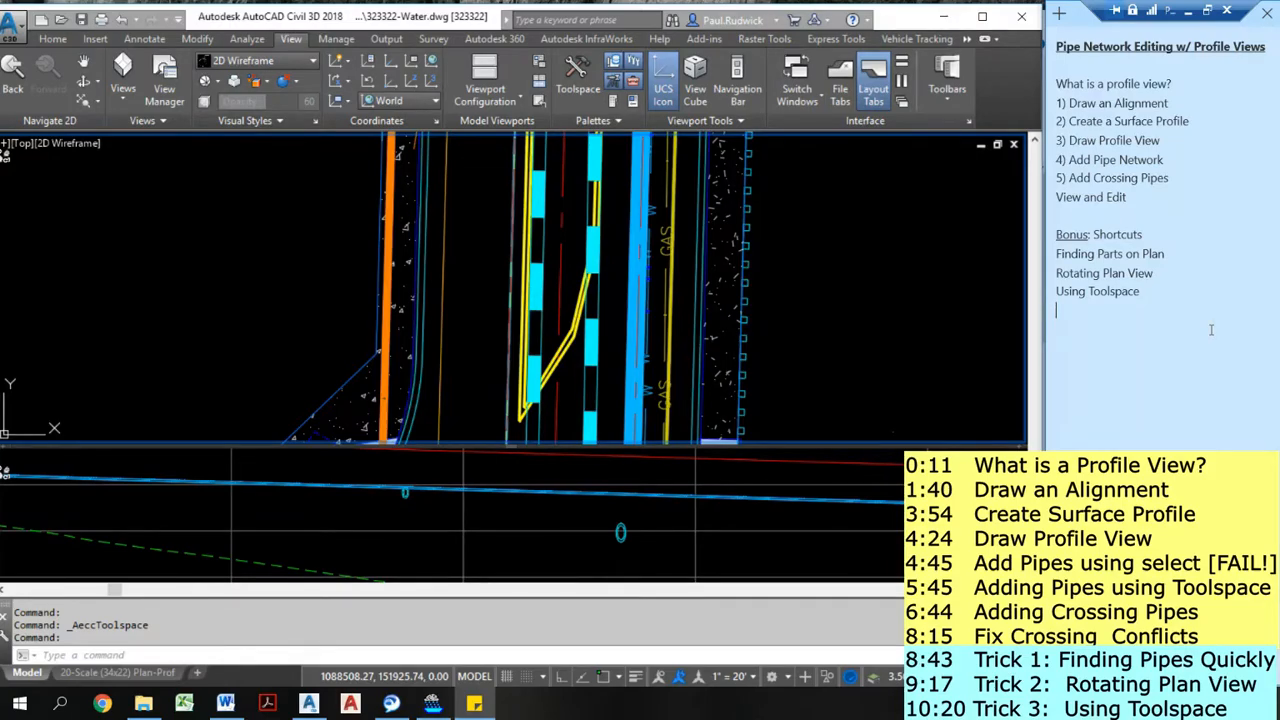
mouse_move(720, 490)
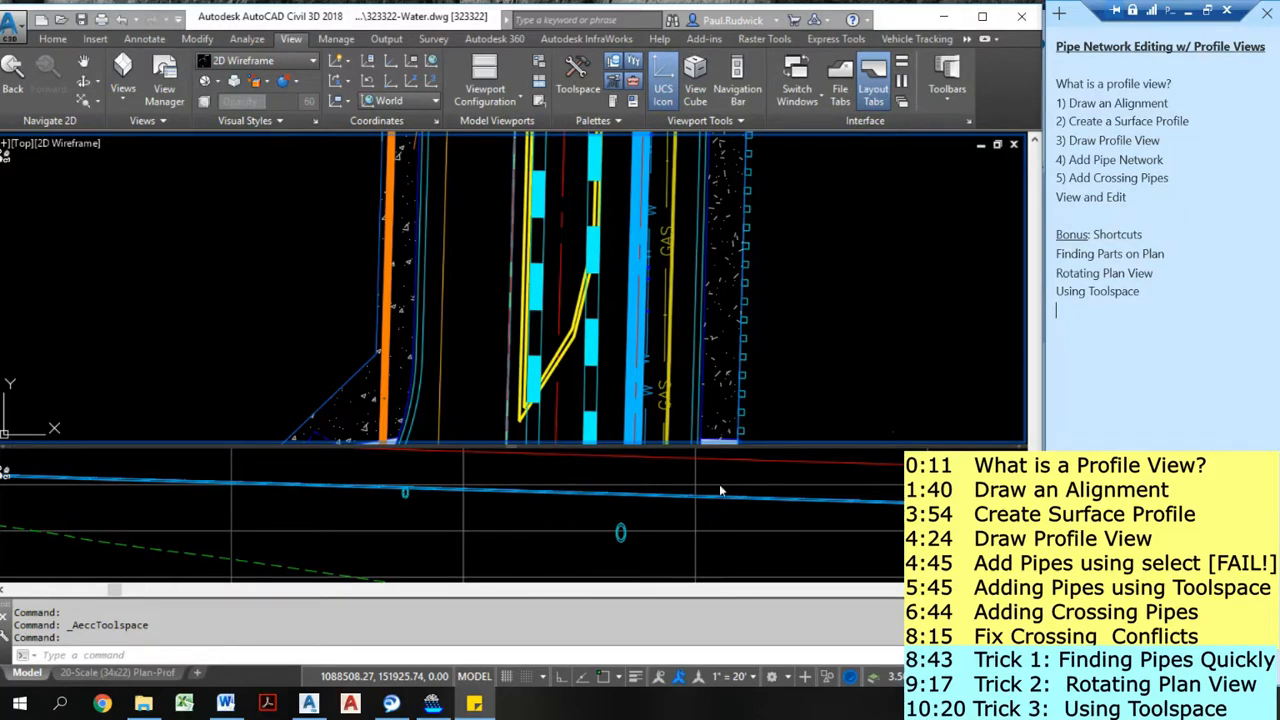